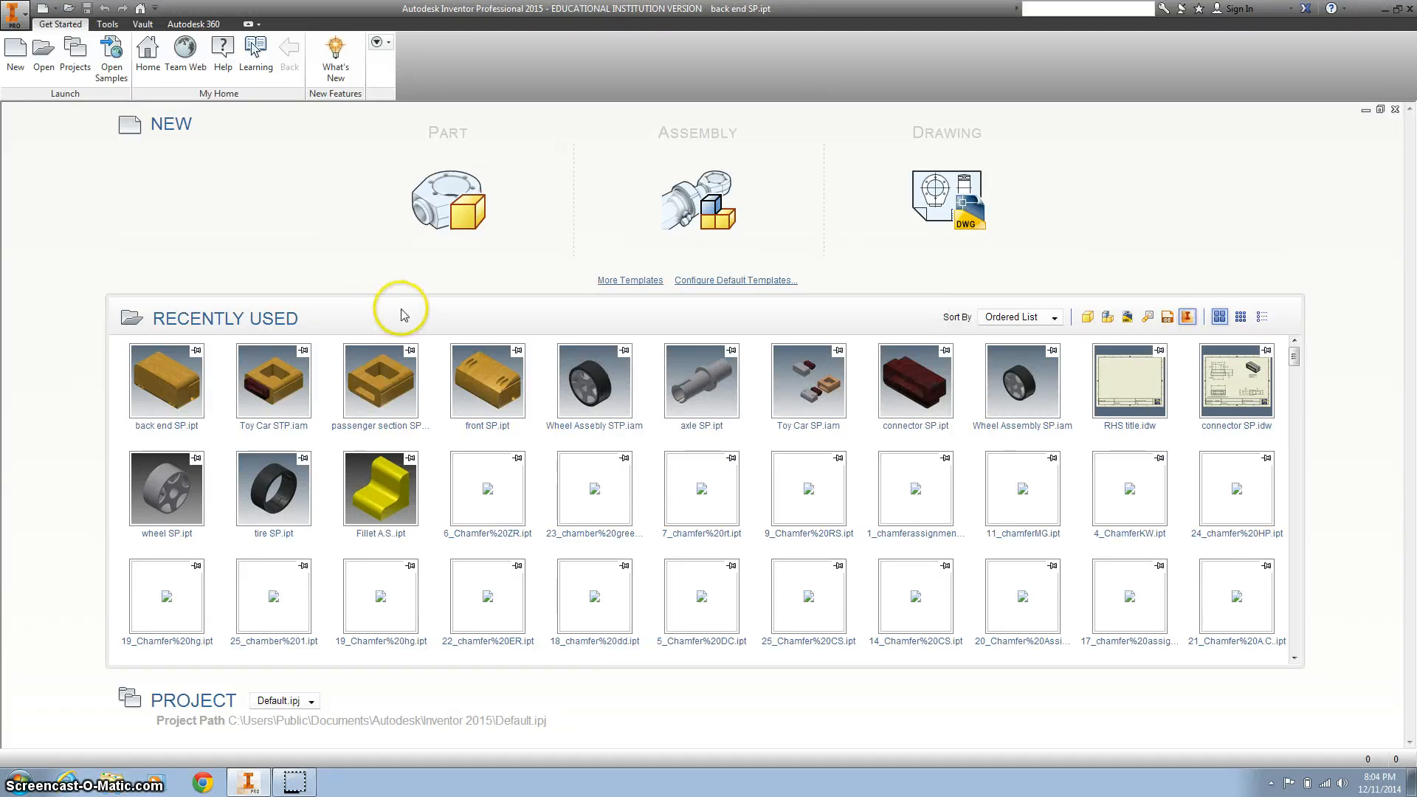
mouse_move(410, 317)
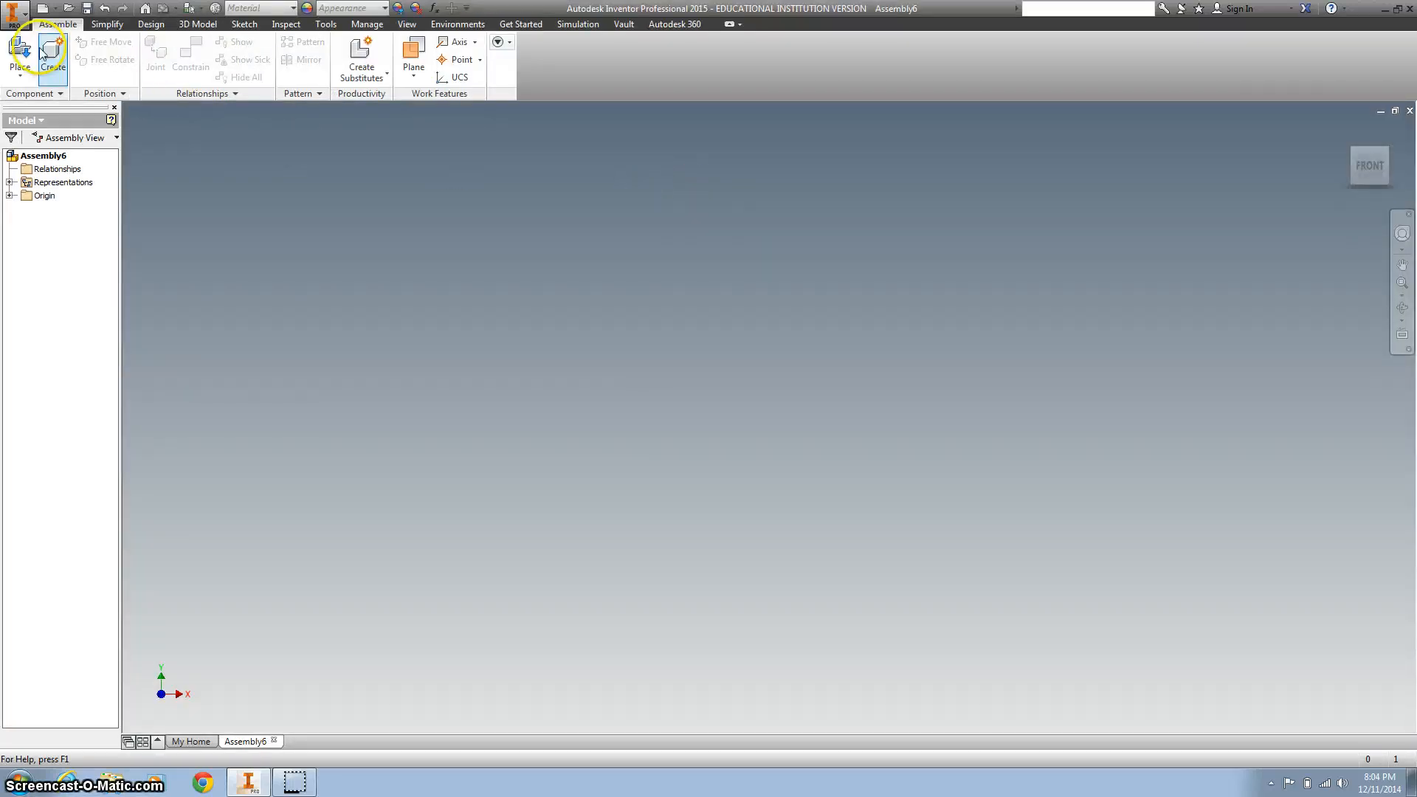
- Place back end SP, two connector SP copies and front SP into the assembly
click(19, 57)
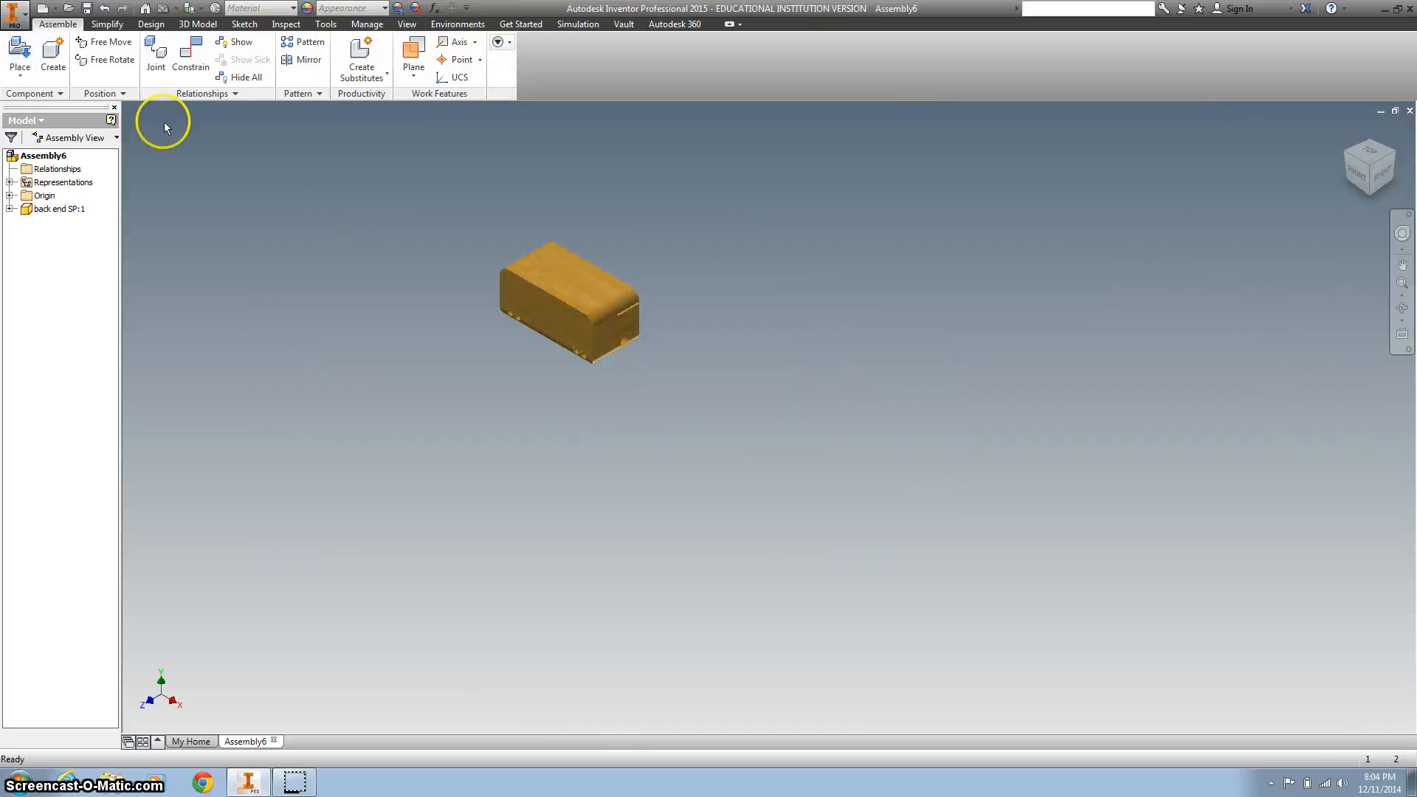
click(19, 54)
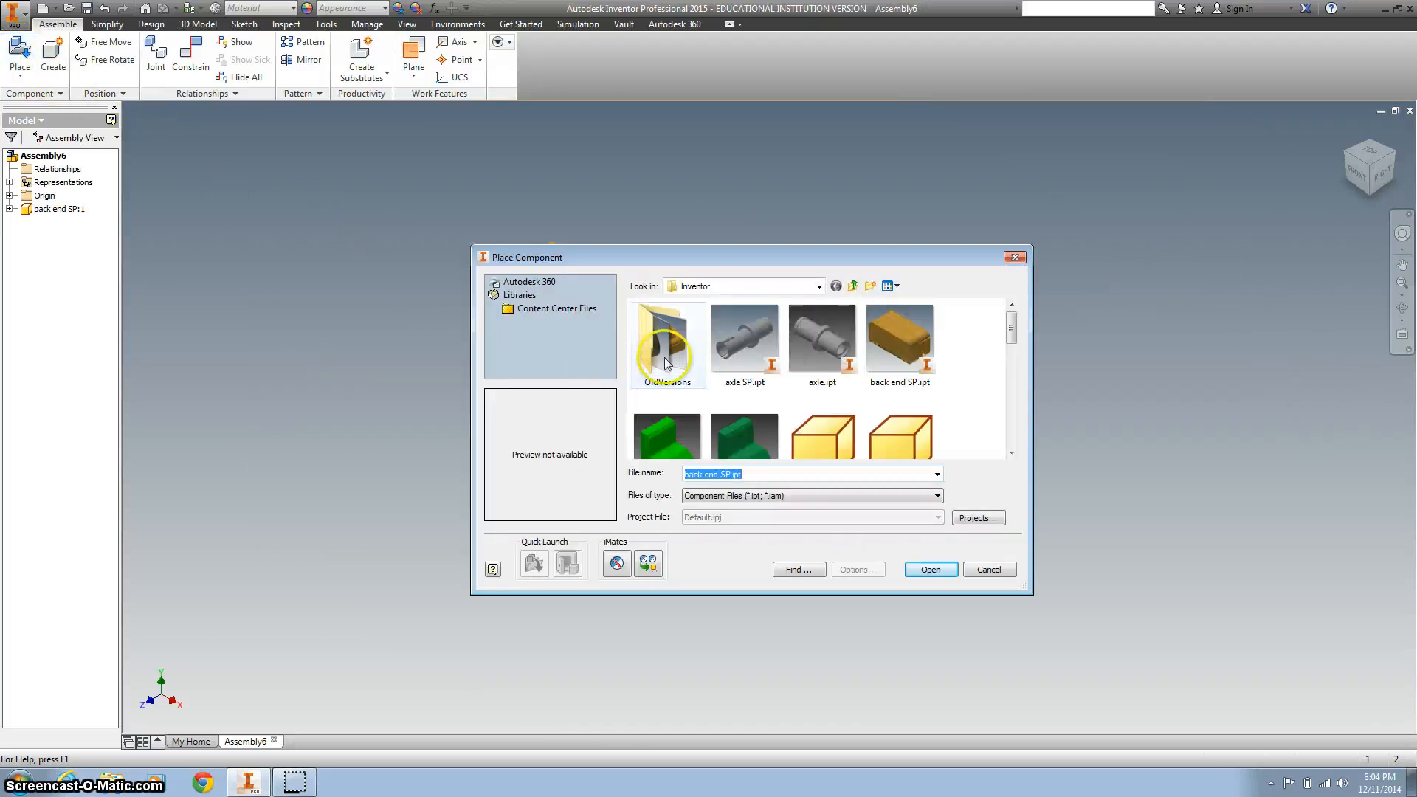
scroll(down, 3)
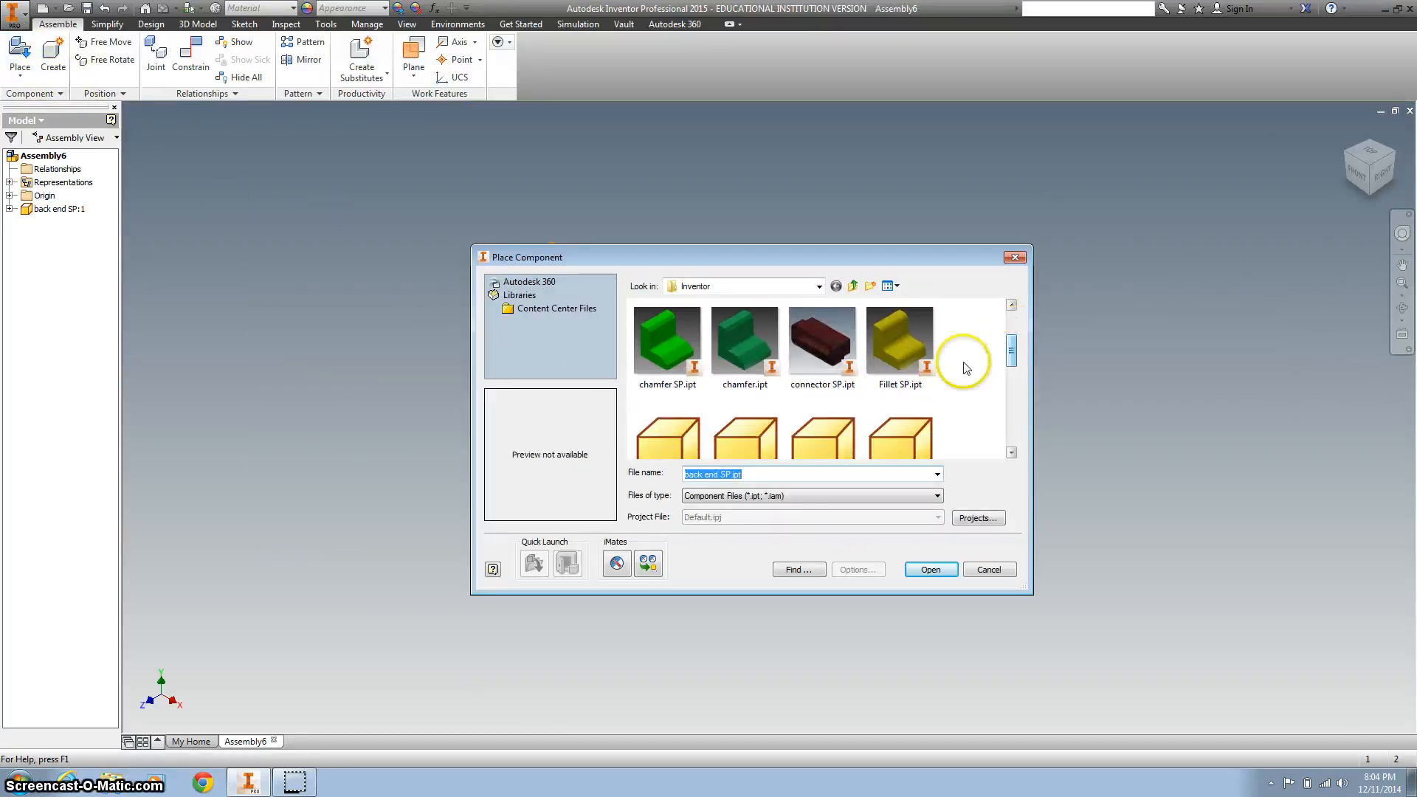
click(821, 342)
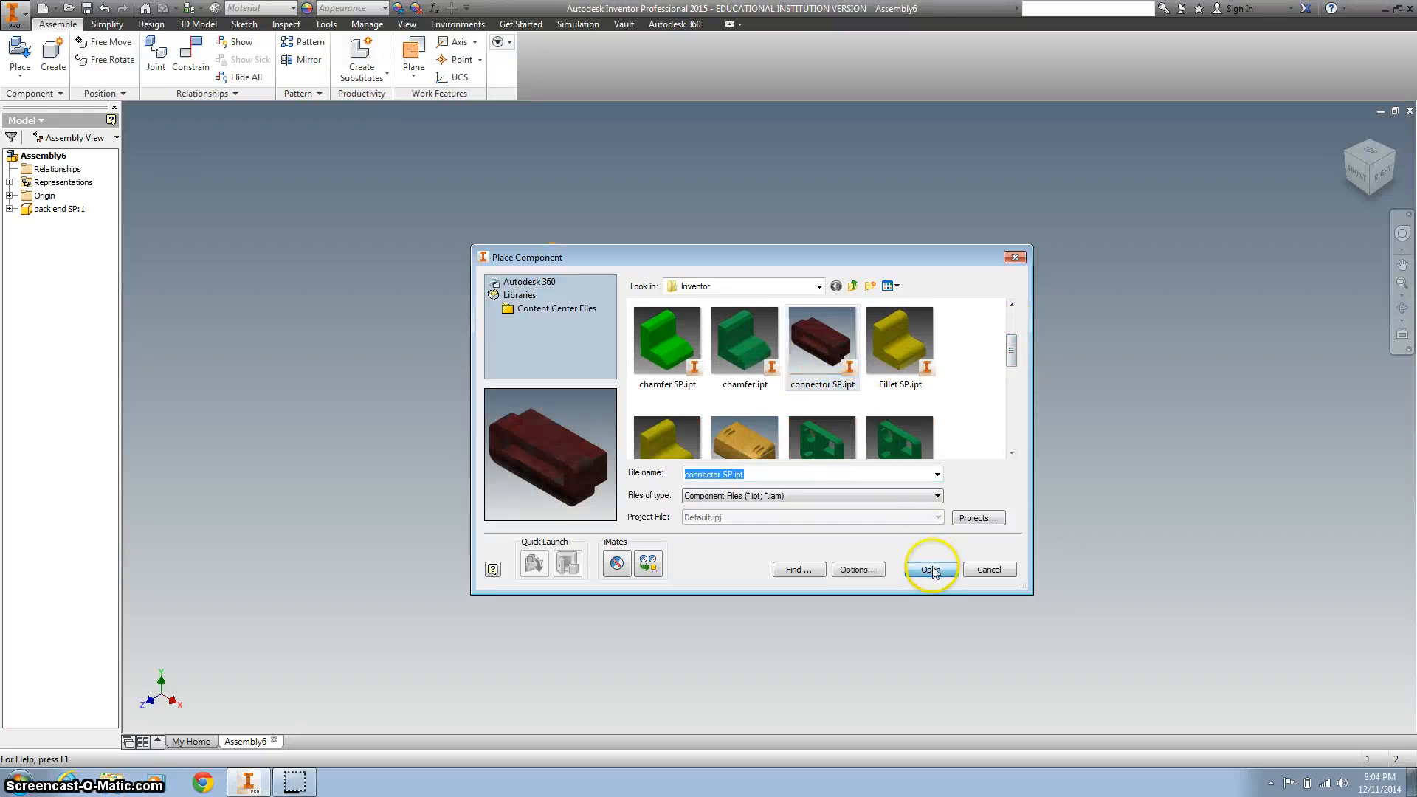
click(930, 569)
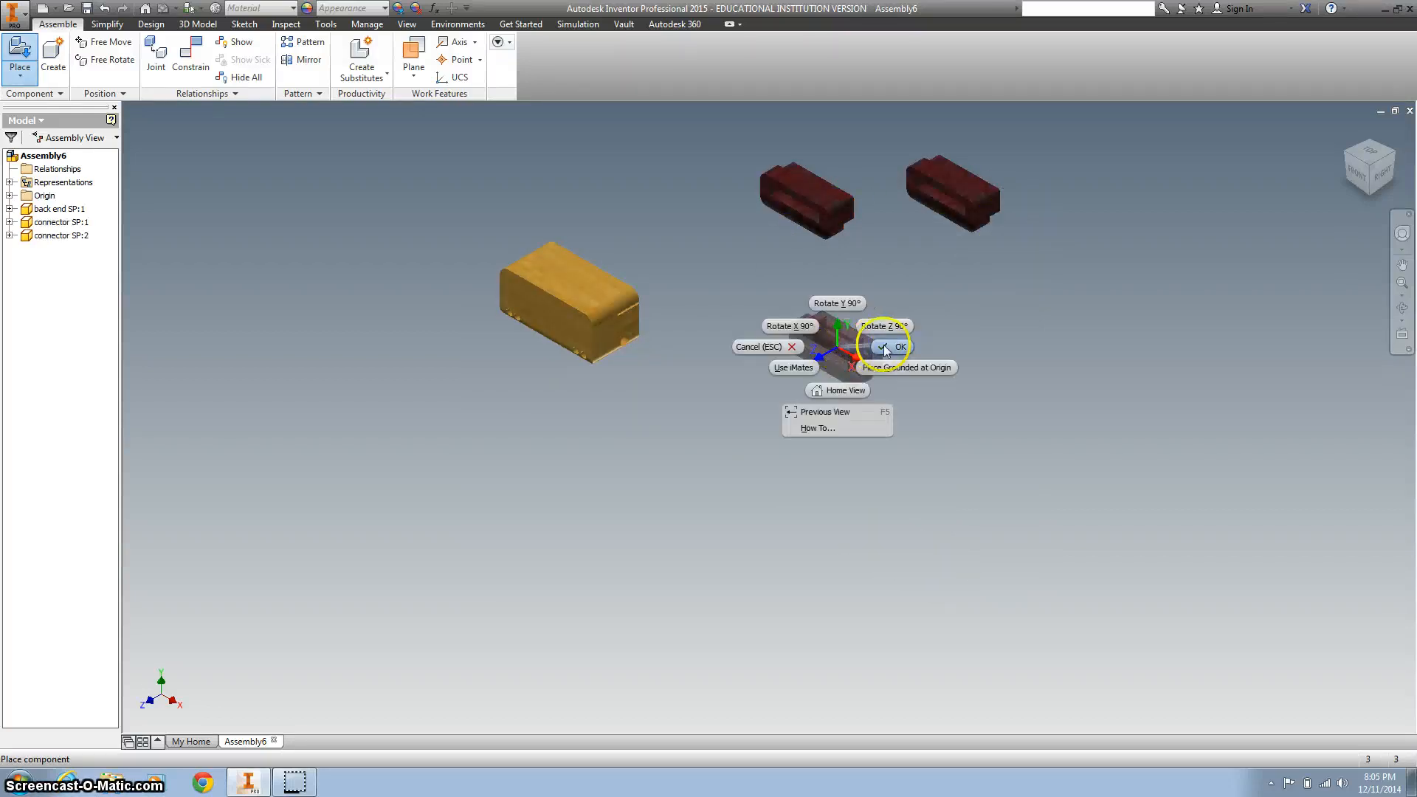
click(895, 347)
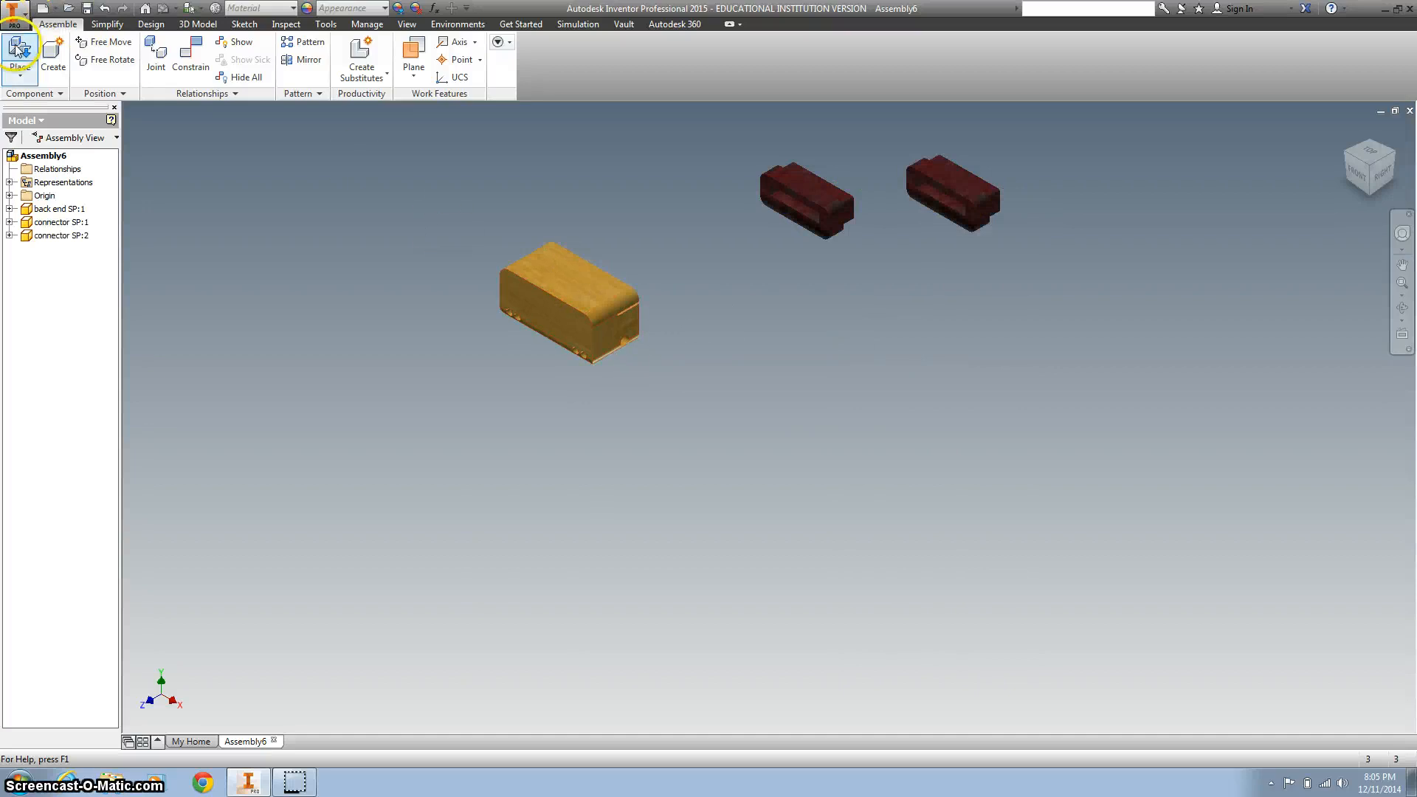
click(20, 50)
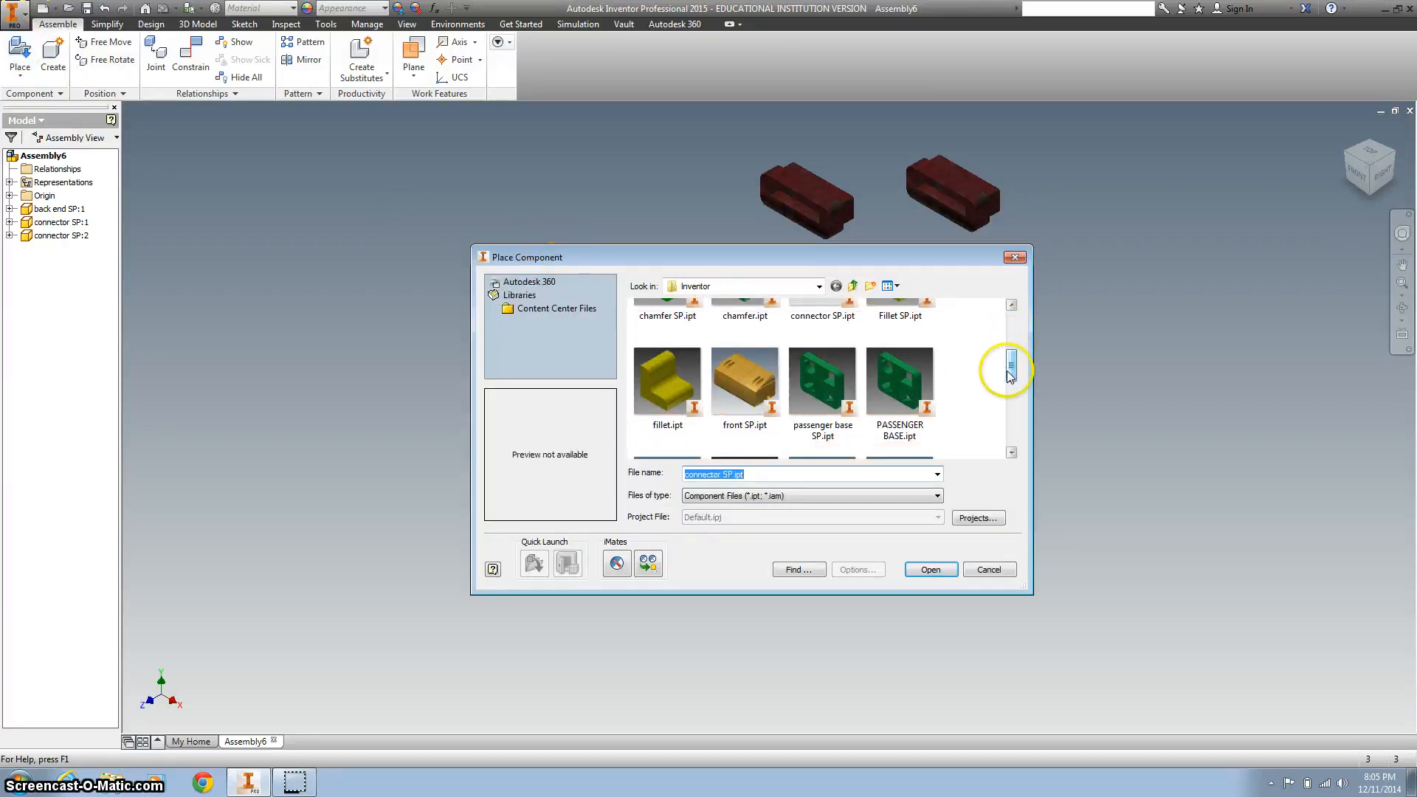
click(930, 570)
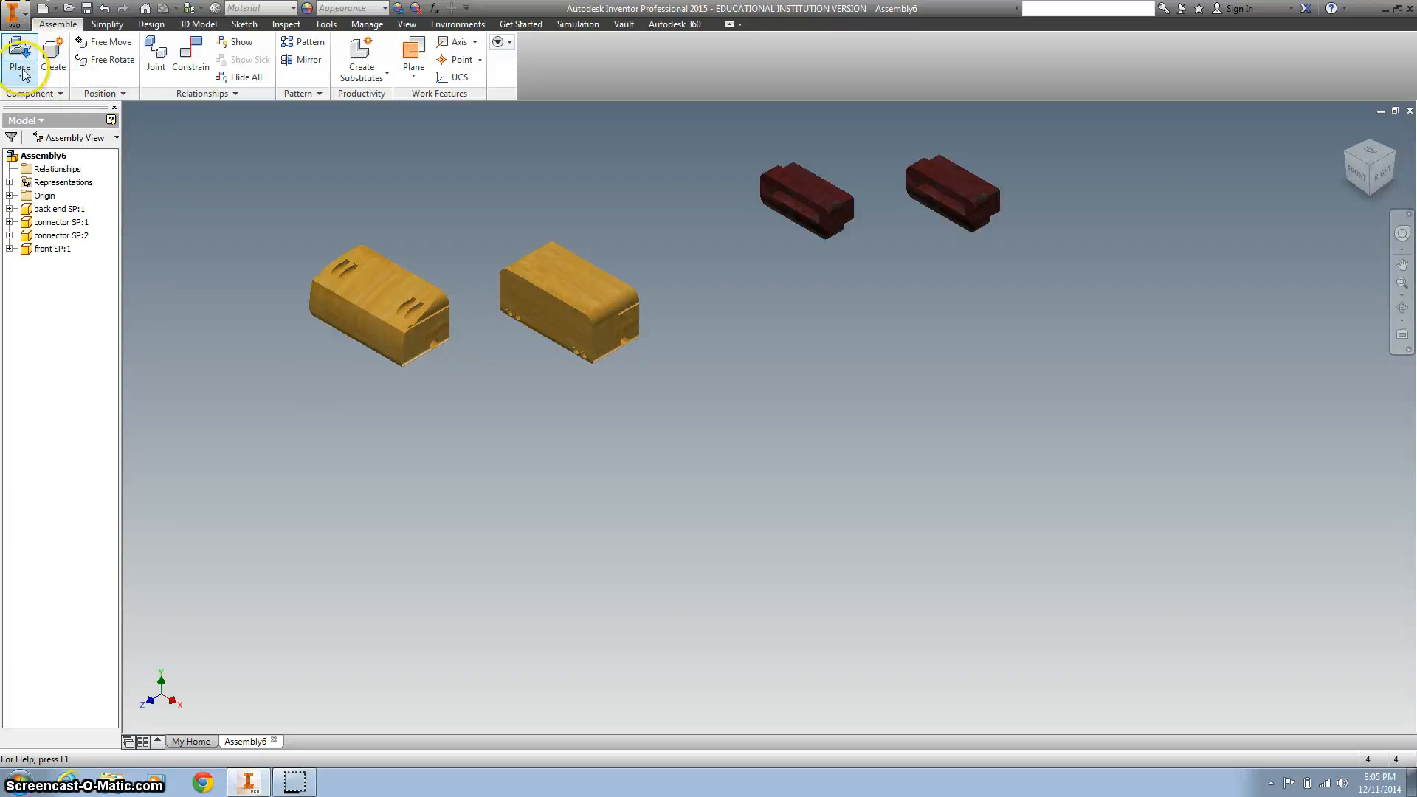
- Swap the plain passenger section for passenger section SP, set below the back end
click(19, 59)
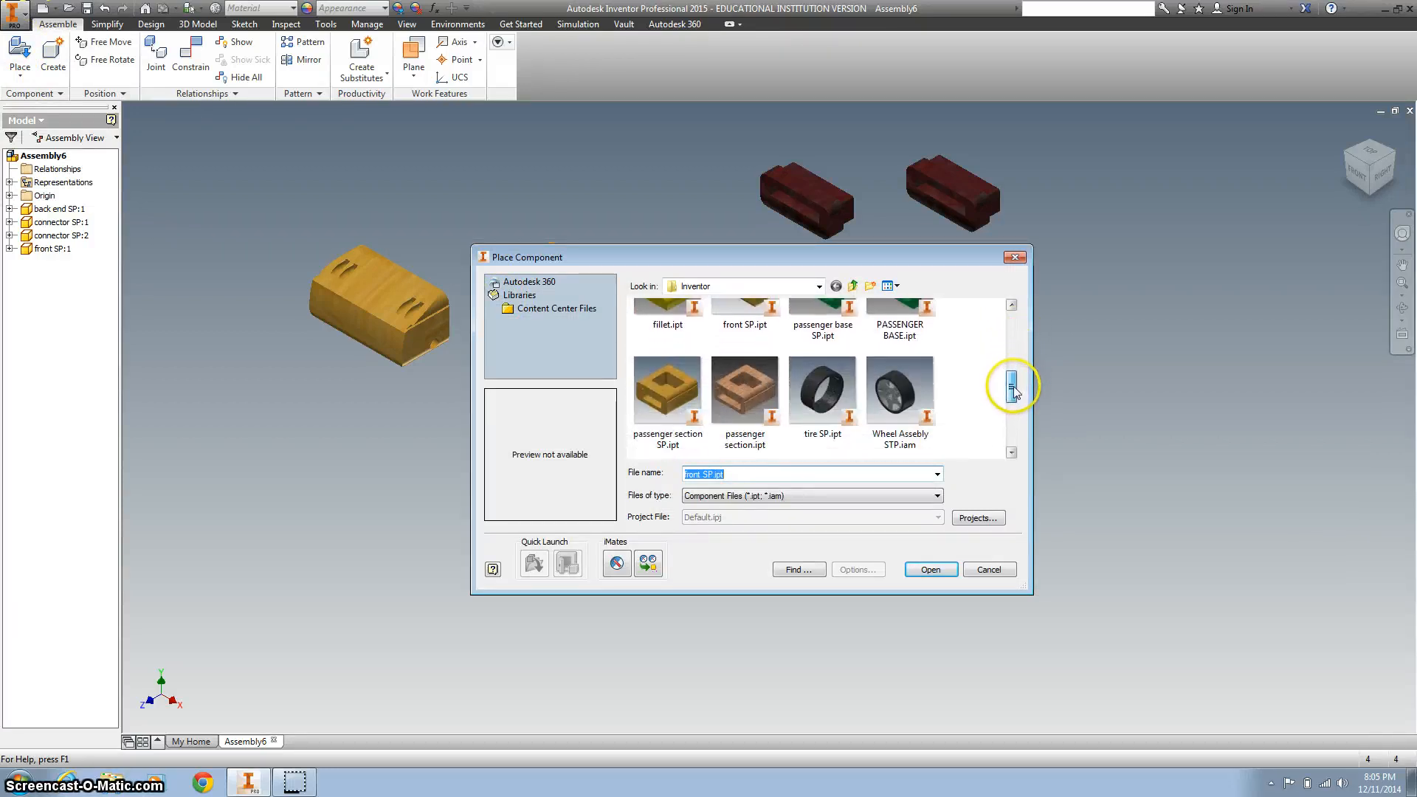
click(744, 390)
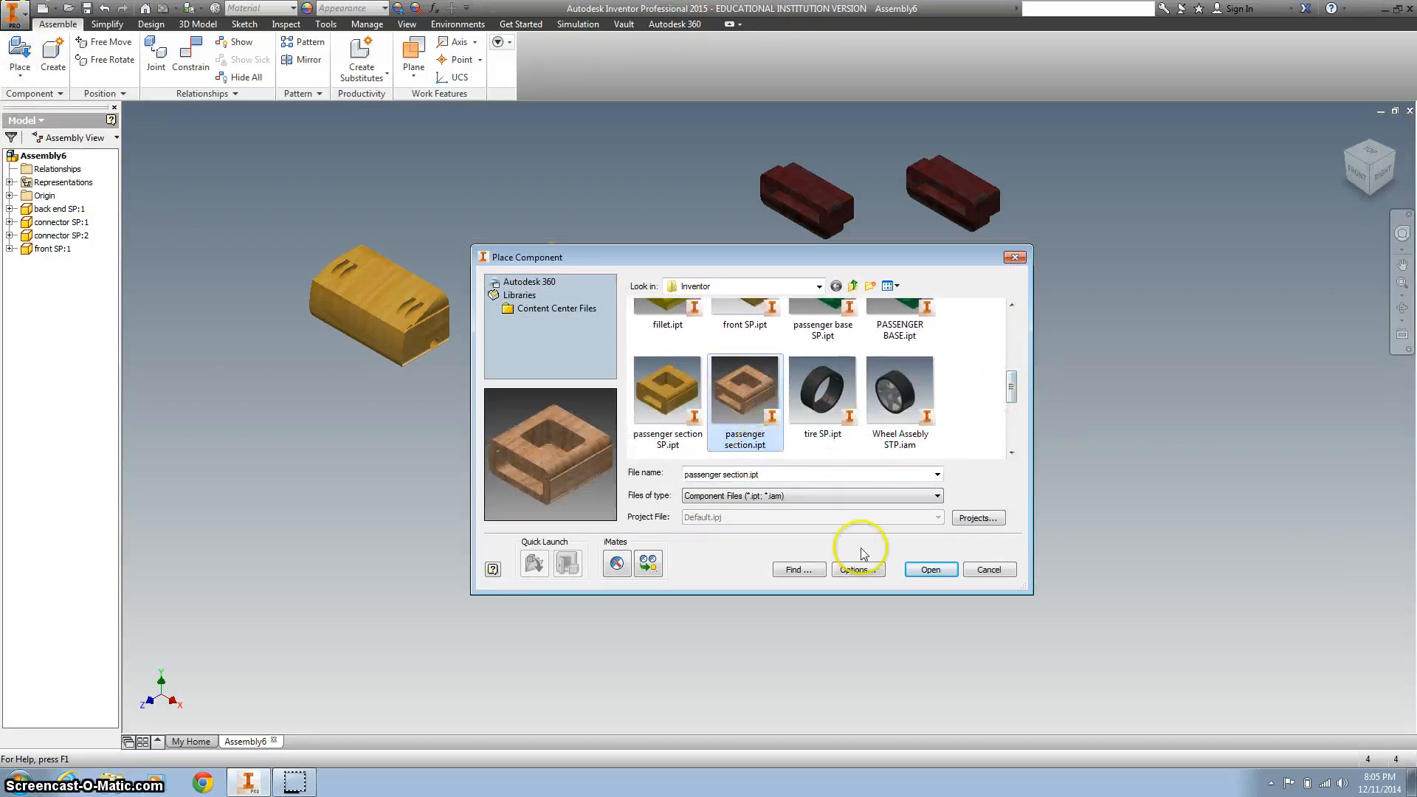
click(930, 569)
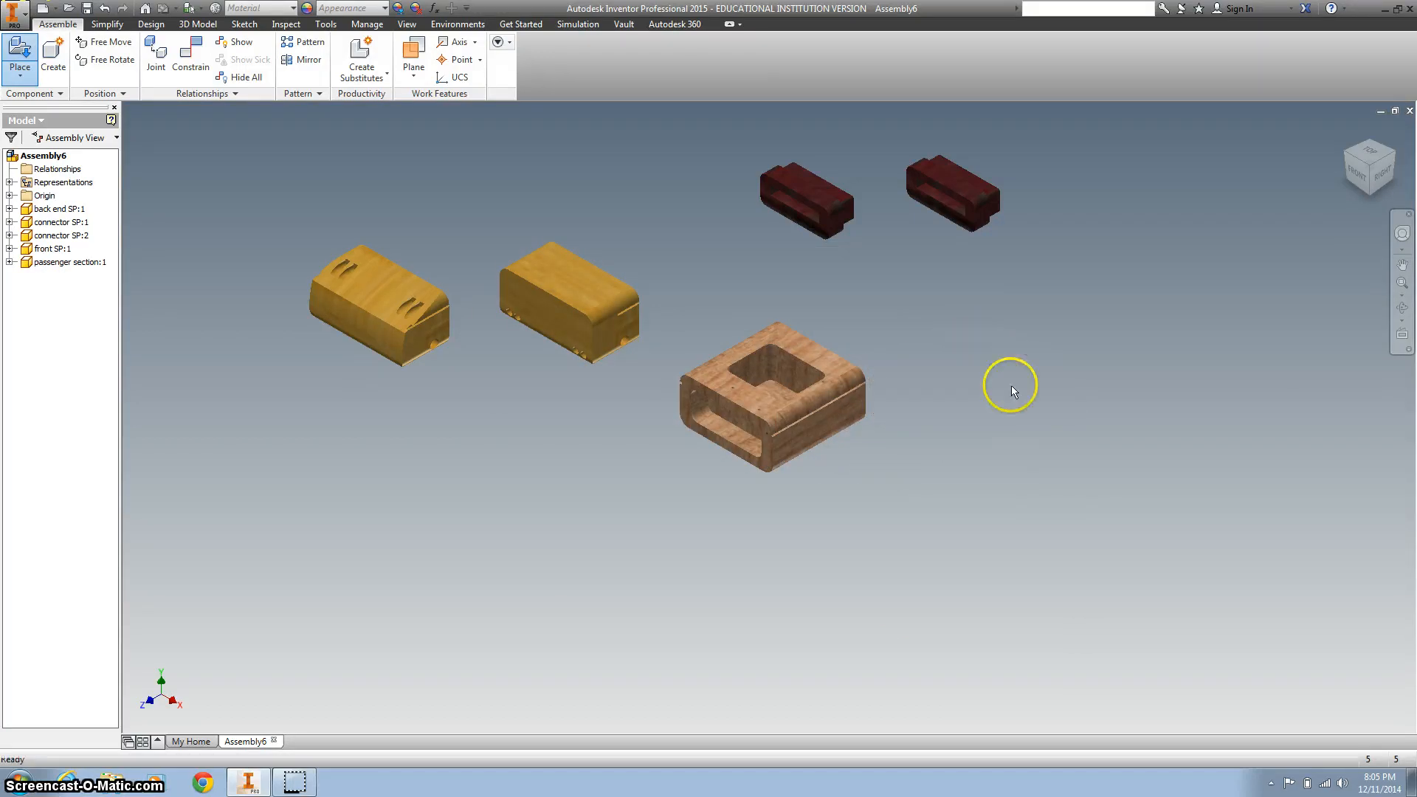
click(19, 57)
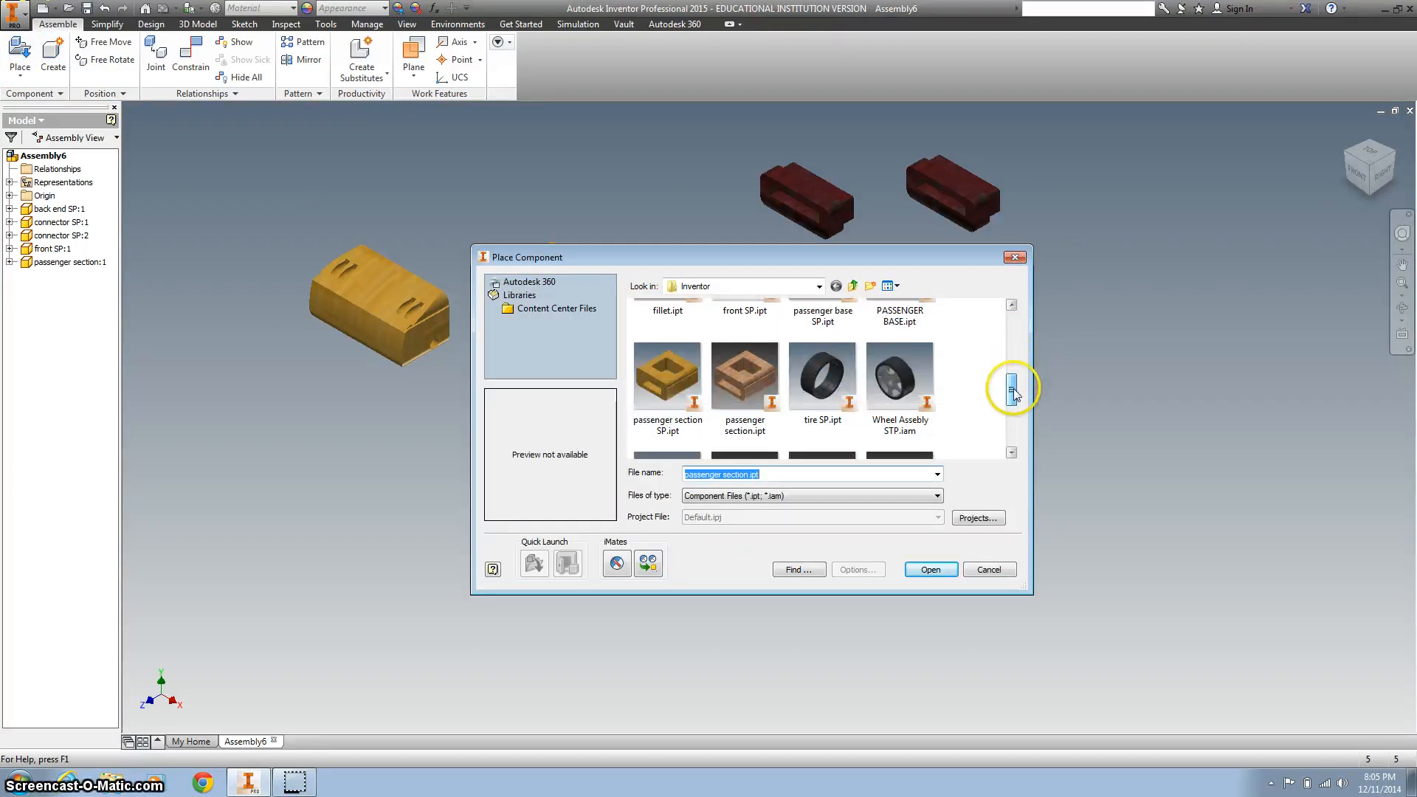
click(667, 375)
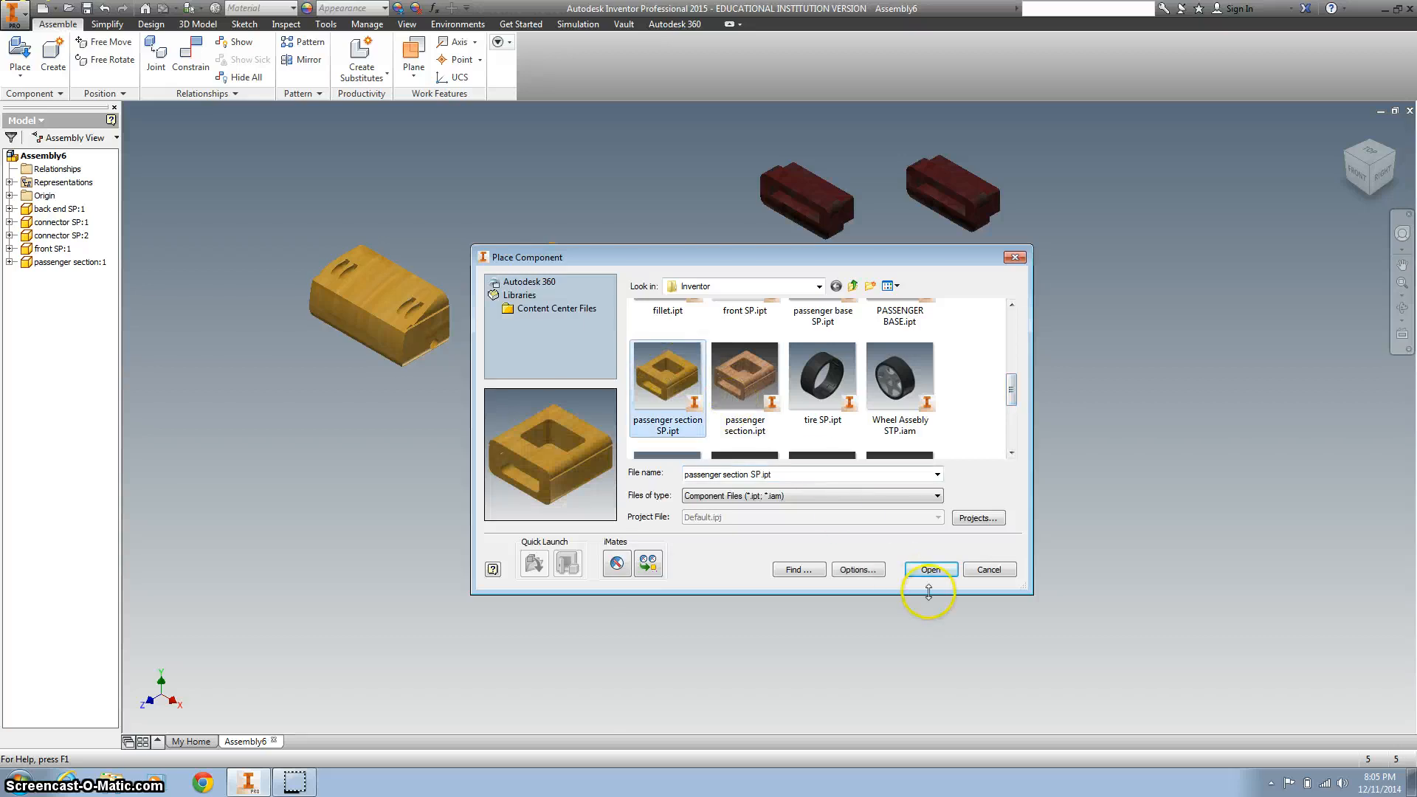
click(930, 569)
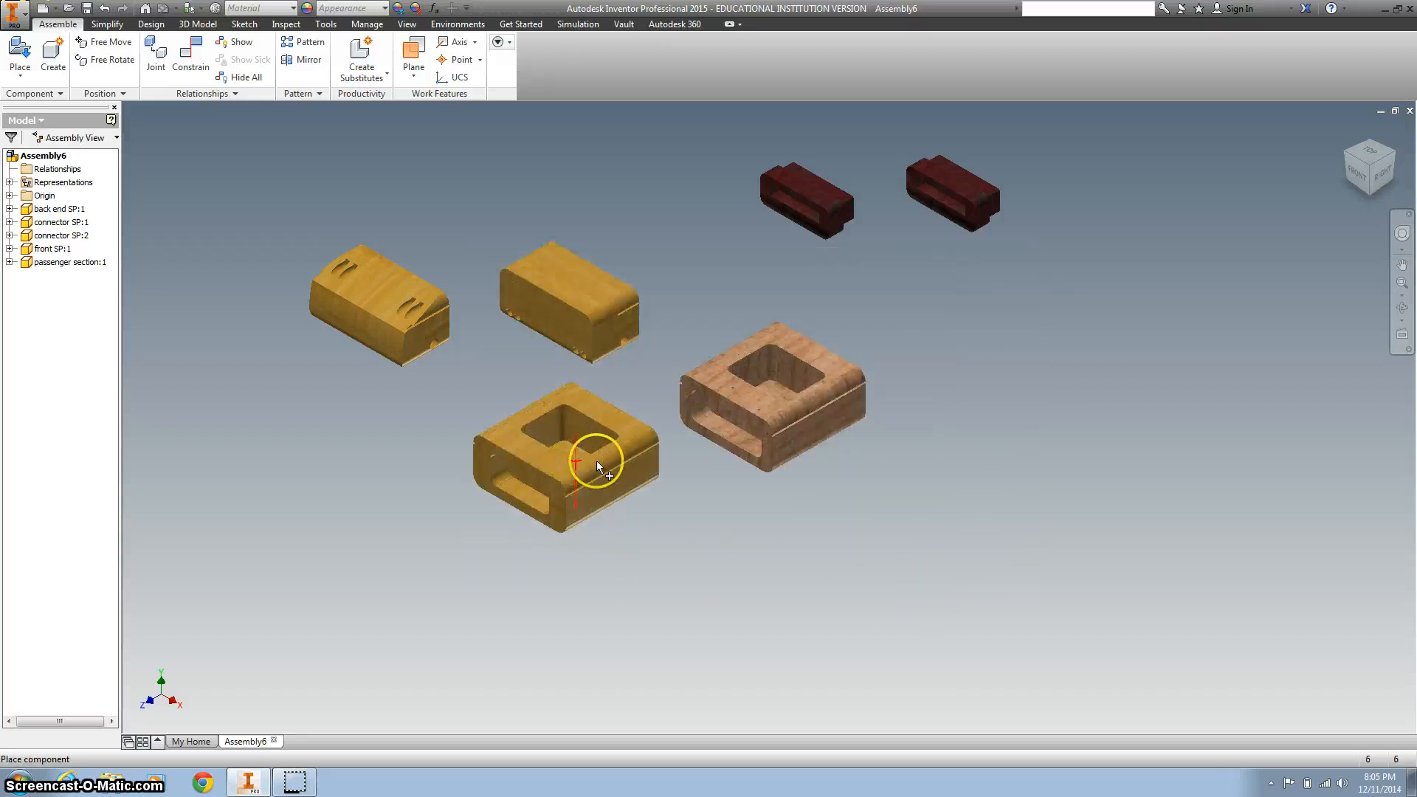
click(565, 461)
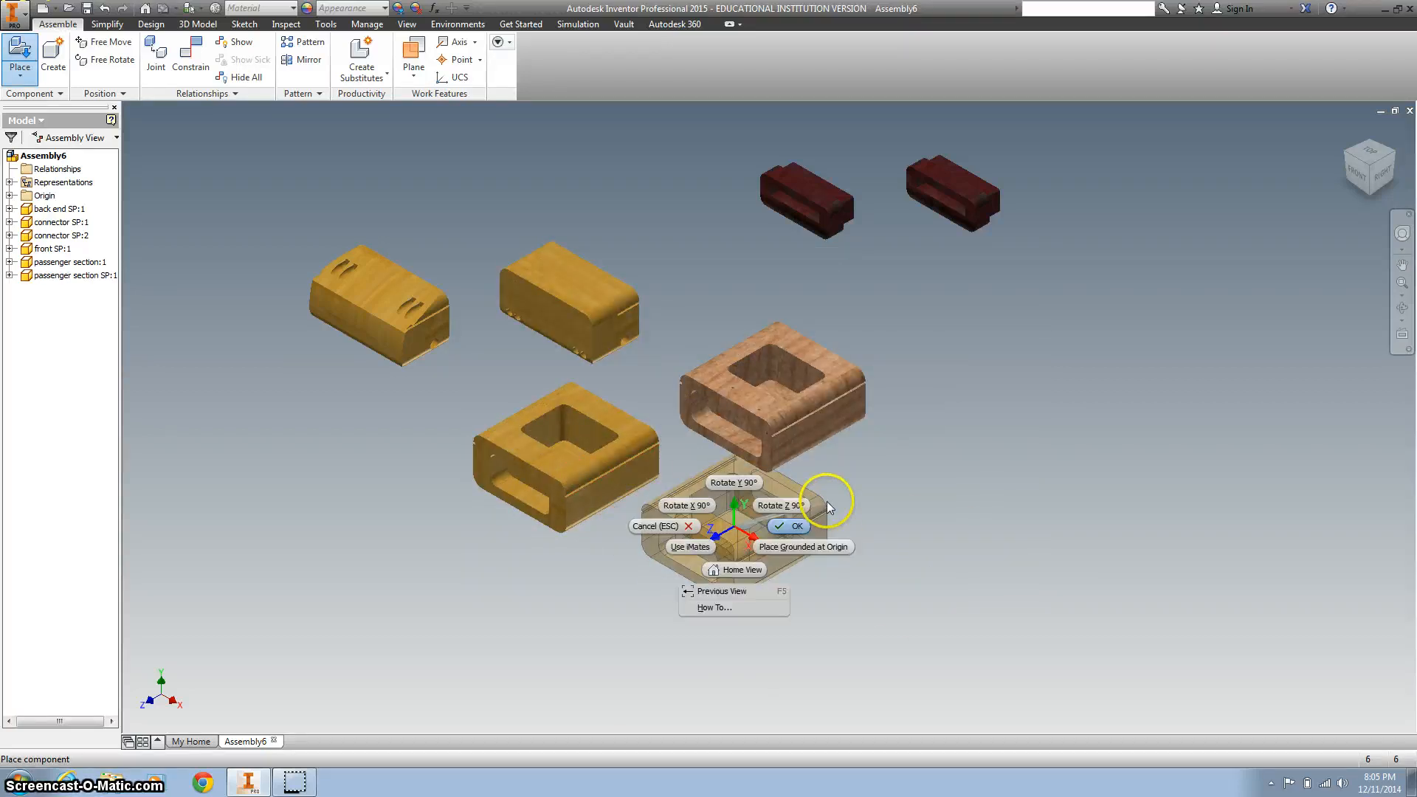
click(789, 526)
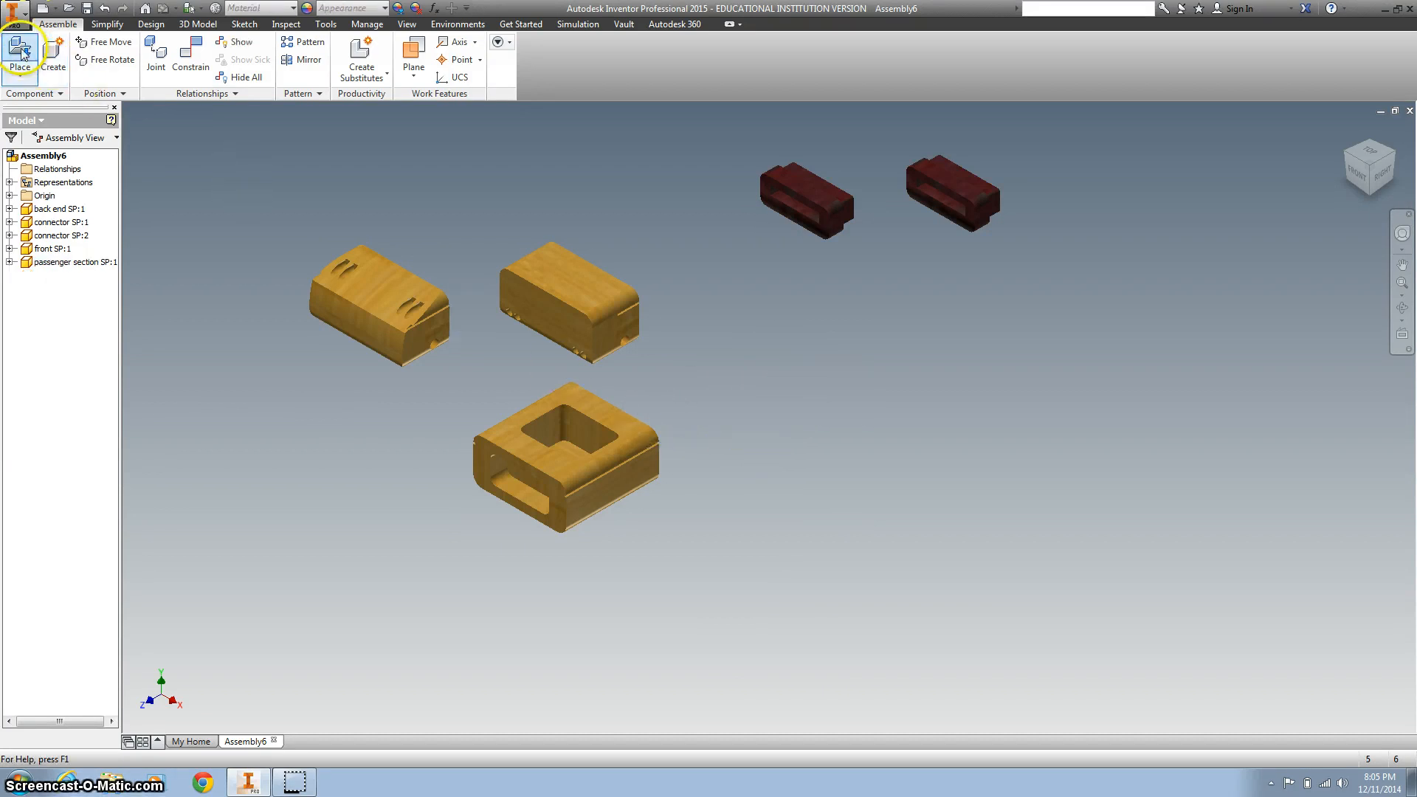
- Place Windshield SP1 into the assembly
click(19, 50)
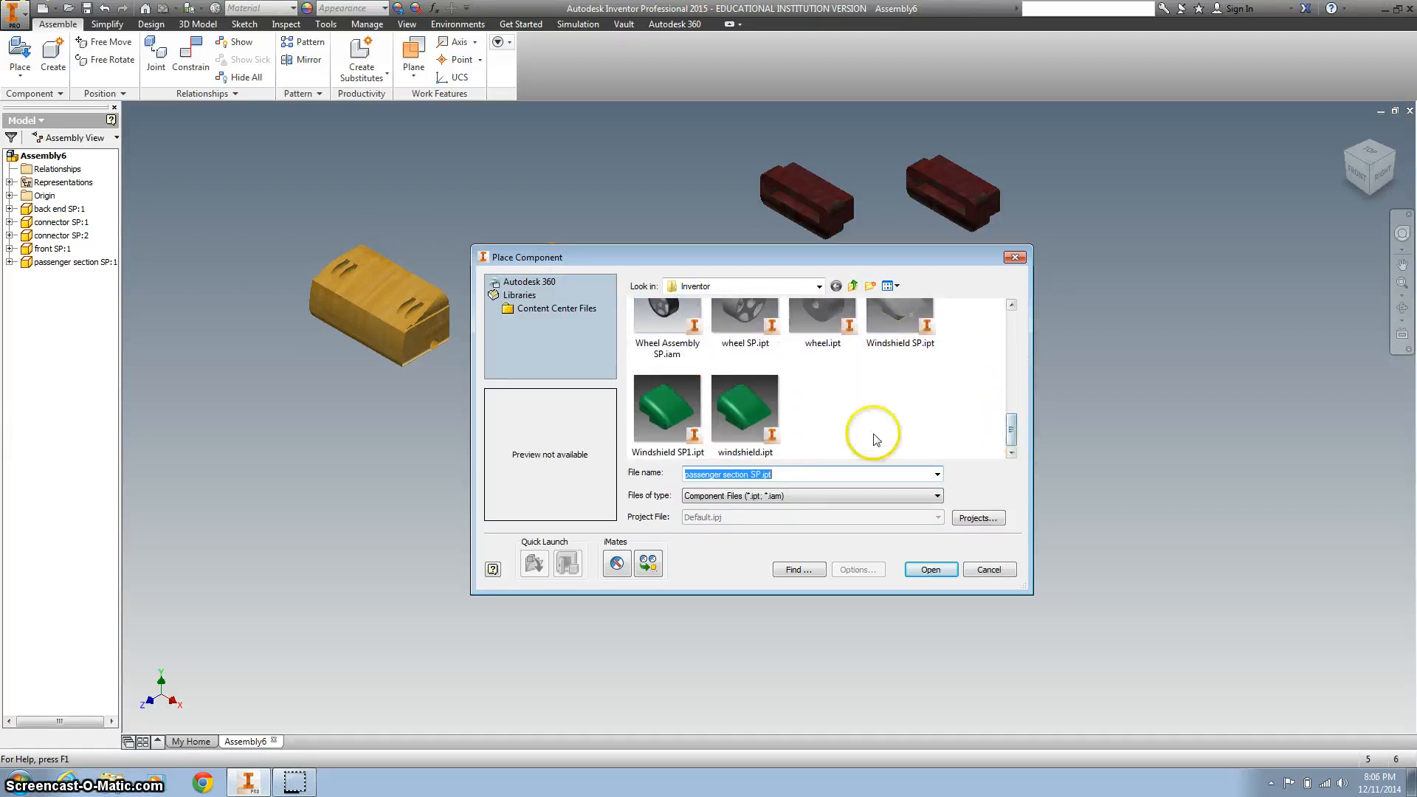
click(668, 412)
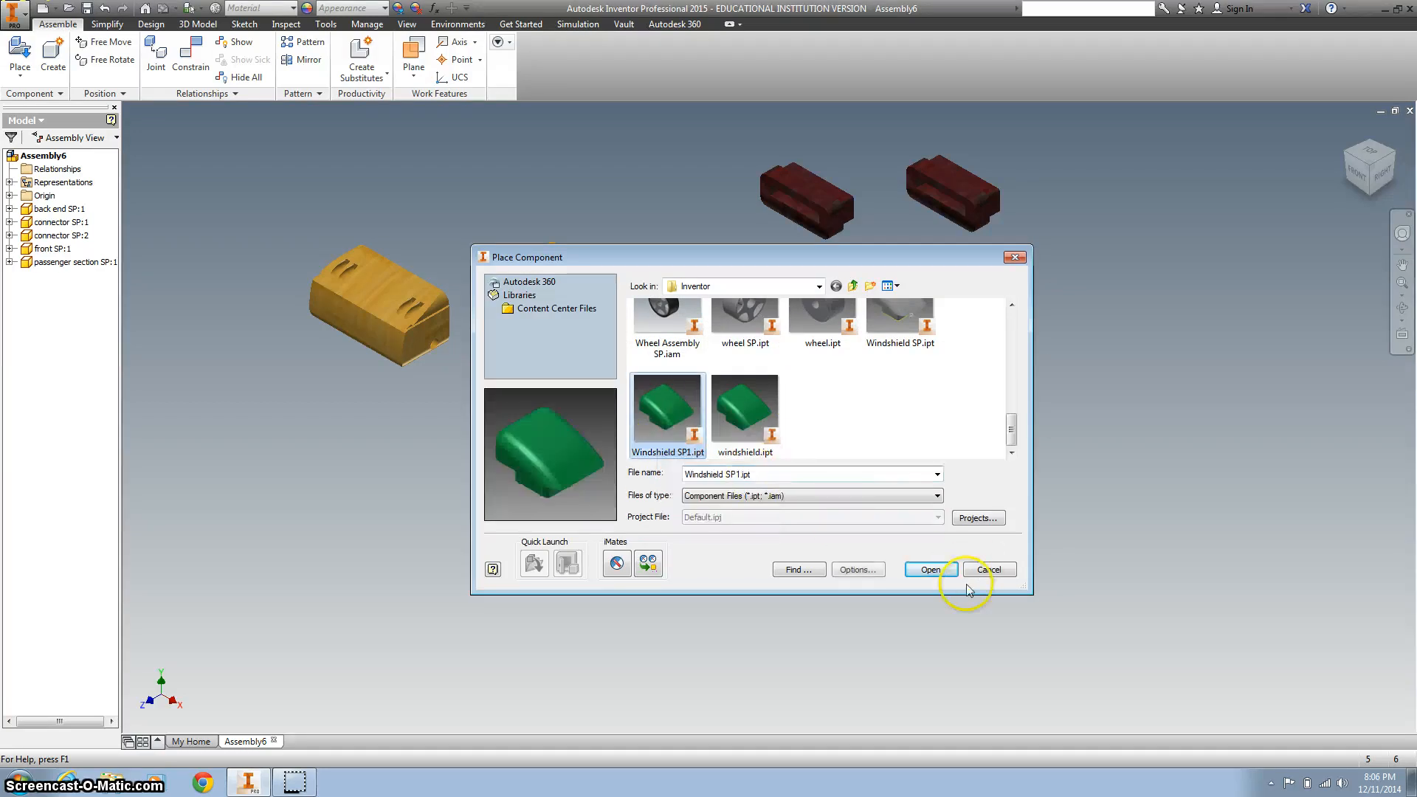
click(931, 570)
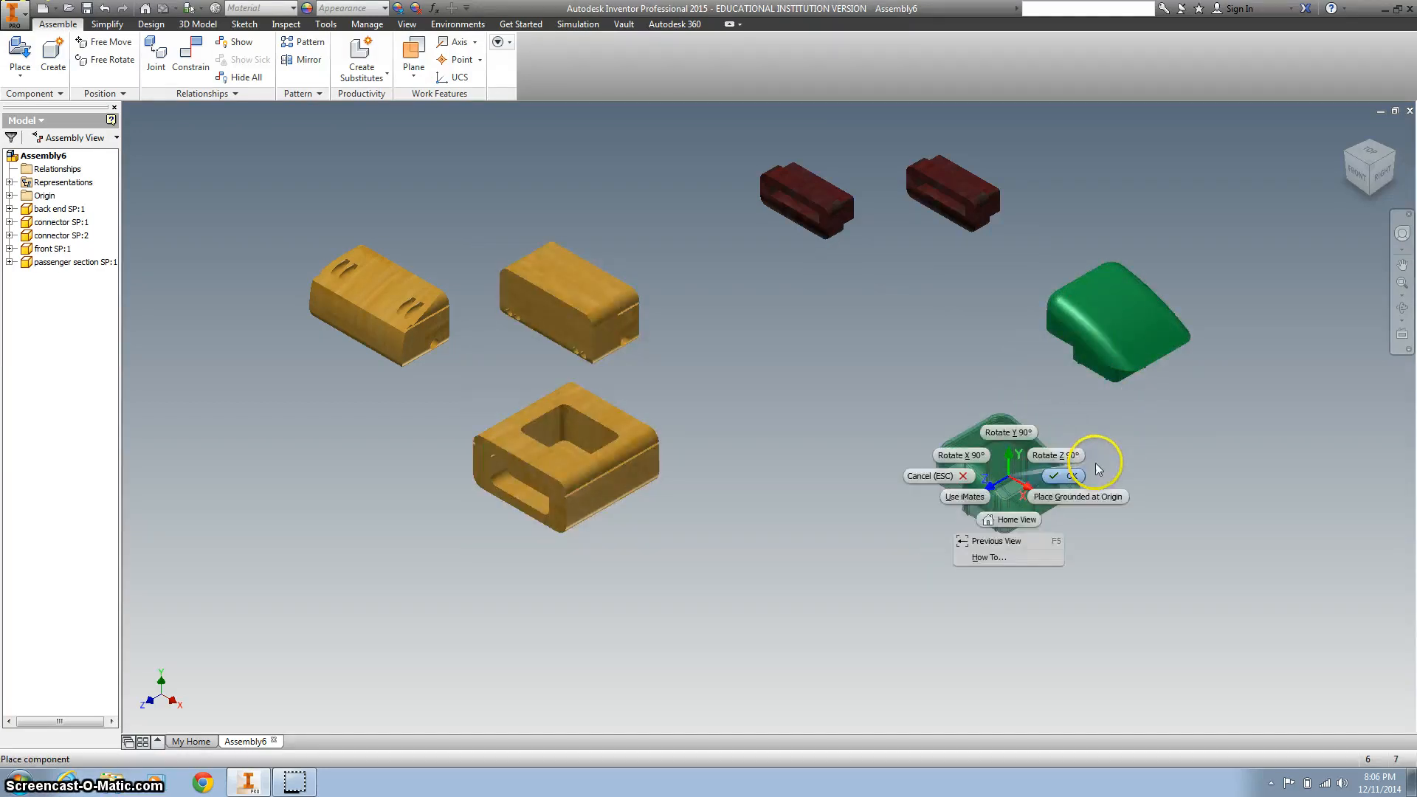
click(1054, 476)
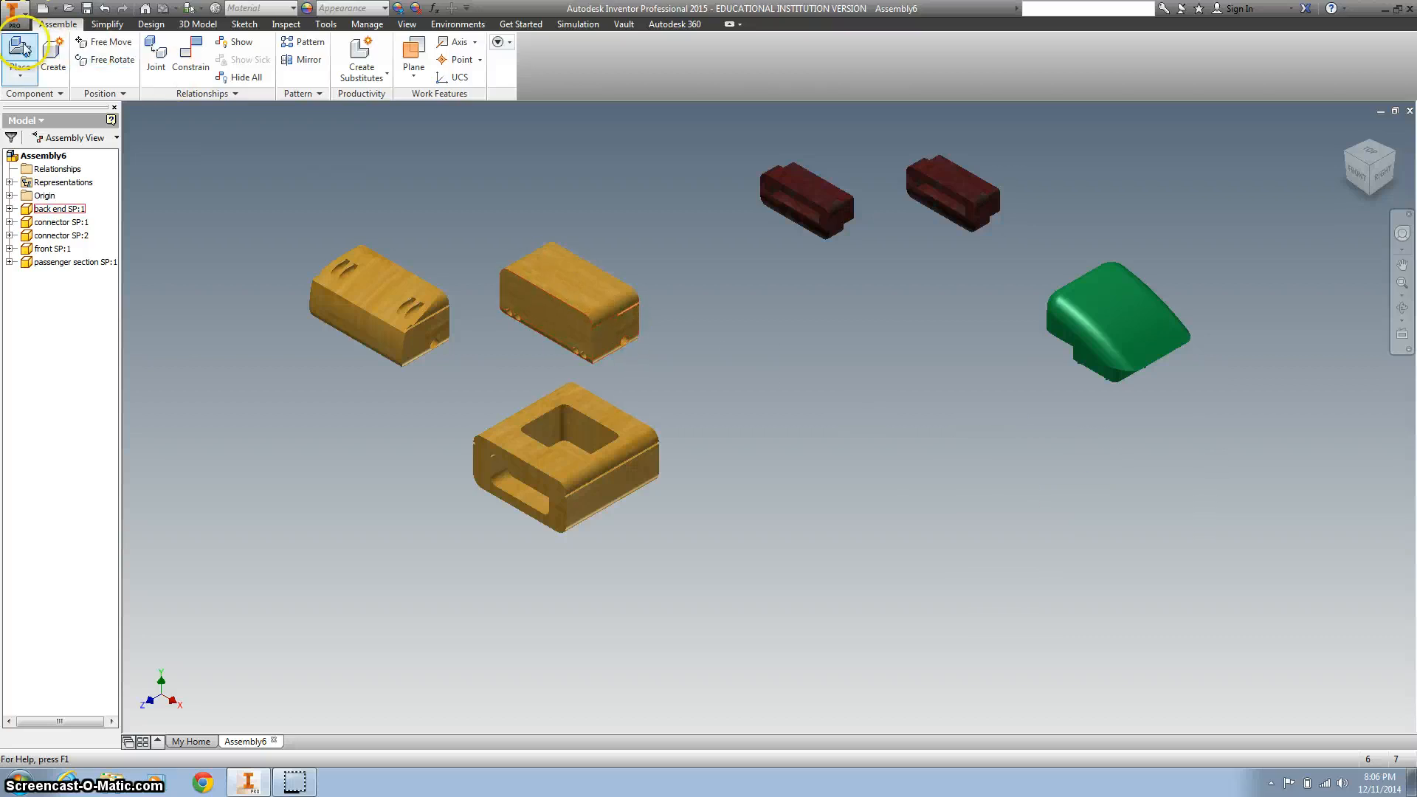
- Place four copies of Wheel Assebly STP.iam into the car assembly
click(19, 47)
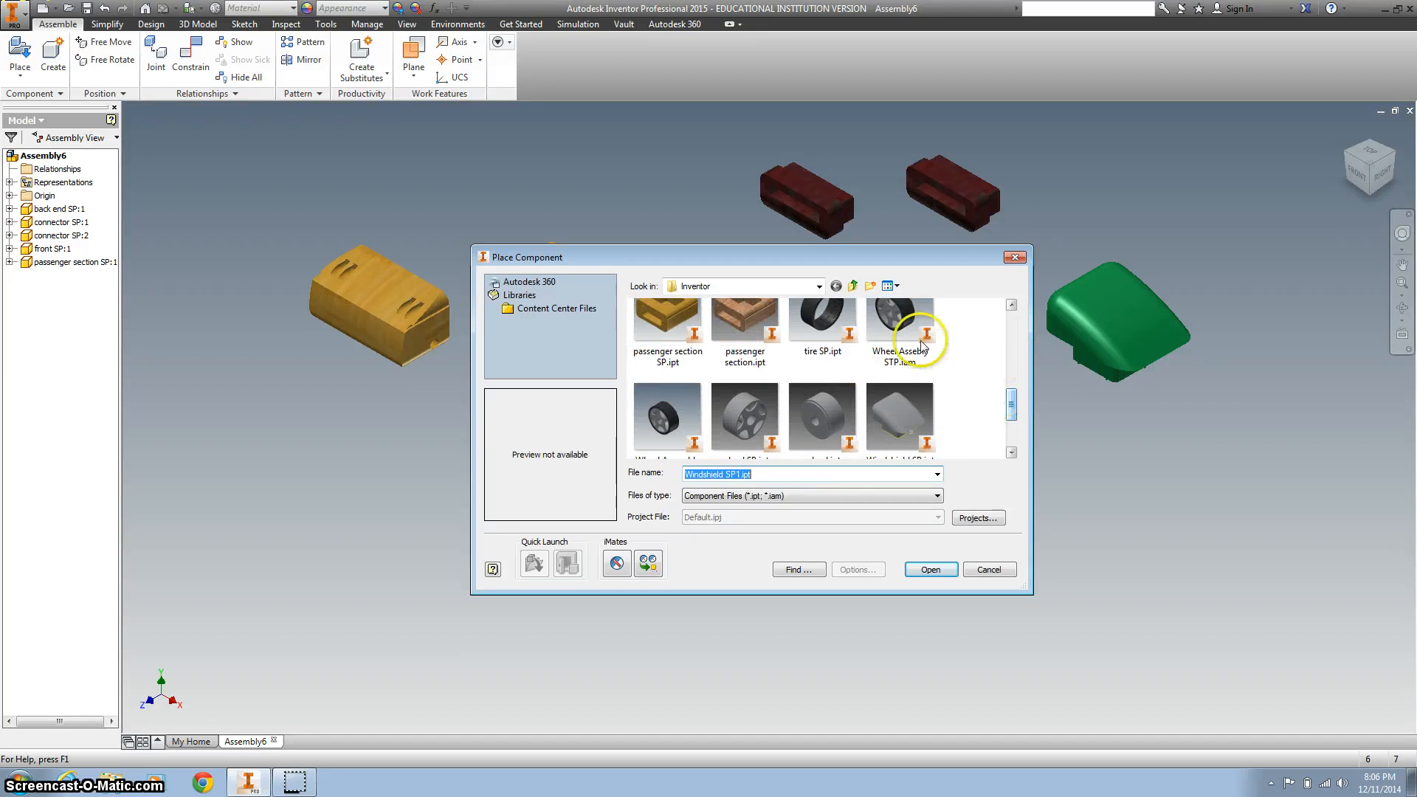
click(930, 569)
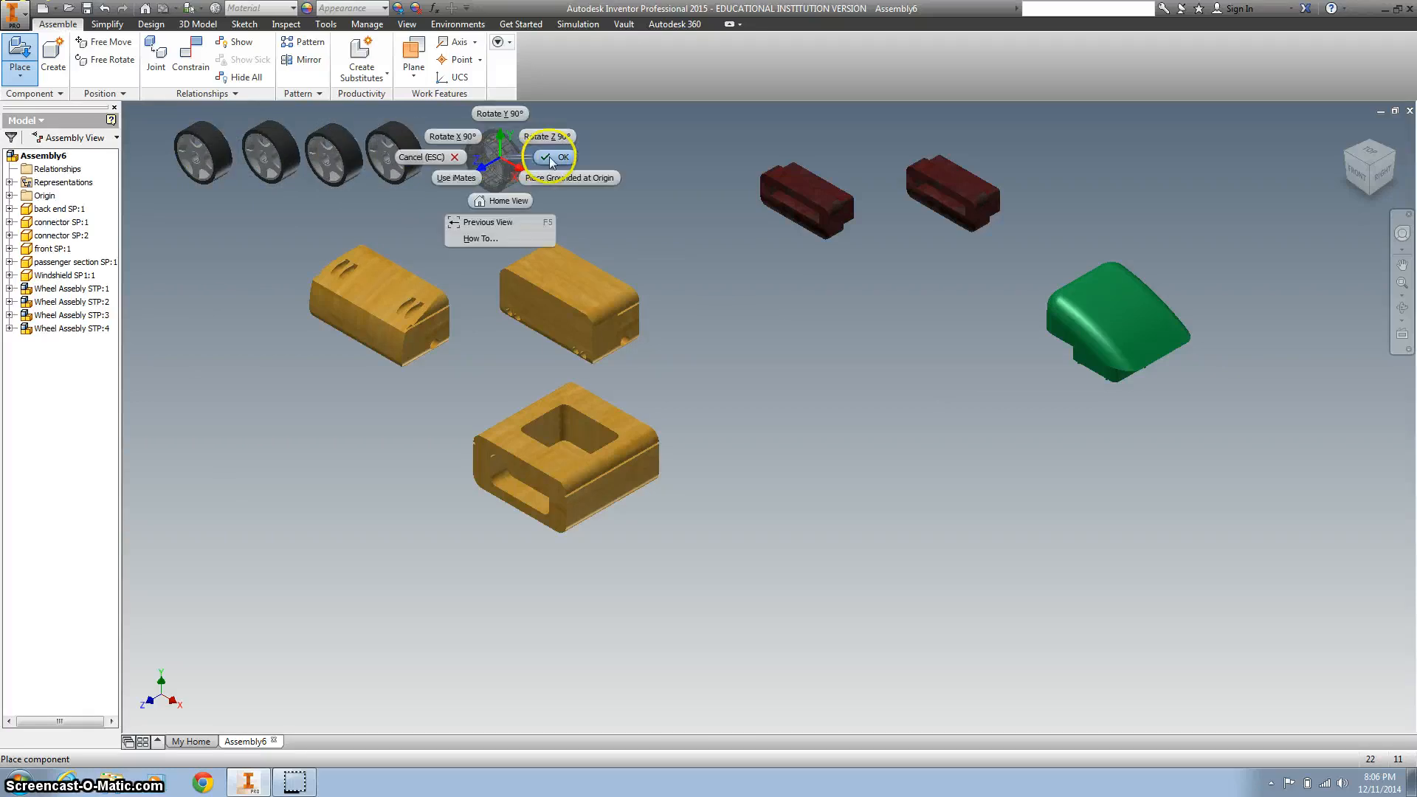
click(551, 156)
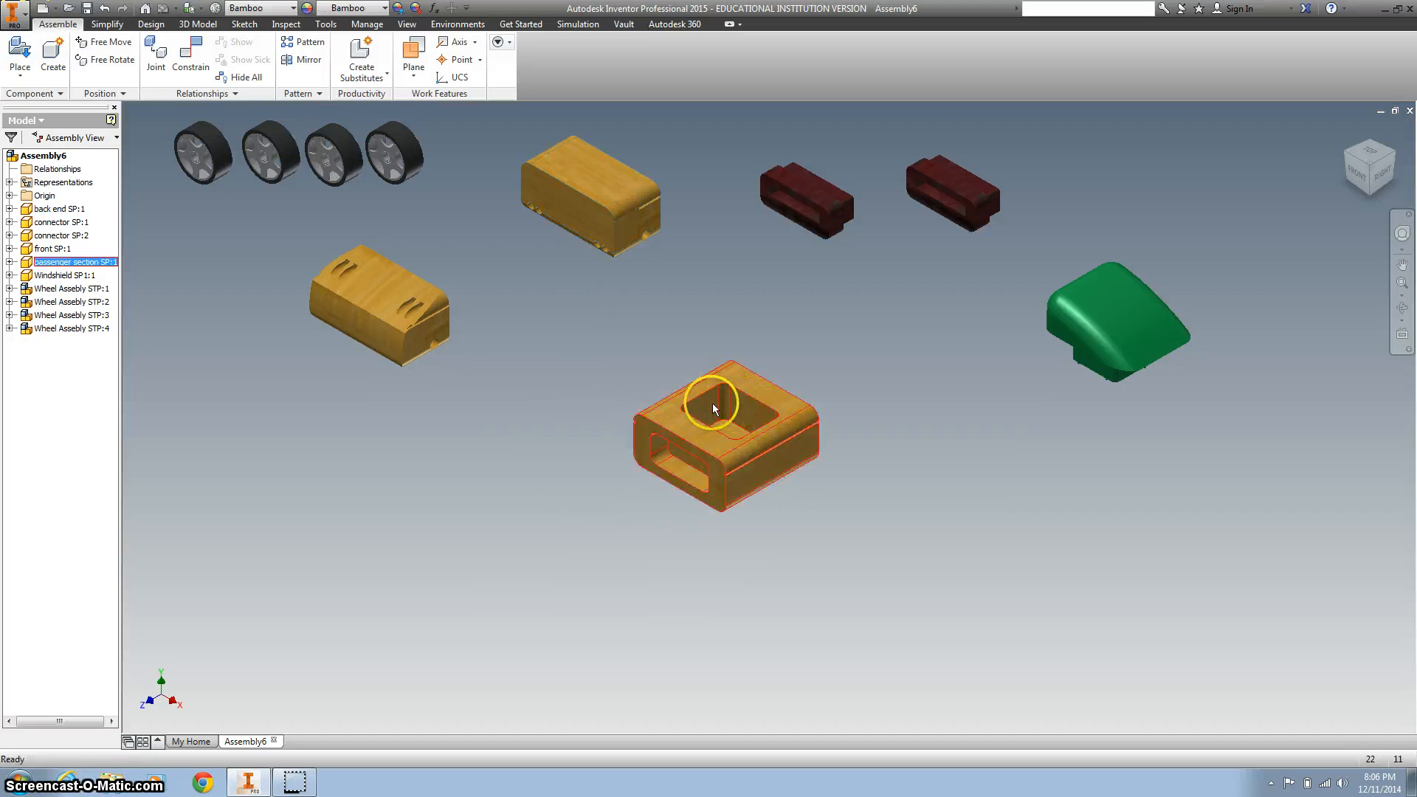
right_click(713, 406)
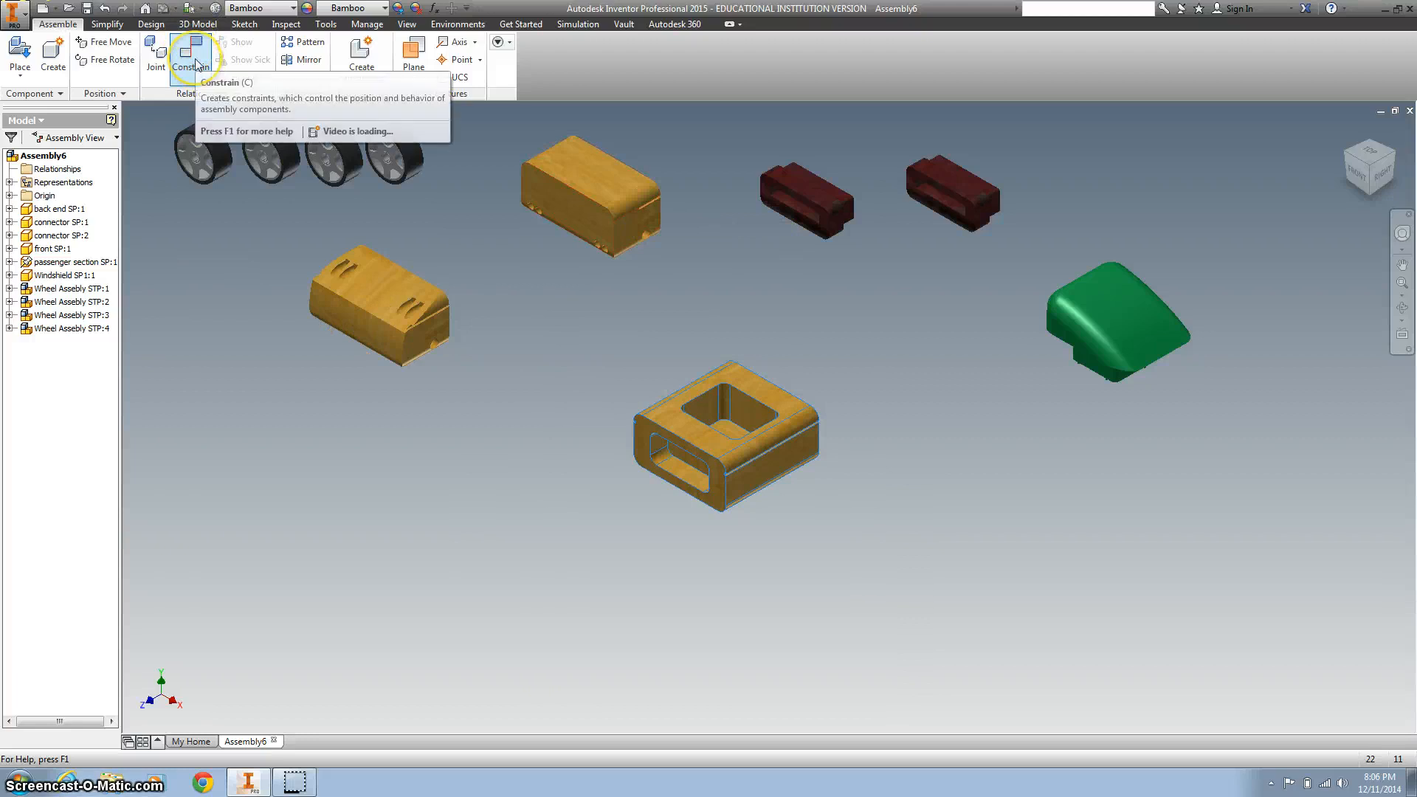
- Mate the dark red connector face to the passenger section's inner slot face
click(190, 49)
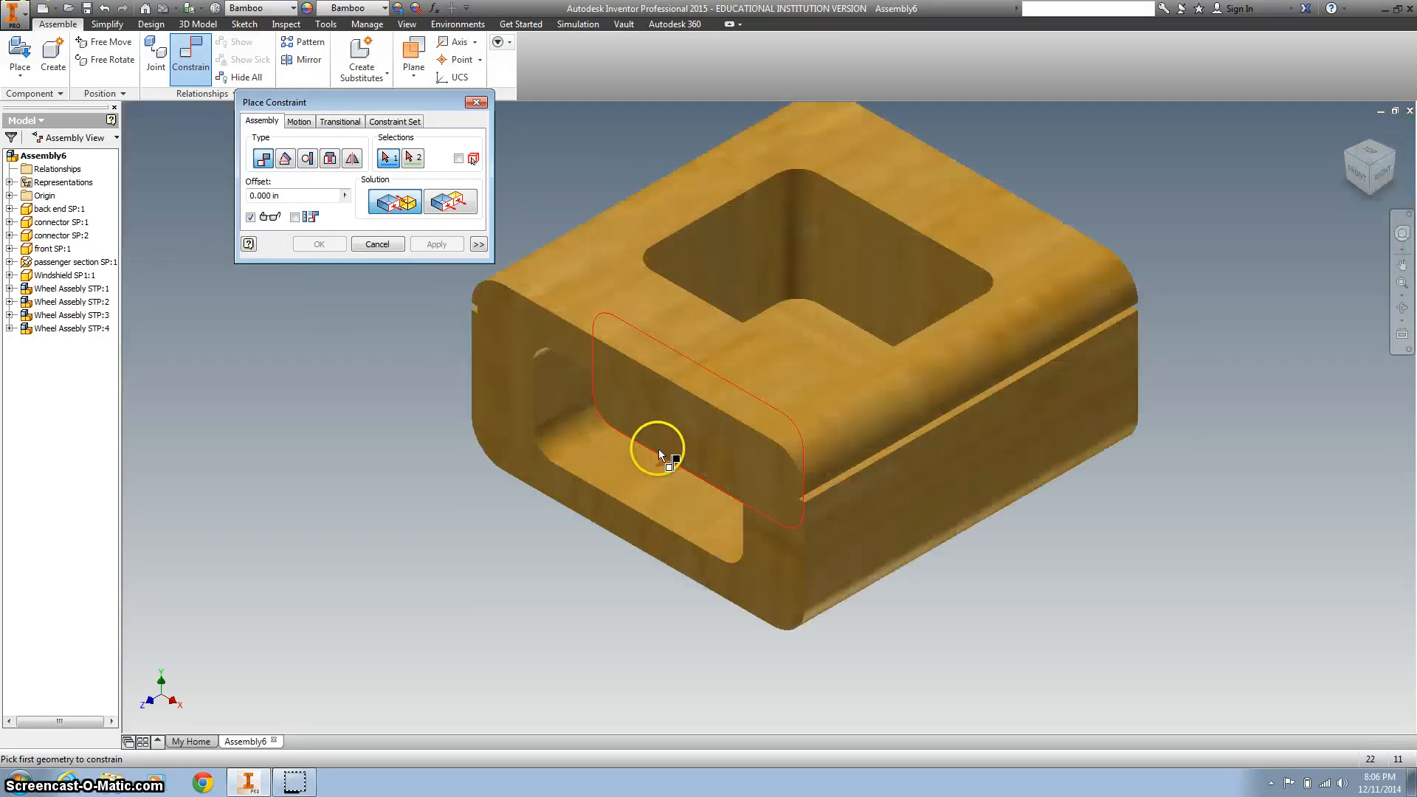
click(660, 452)
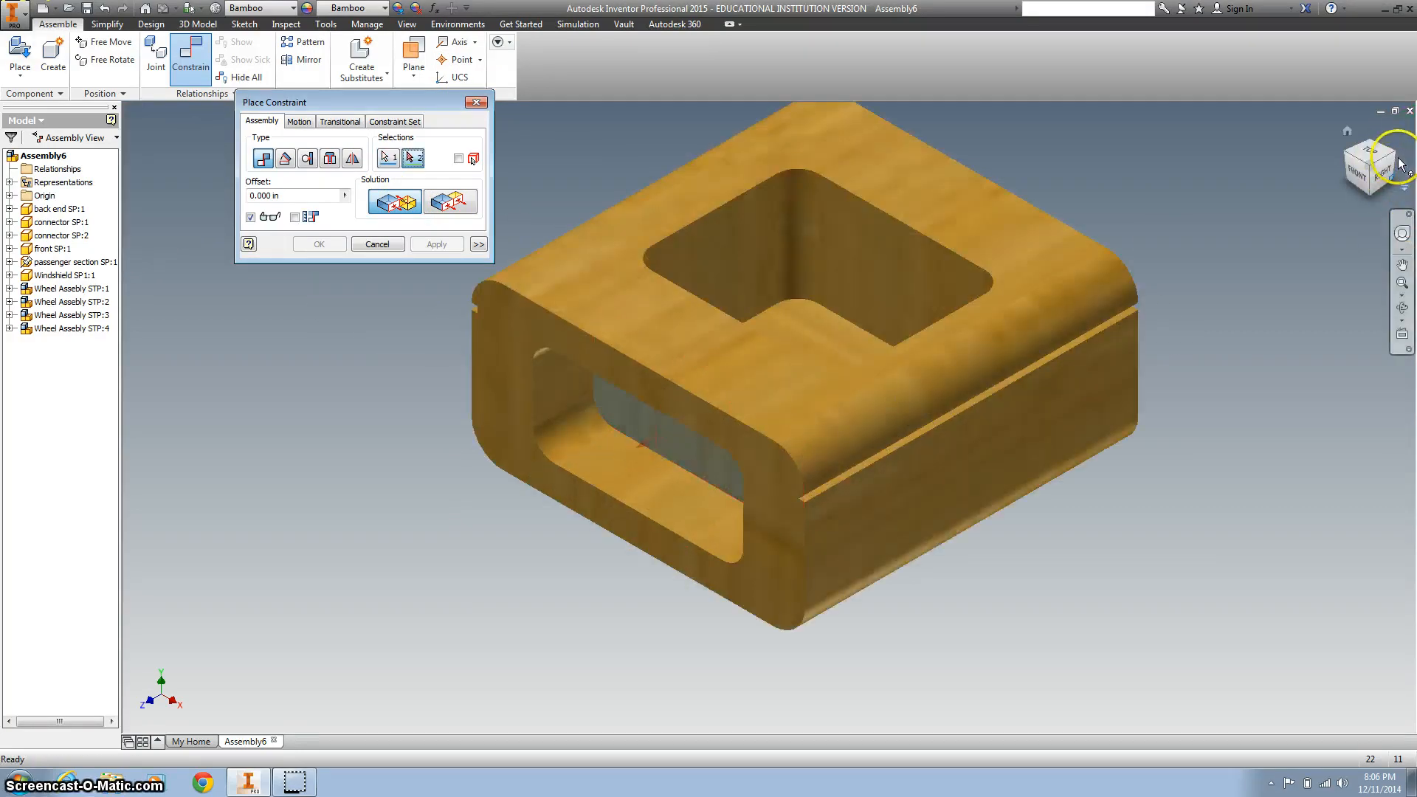
click(1225, 278)
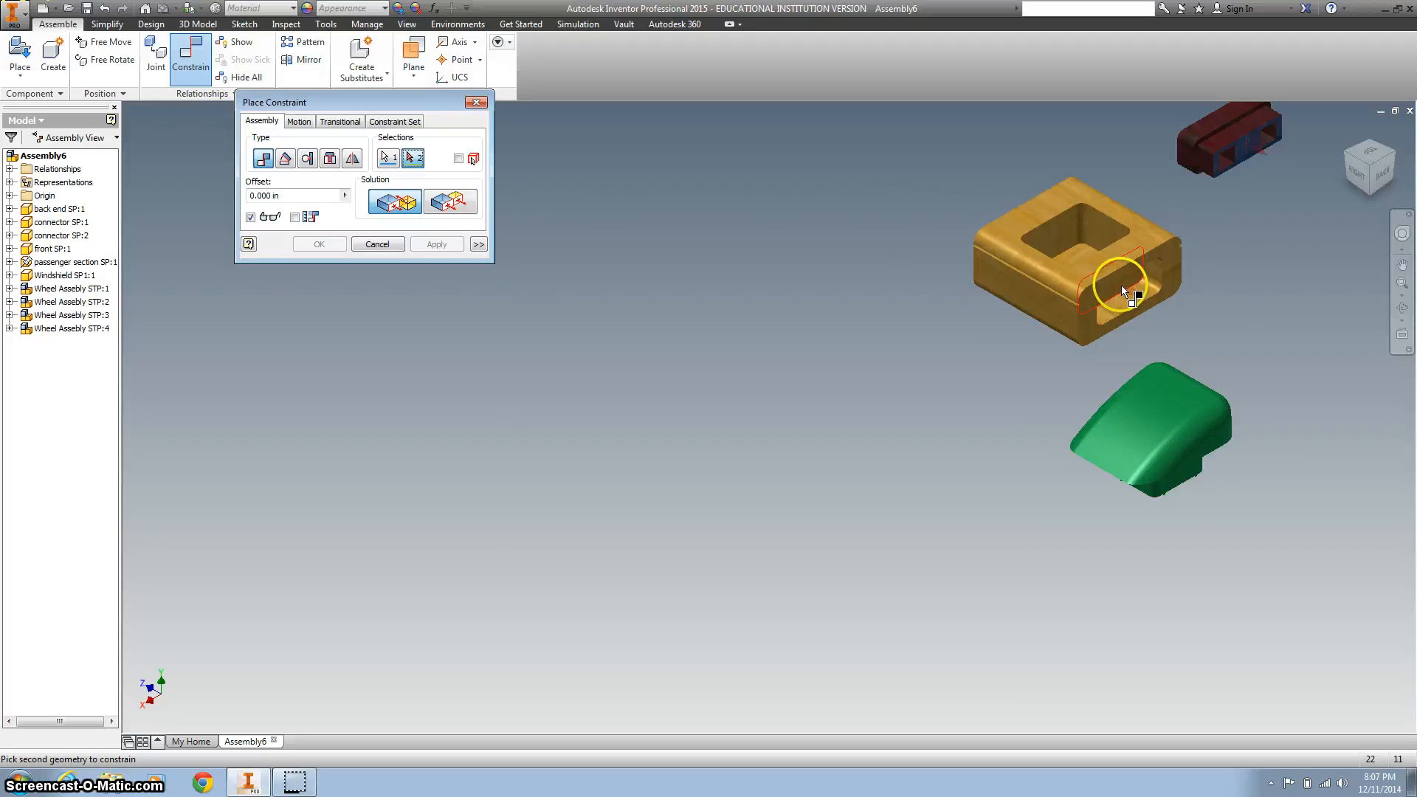
click(436, 244)
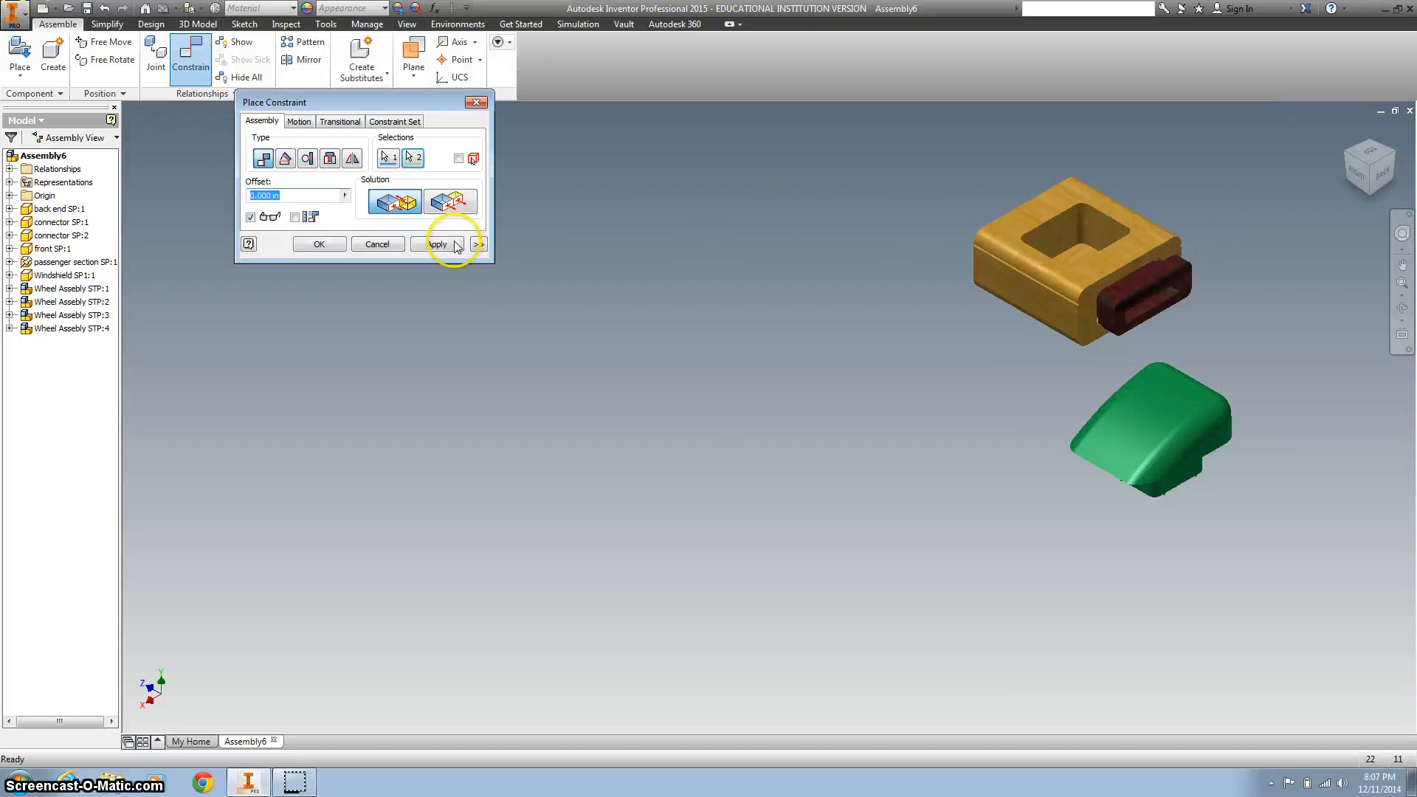
click(436, 245)
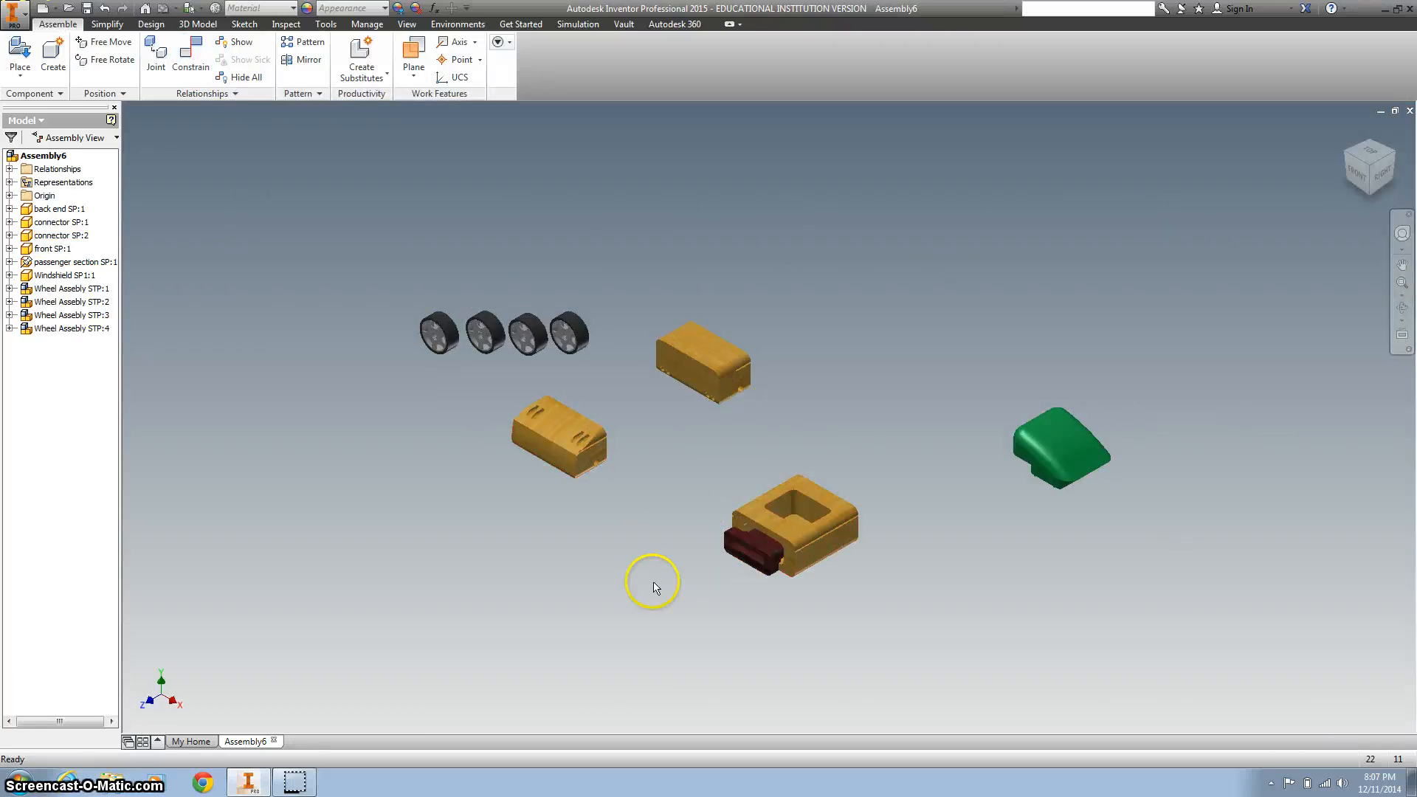
- Open connector SP:2 from the Model browser as a standalone part
click(752, 543)
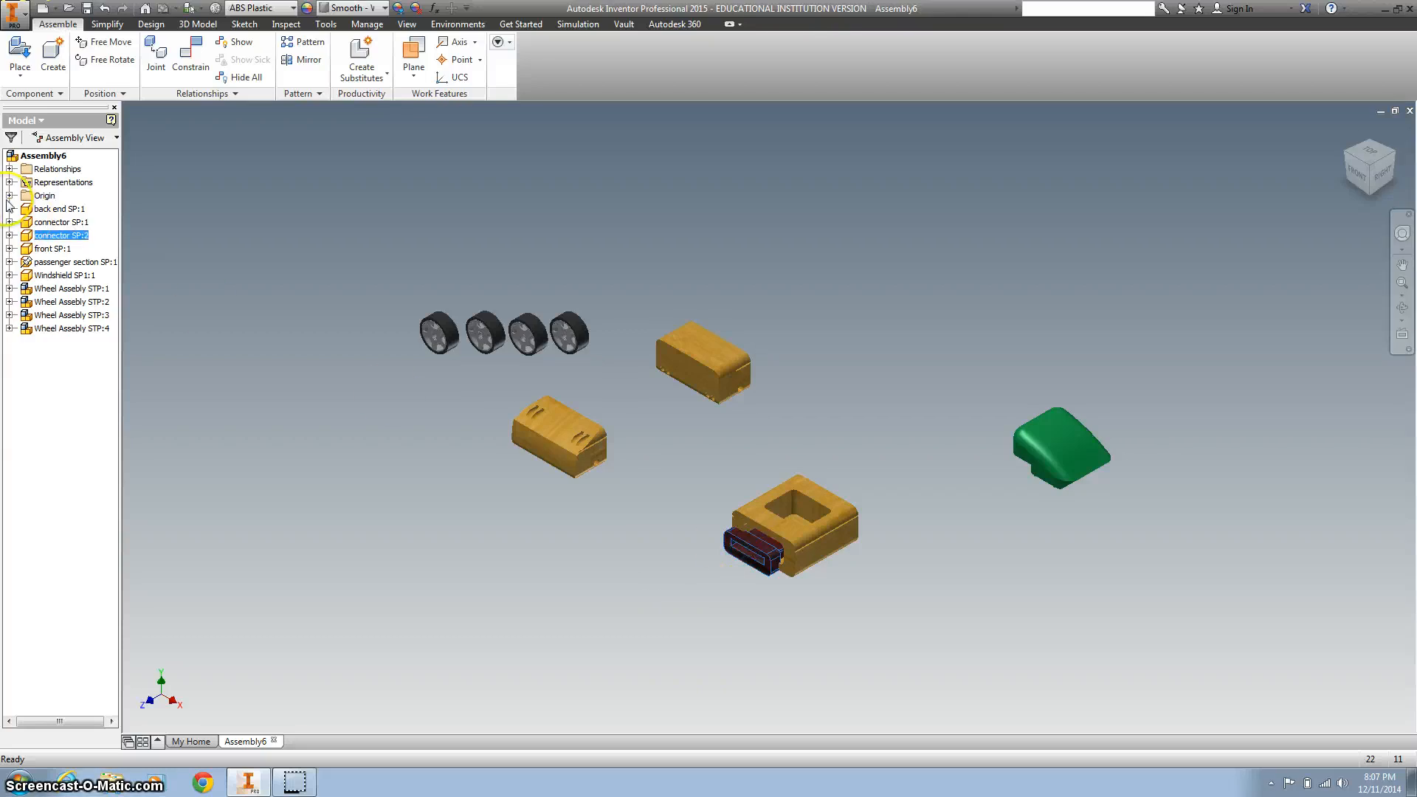
right_click(60, 235)
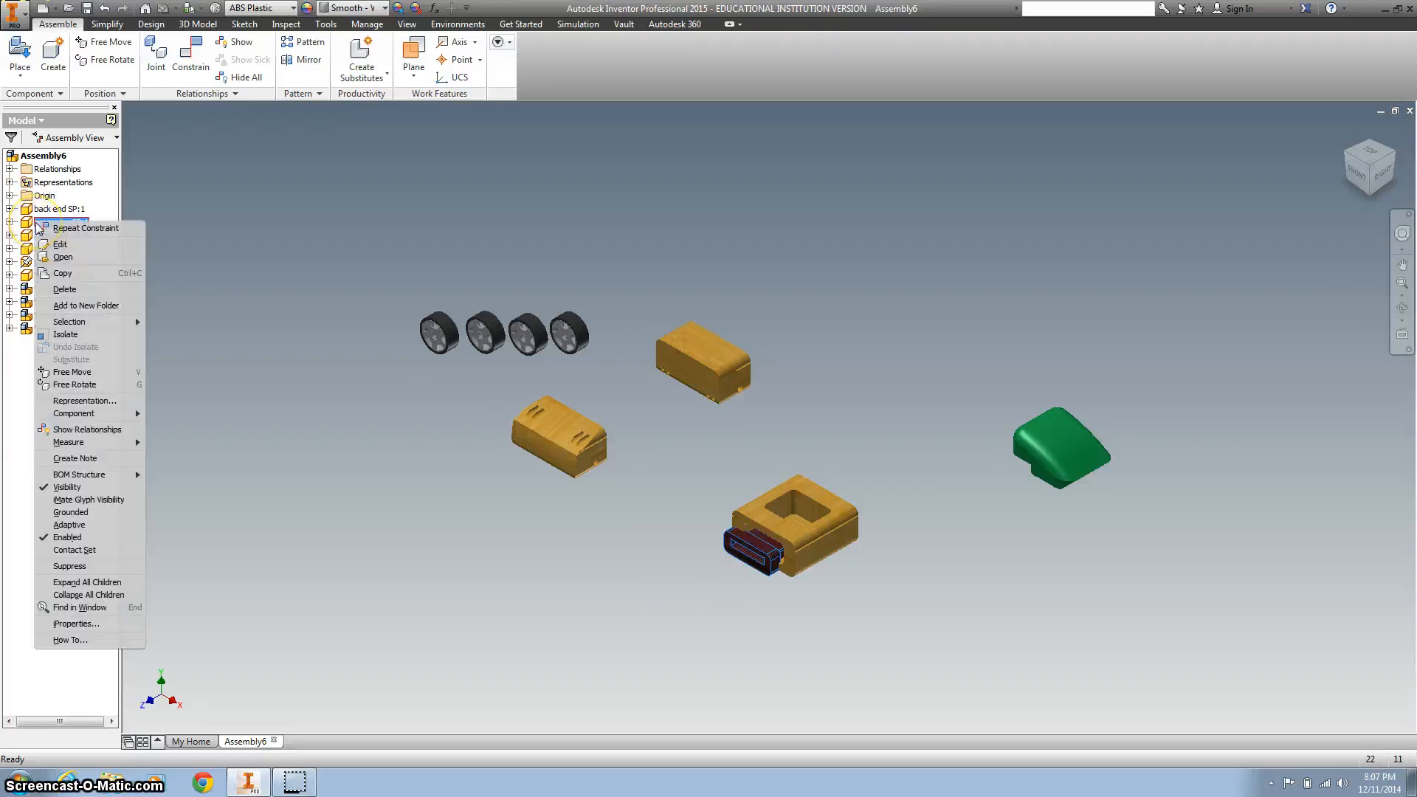
click(62, 257)
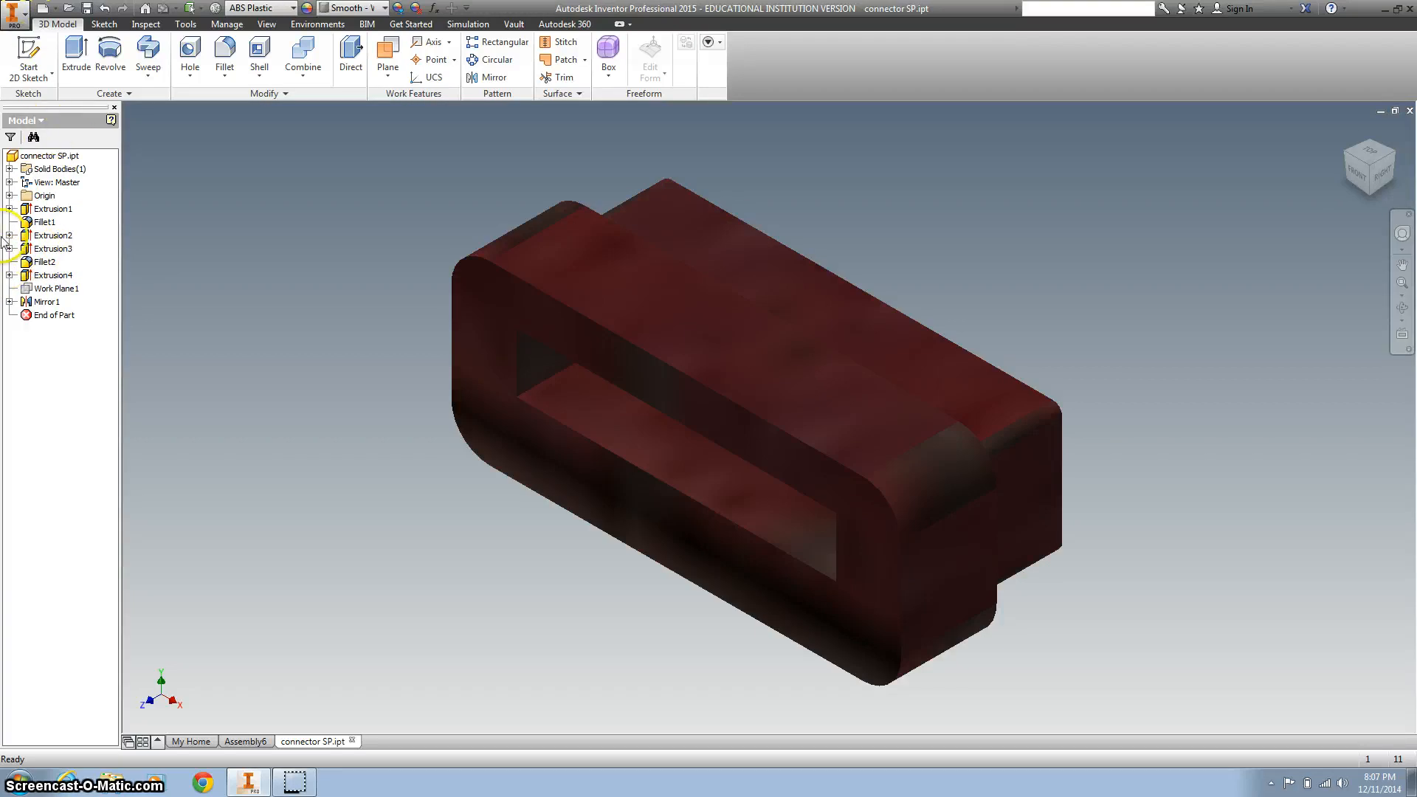
- Change Extrusion1's Sketch1 dimensions to 2.380 by .920 and finish the sketch
click(53, 208)
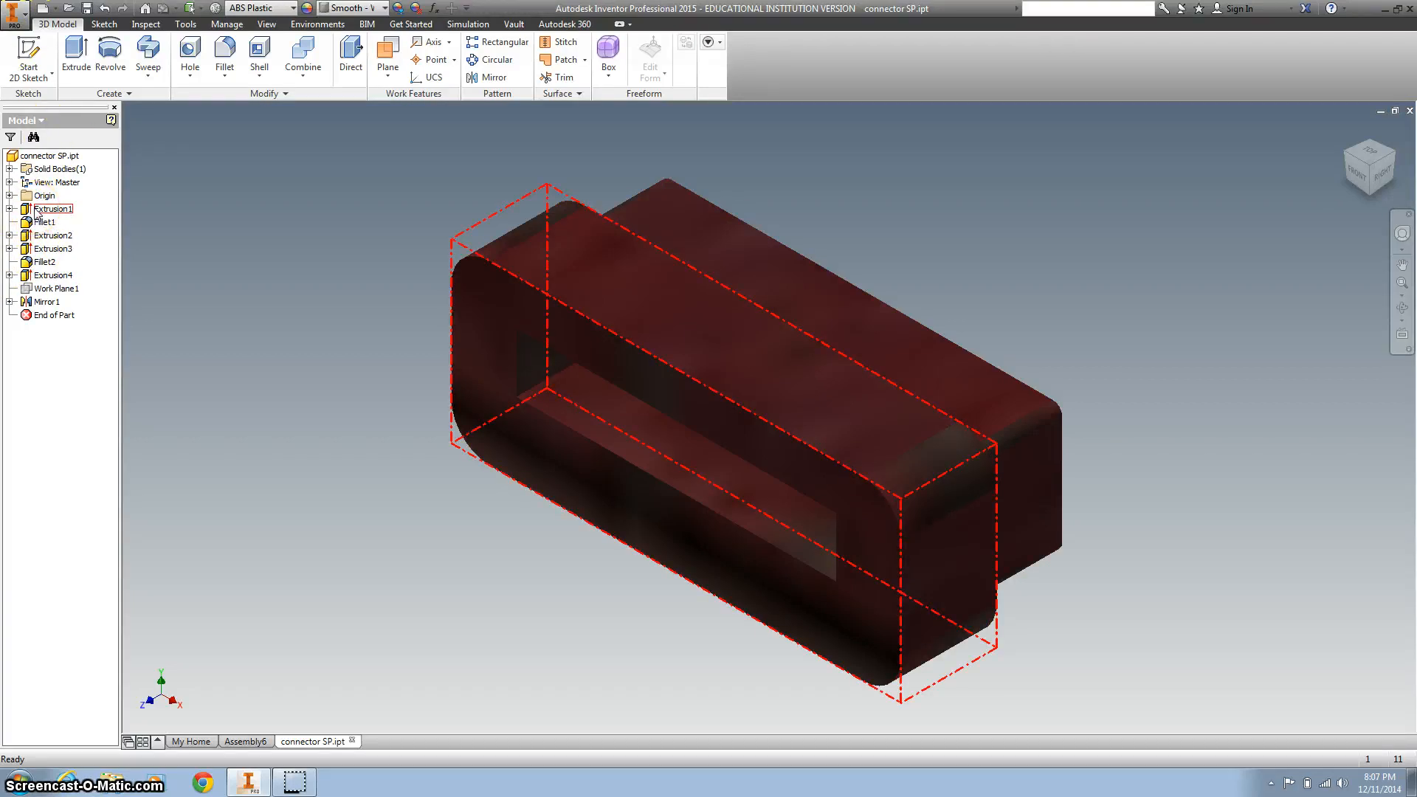
click(54, 209)
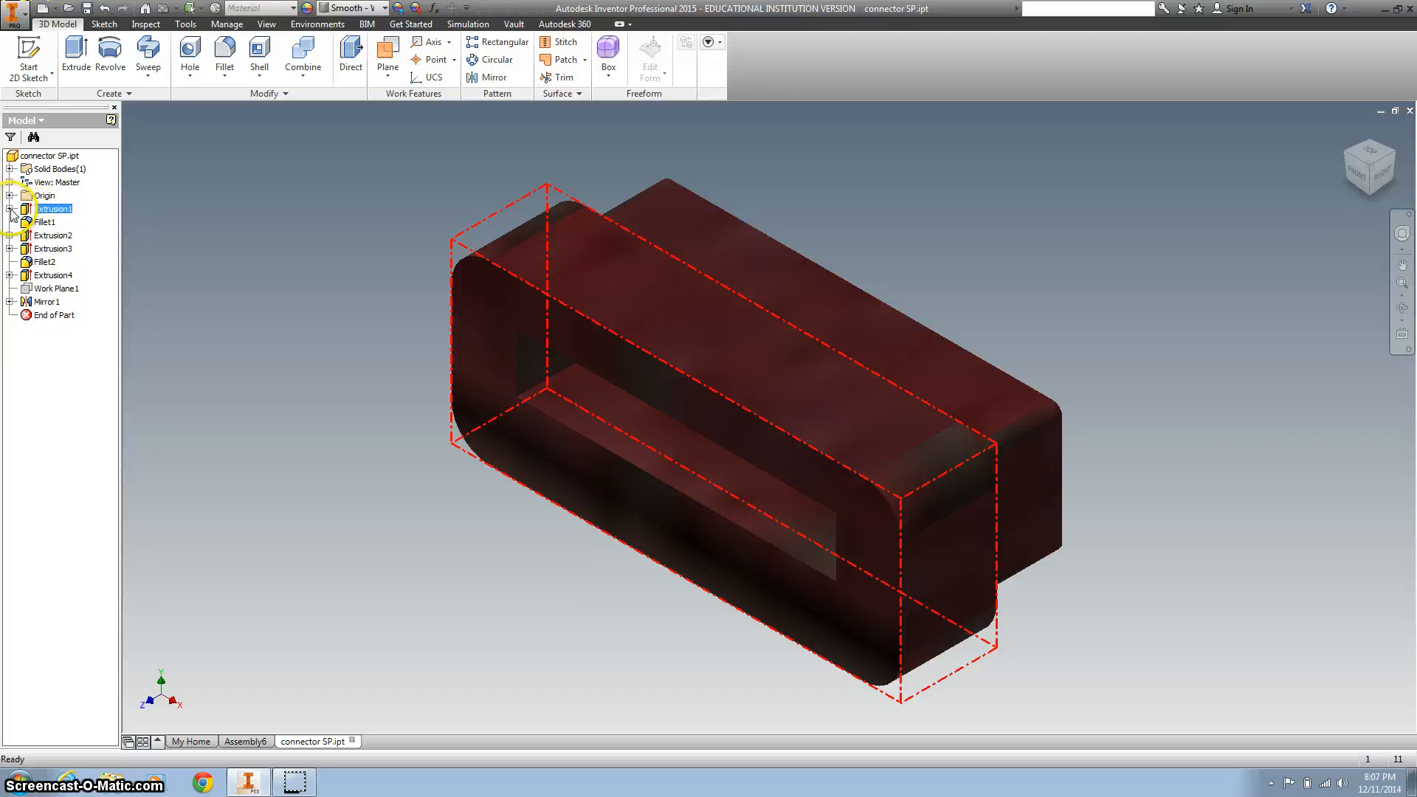
right_click(54, 209)
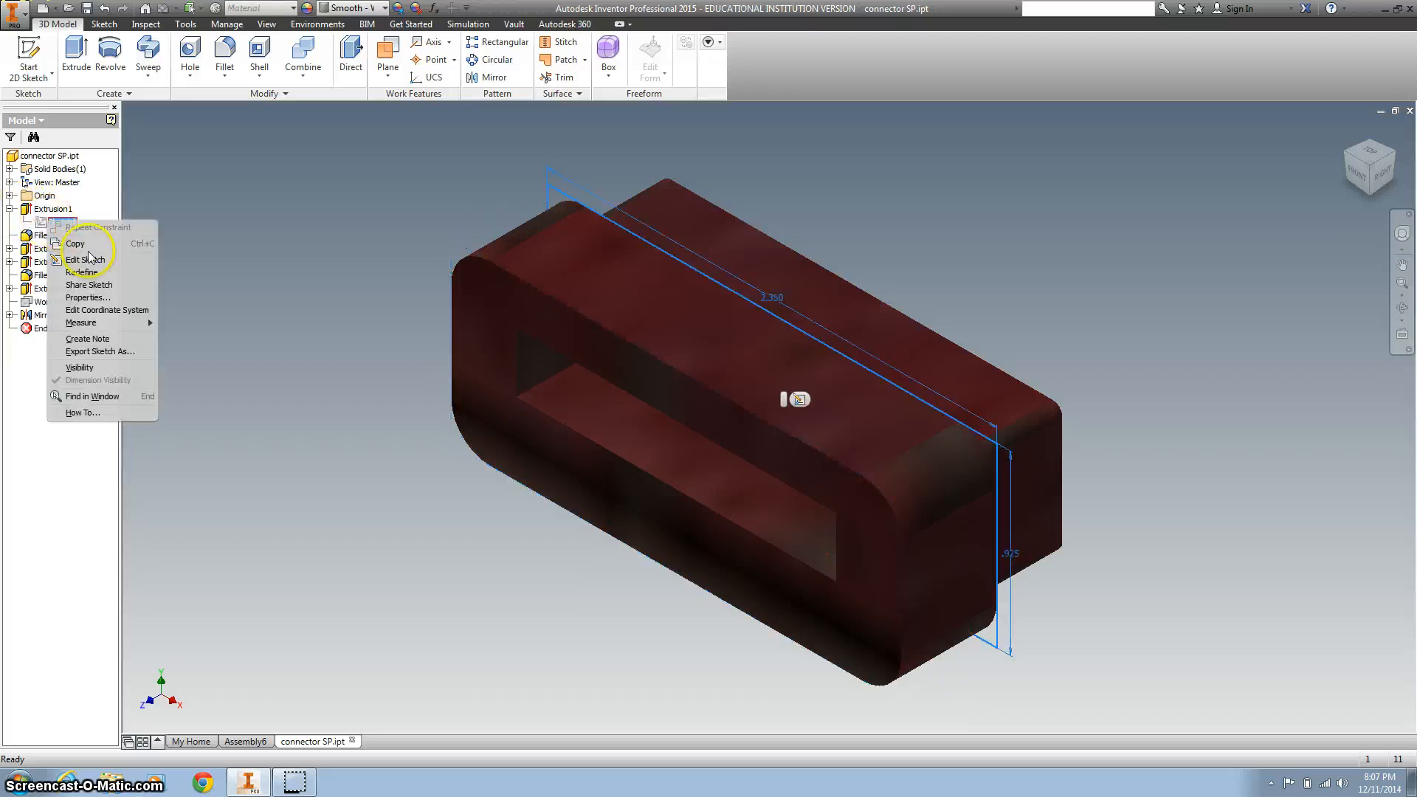
click(85, 260)
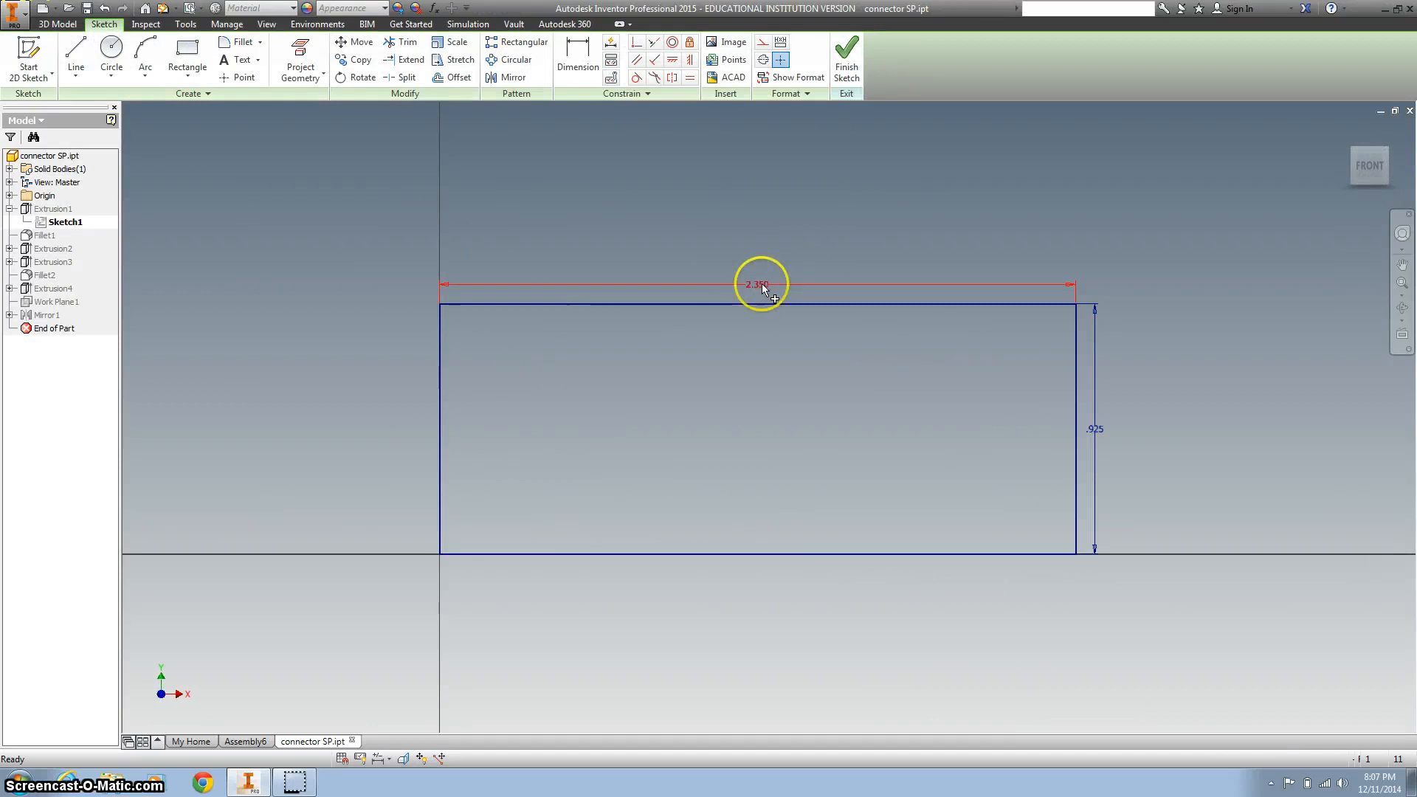
double_click(756, 284)
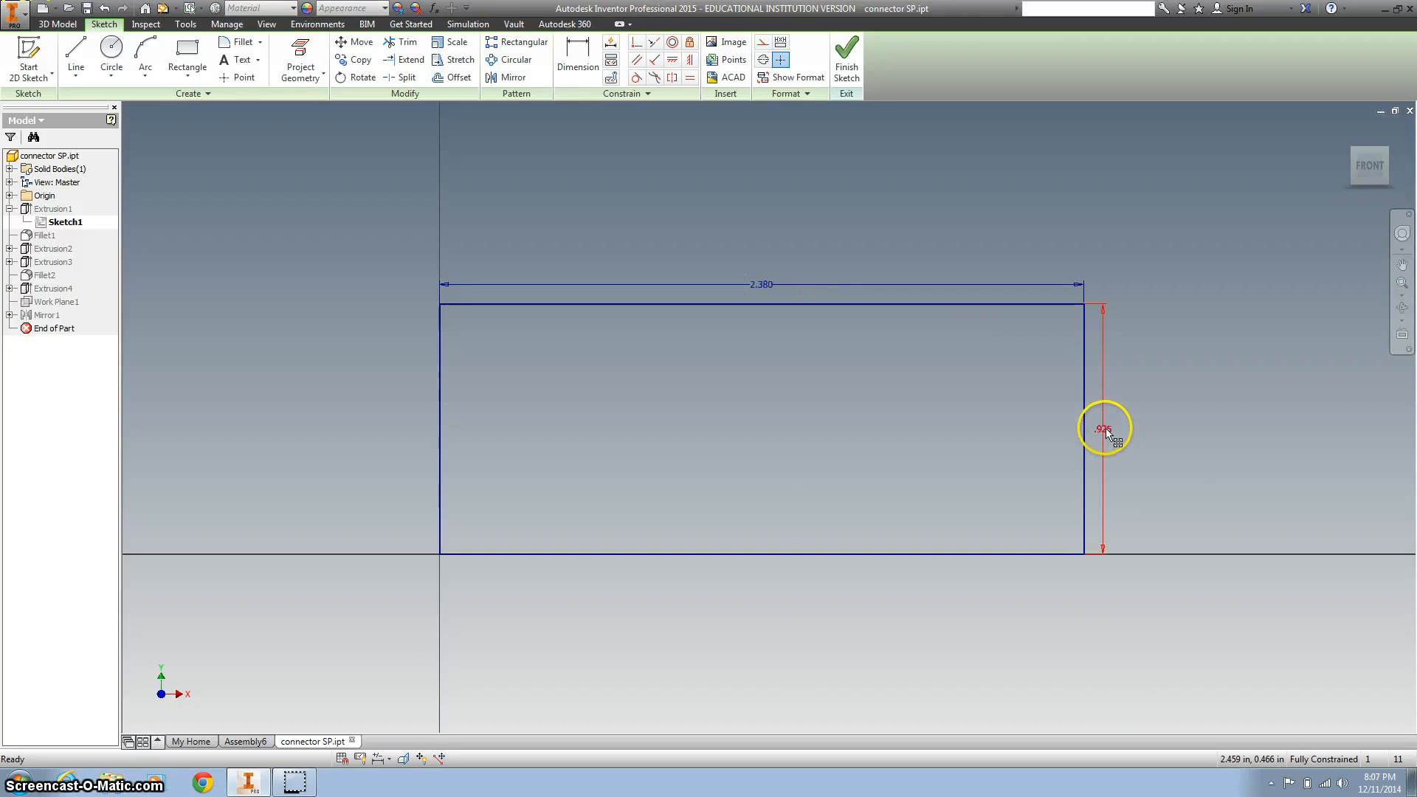
double_click(1103, 428)
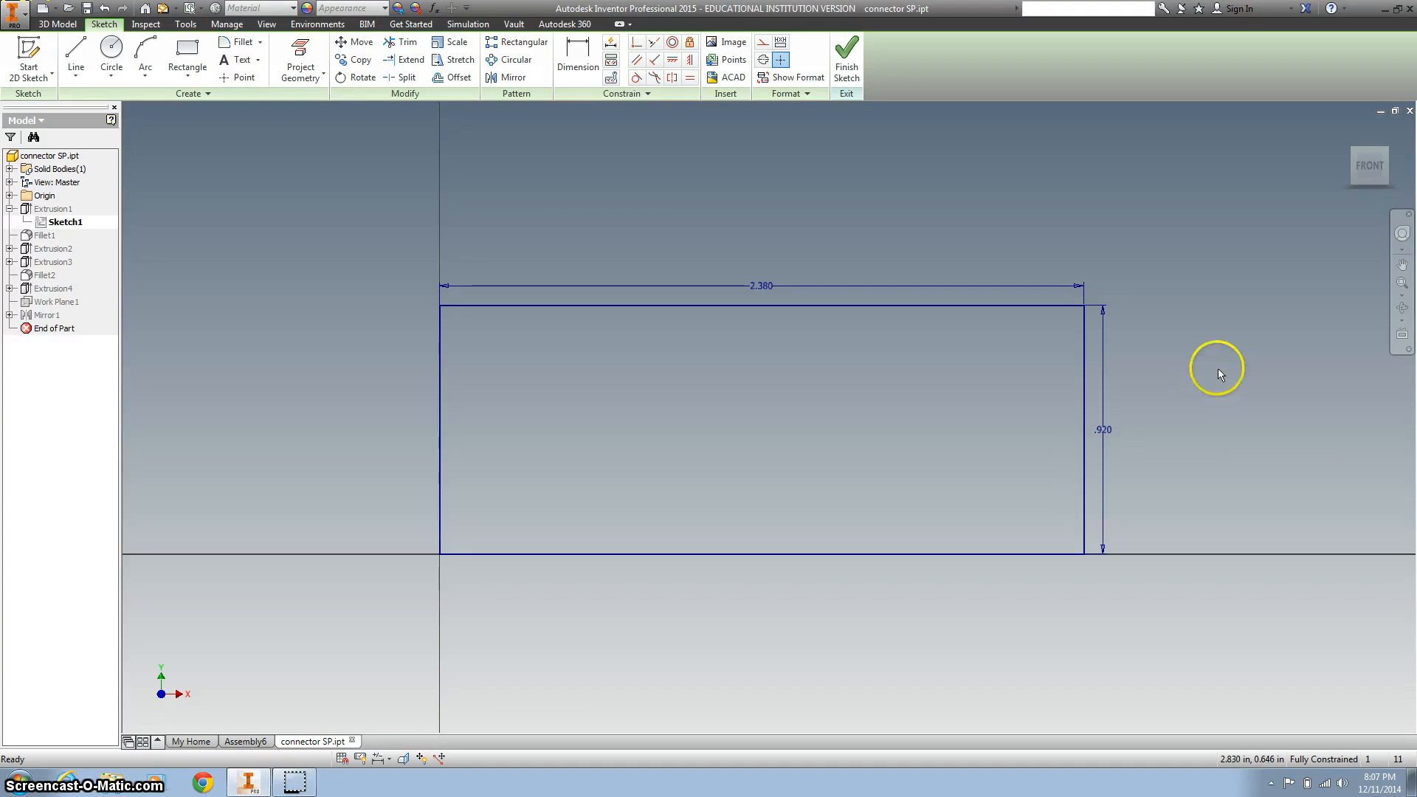
click(846, 59)
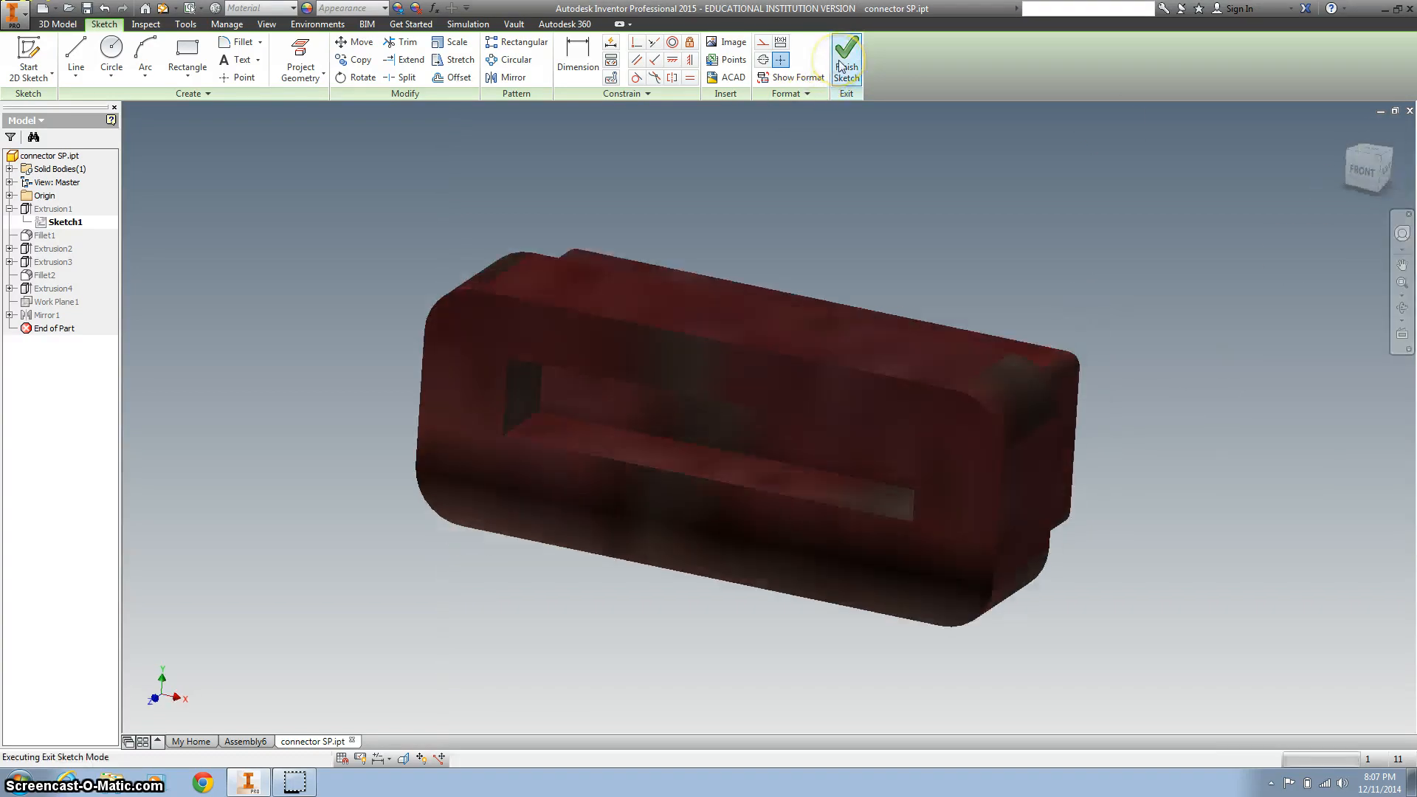
click(845, 59)
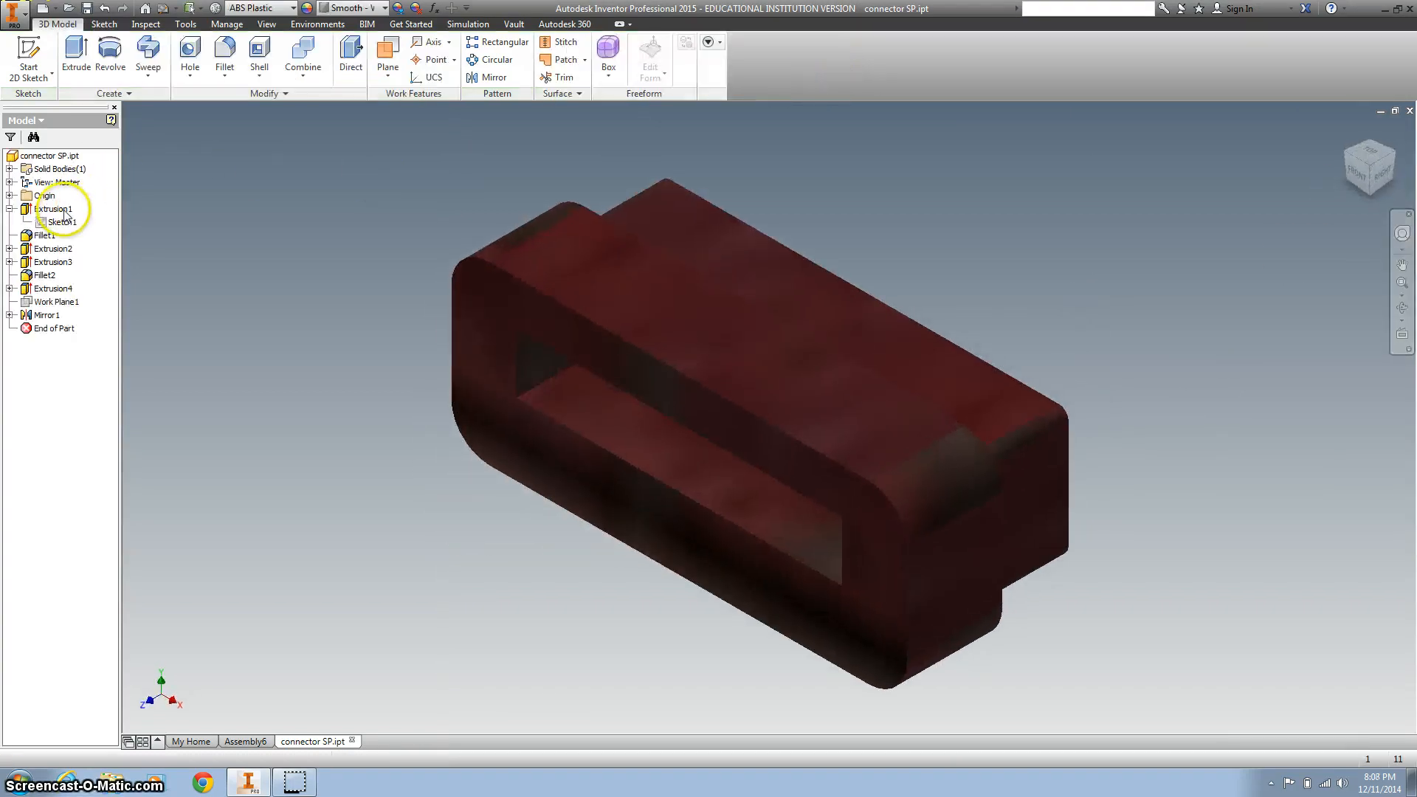
right_click(52, 209)
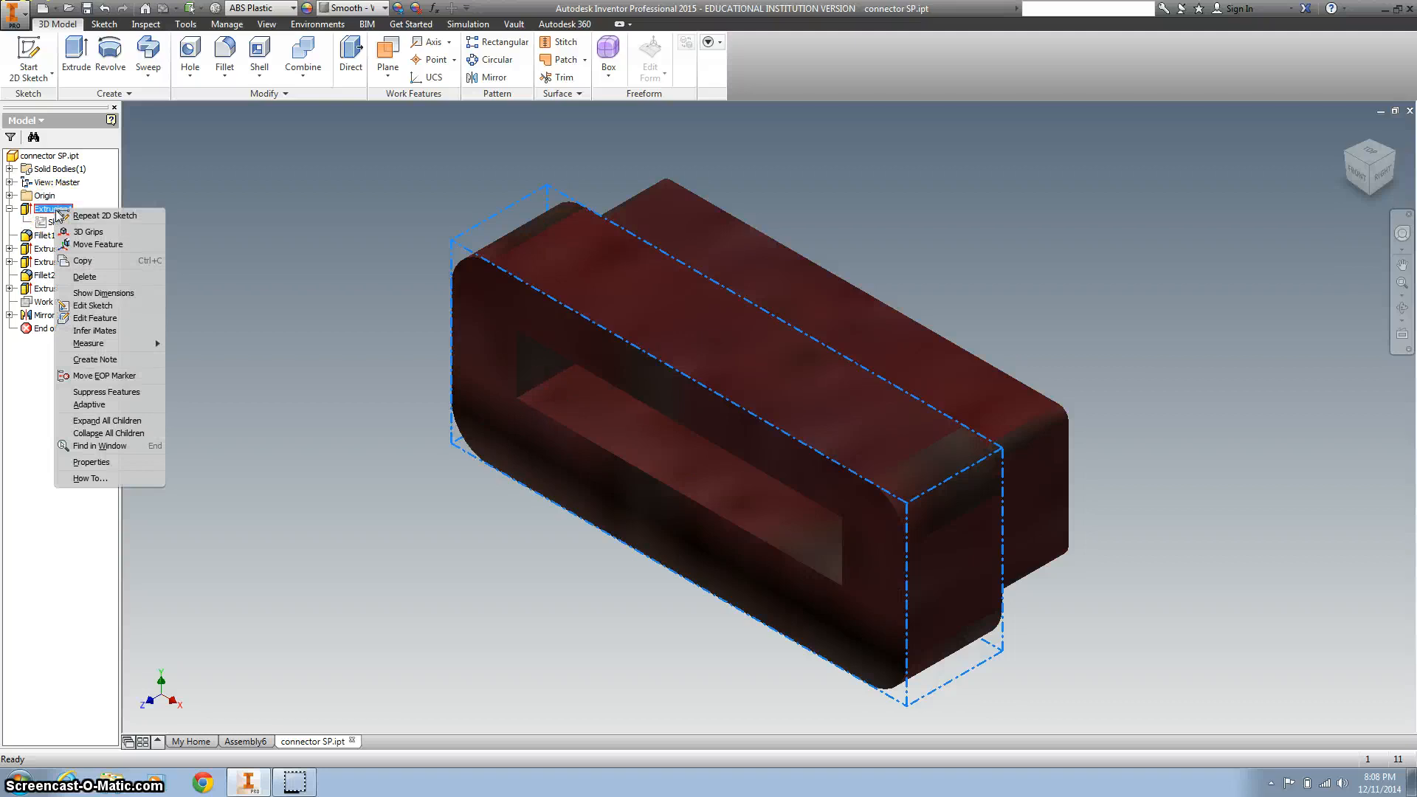
mouse_move(96, 318)
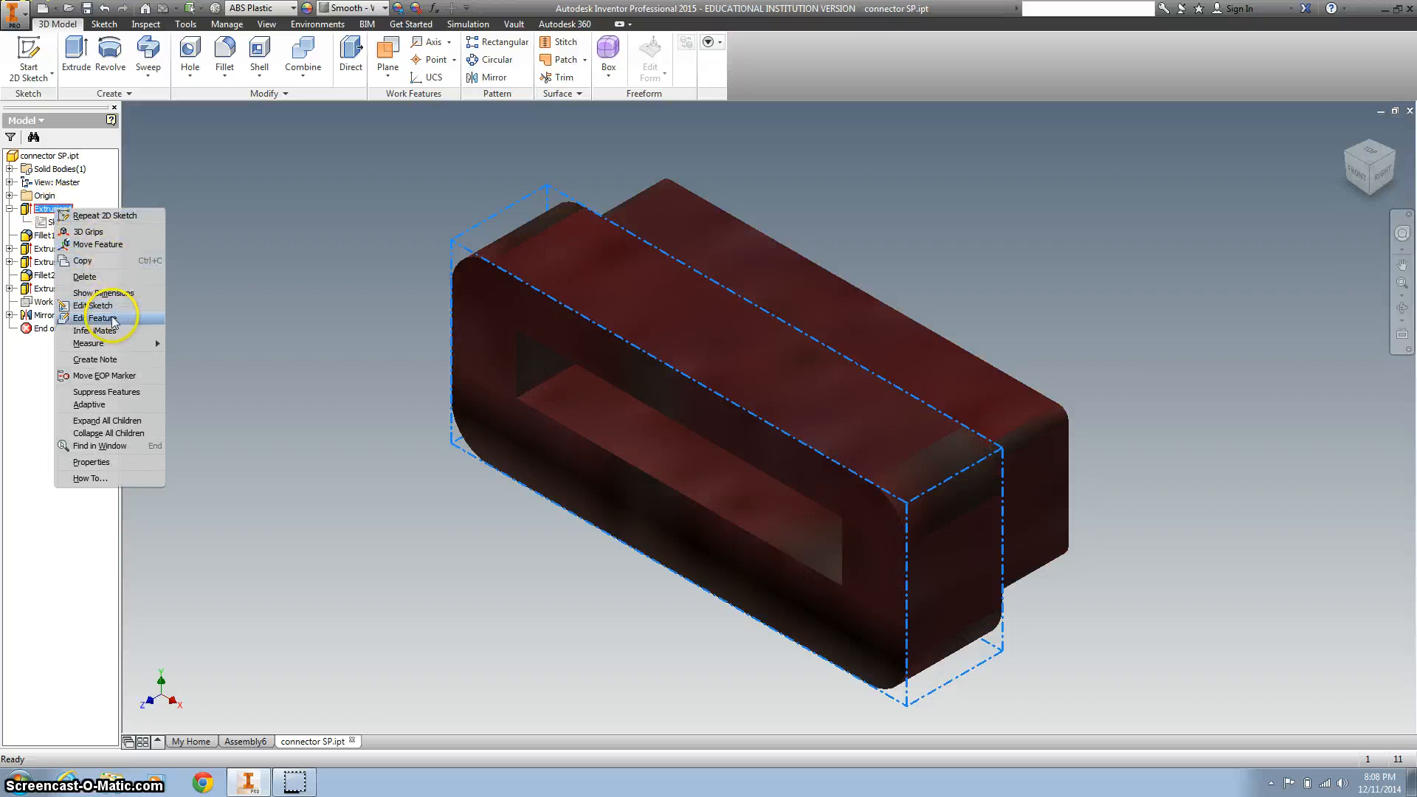
click(100, 319)
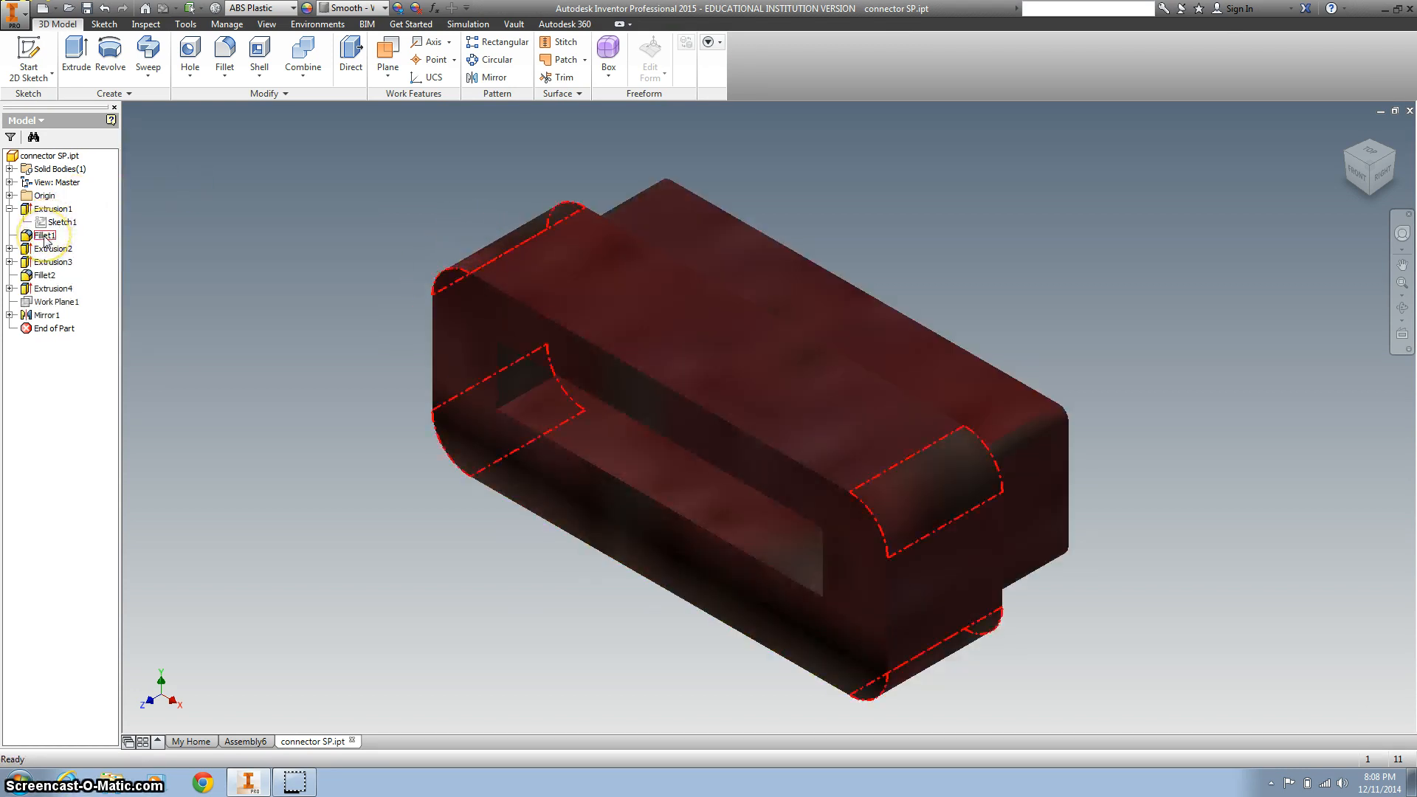
right_click(45, 234)
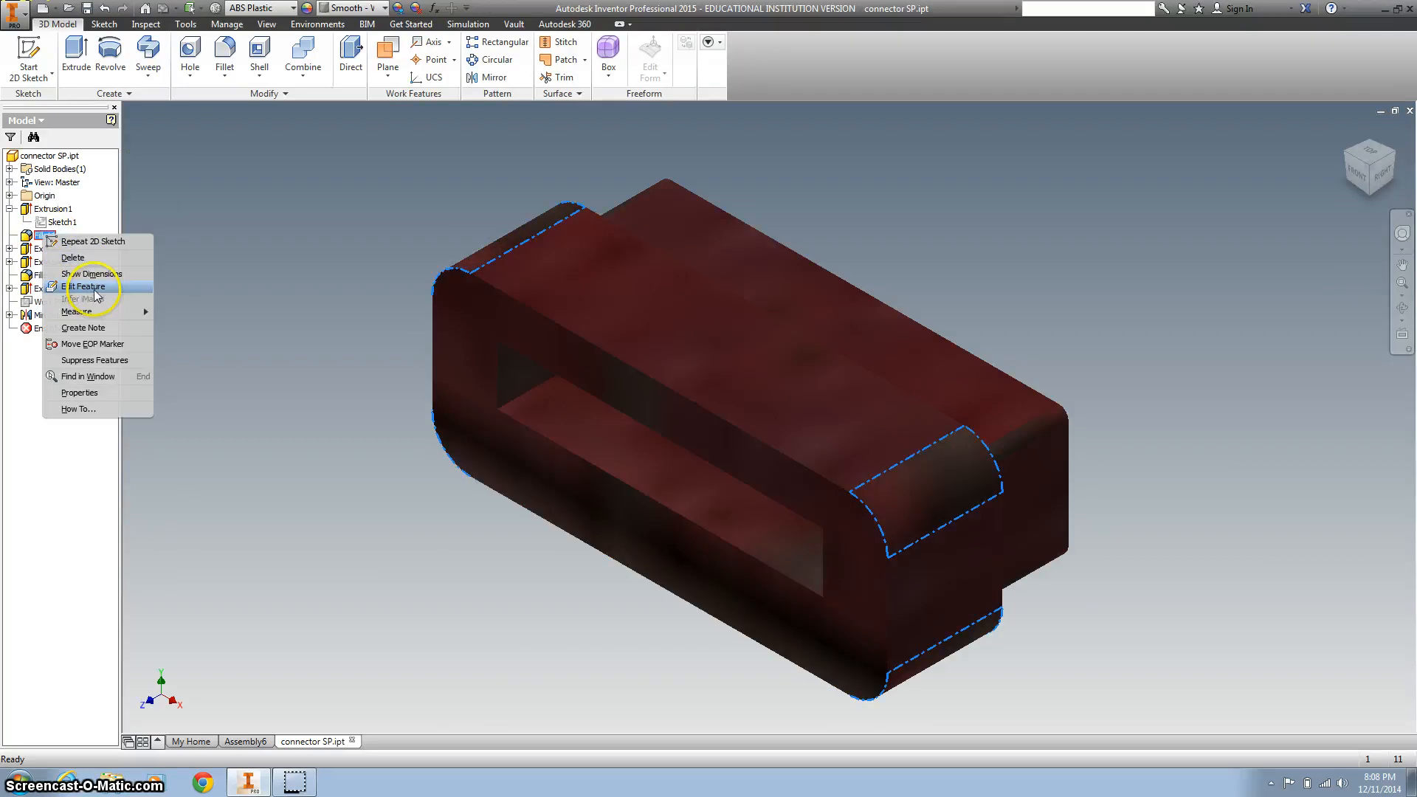
click(84, 287)
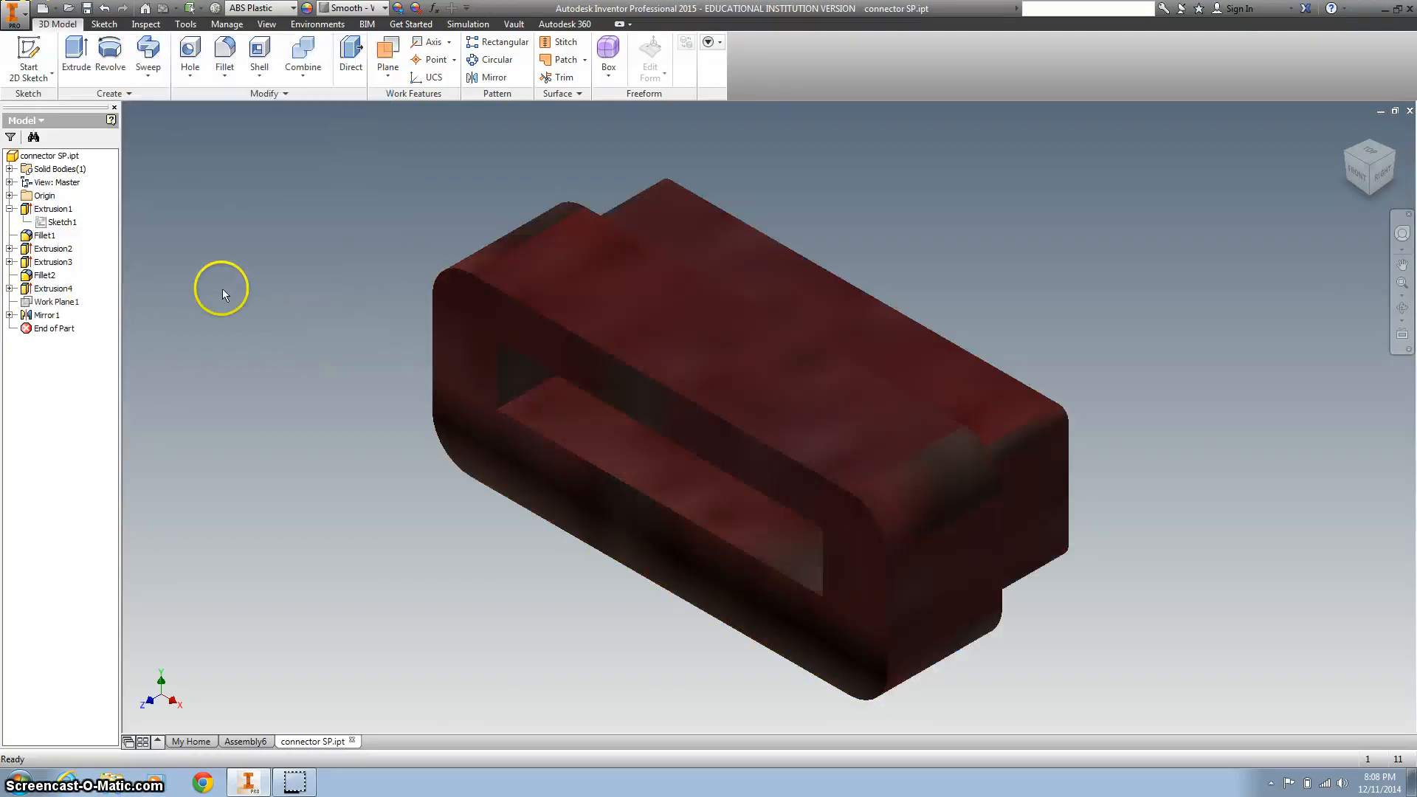
mouse_move(1300, 170)
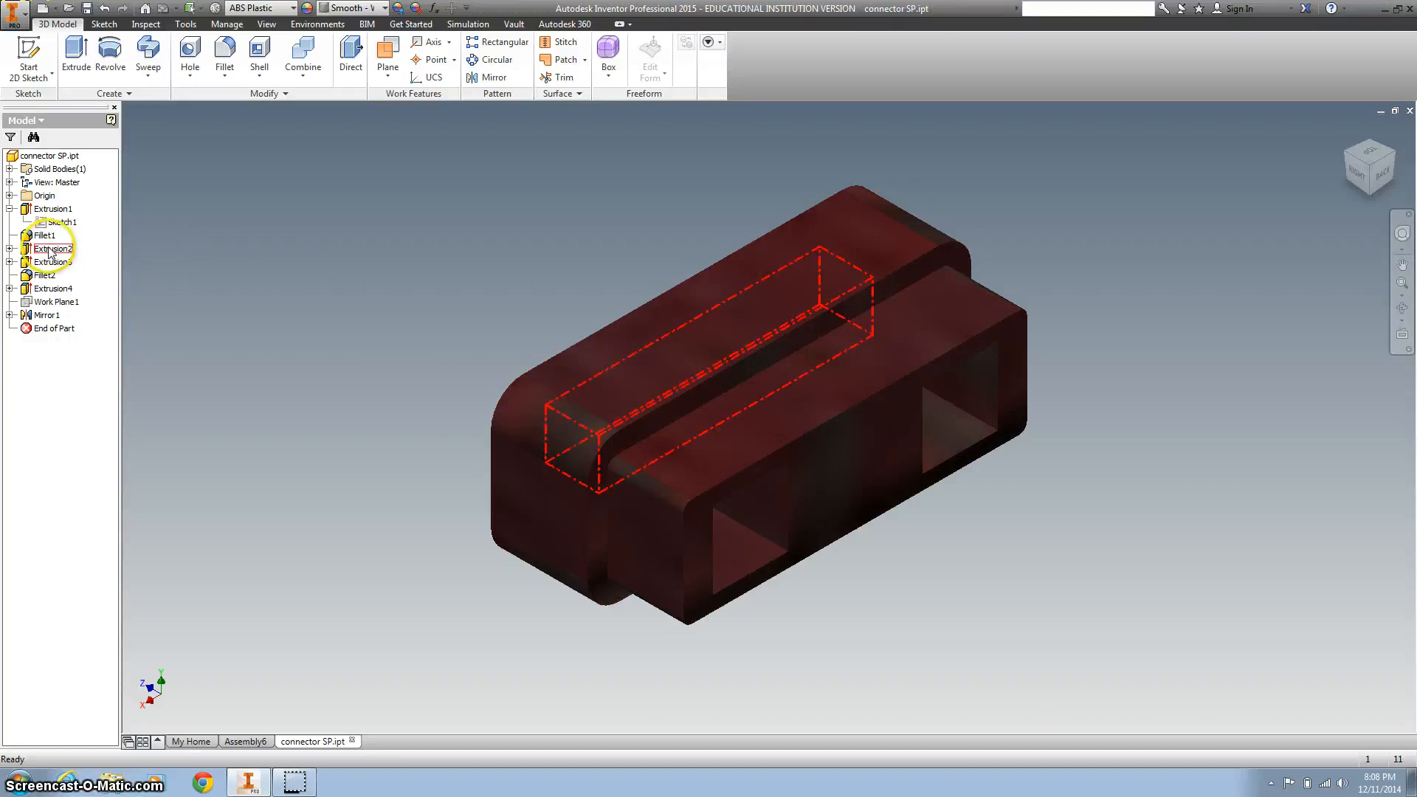
click(52, 262)
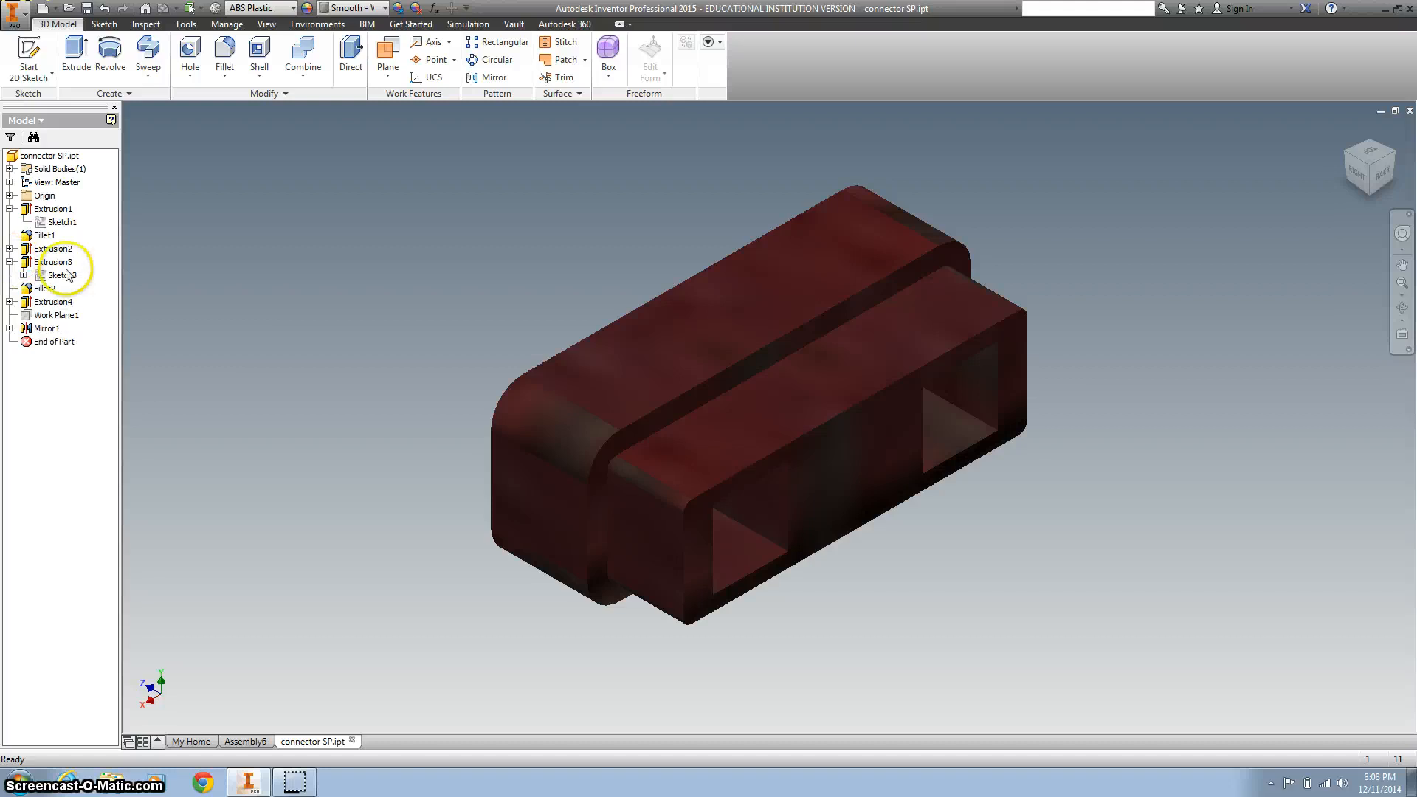
click(56, 262)
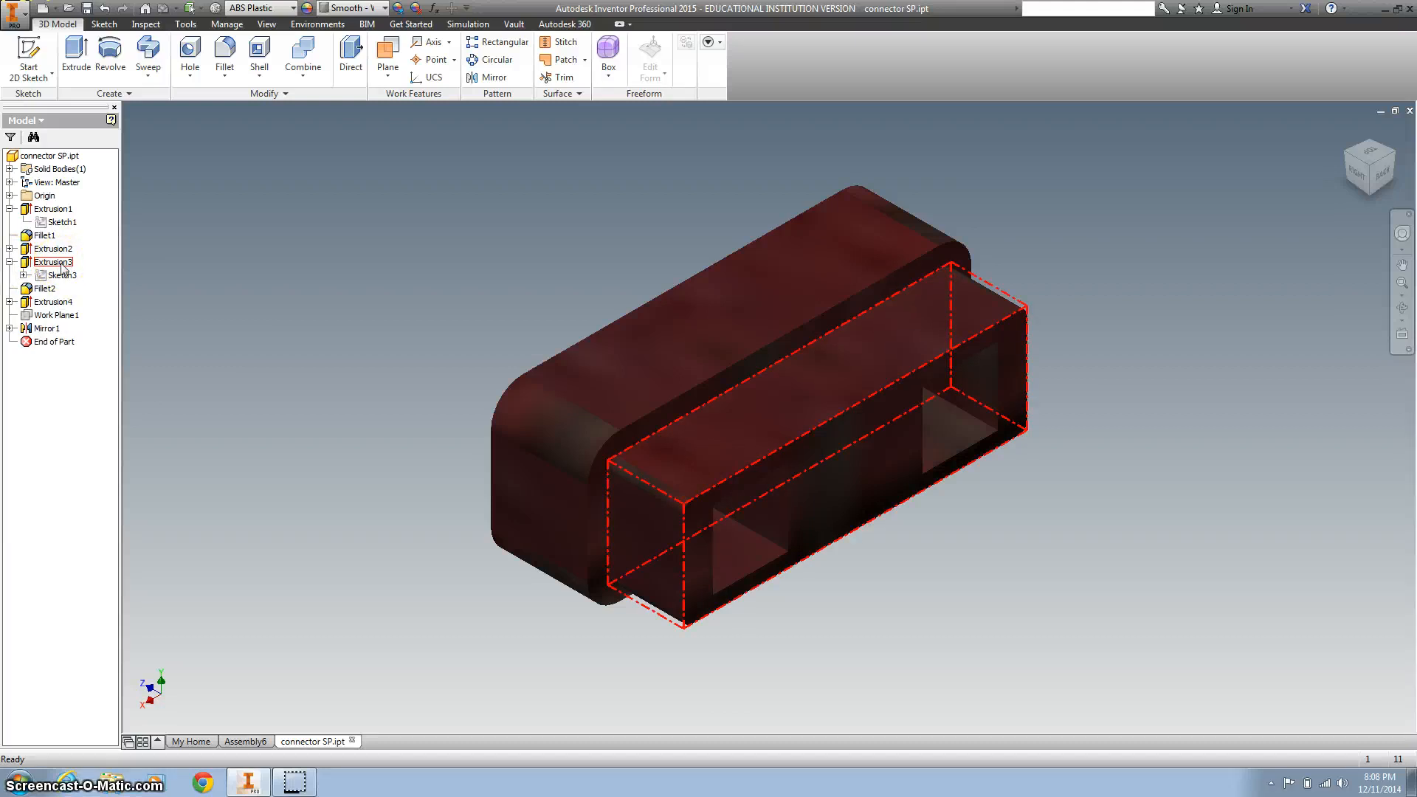
- Set Sketch3's offset to .010, height .900 and width 2.300, then finish the sketch
right_click(61, 274)
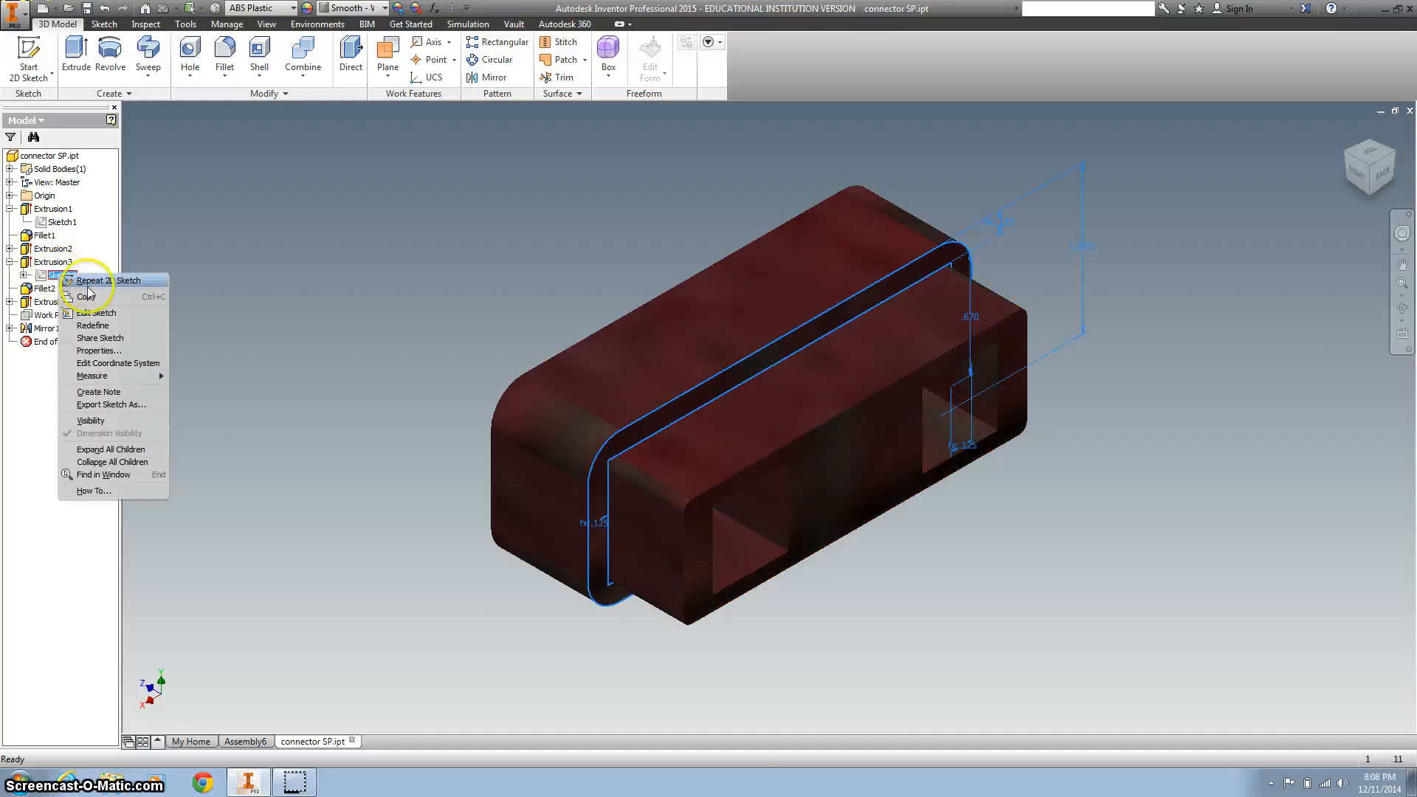
click(96, 313)
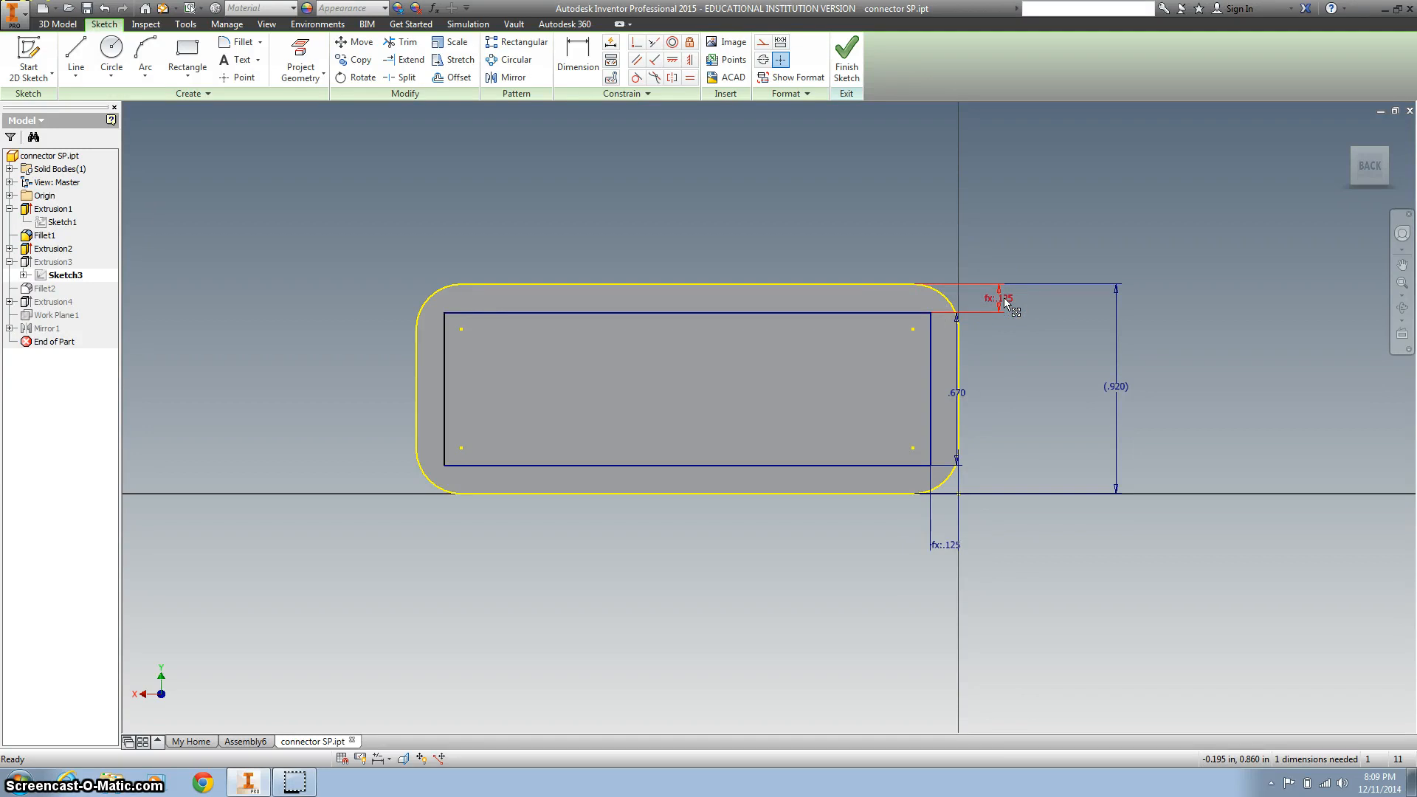
double_click(1000, 298)
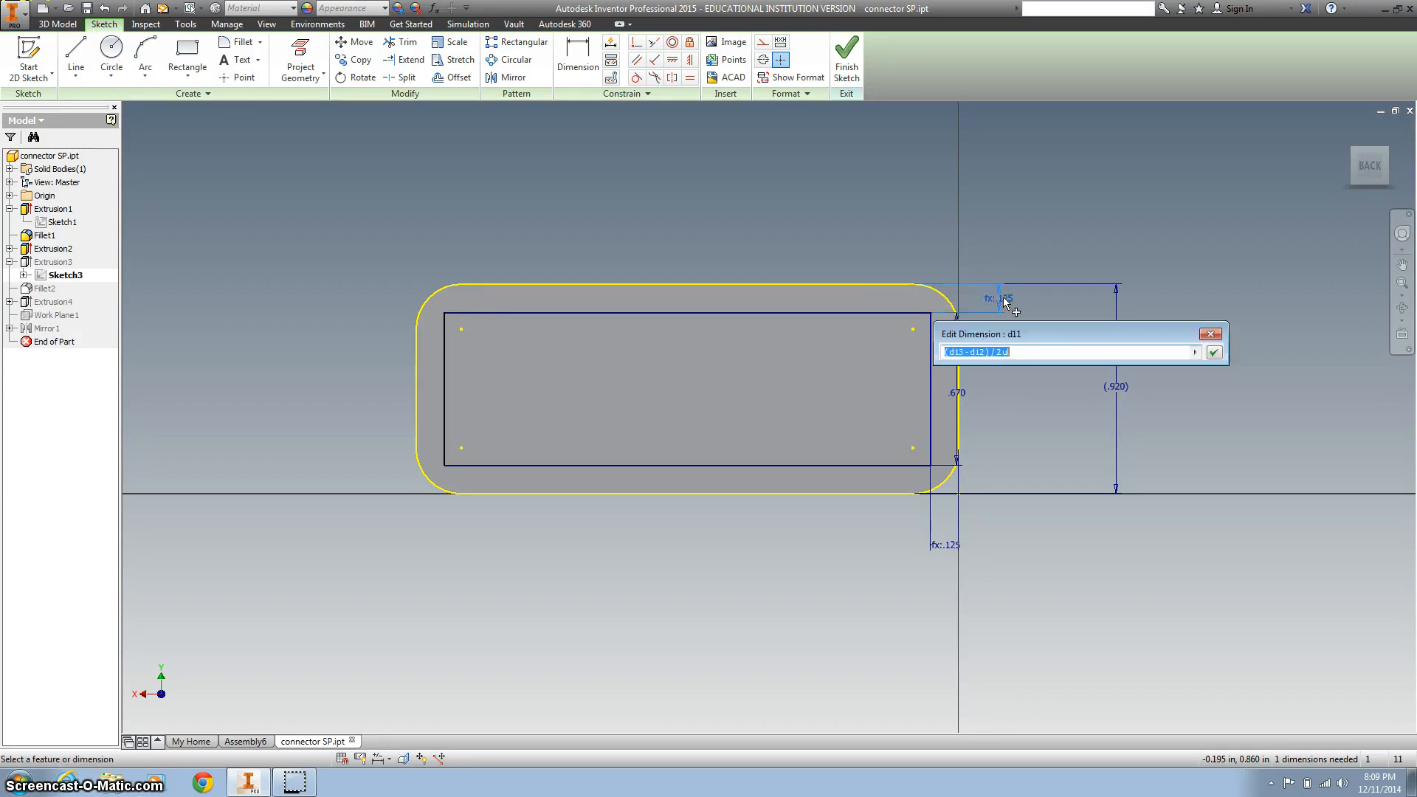
text(.01)
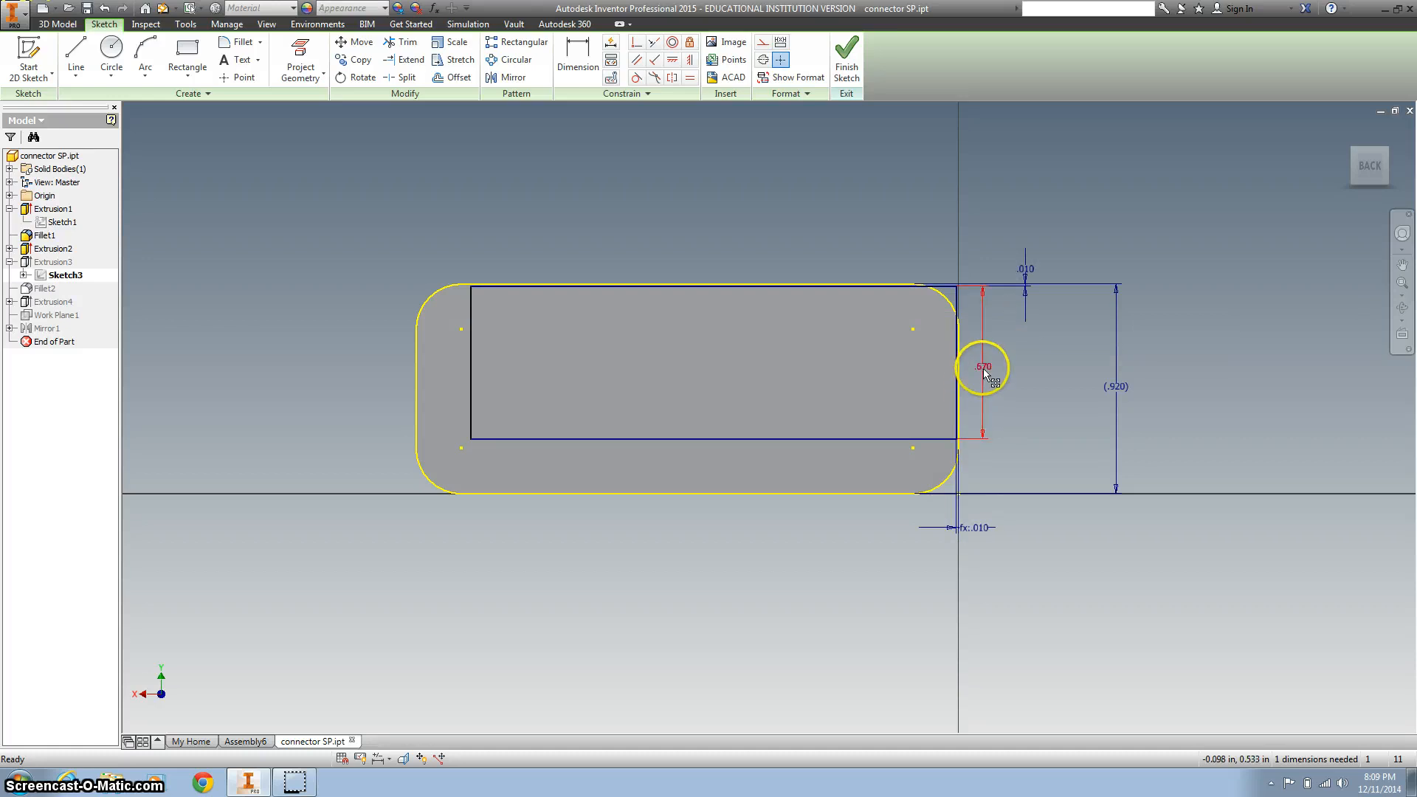
double_click(983, 367)
text(.900)
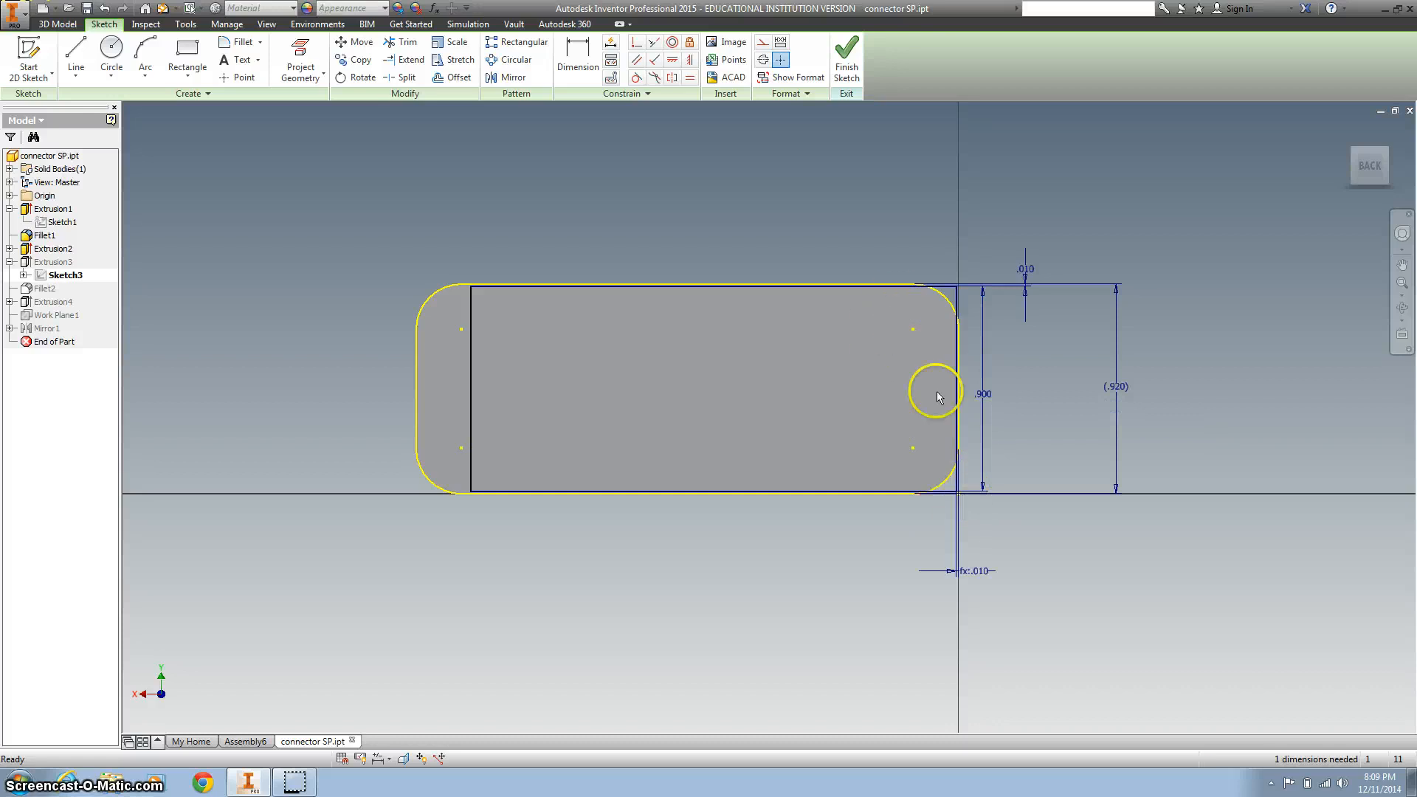
mouse_move(983, 589)
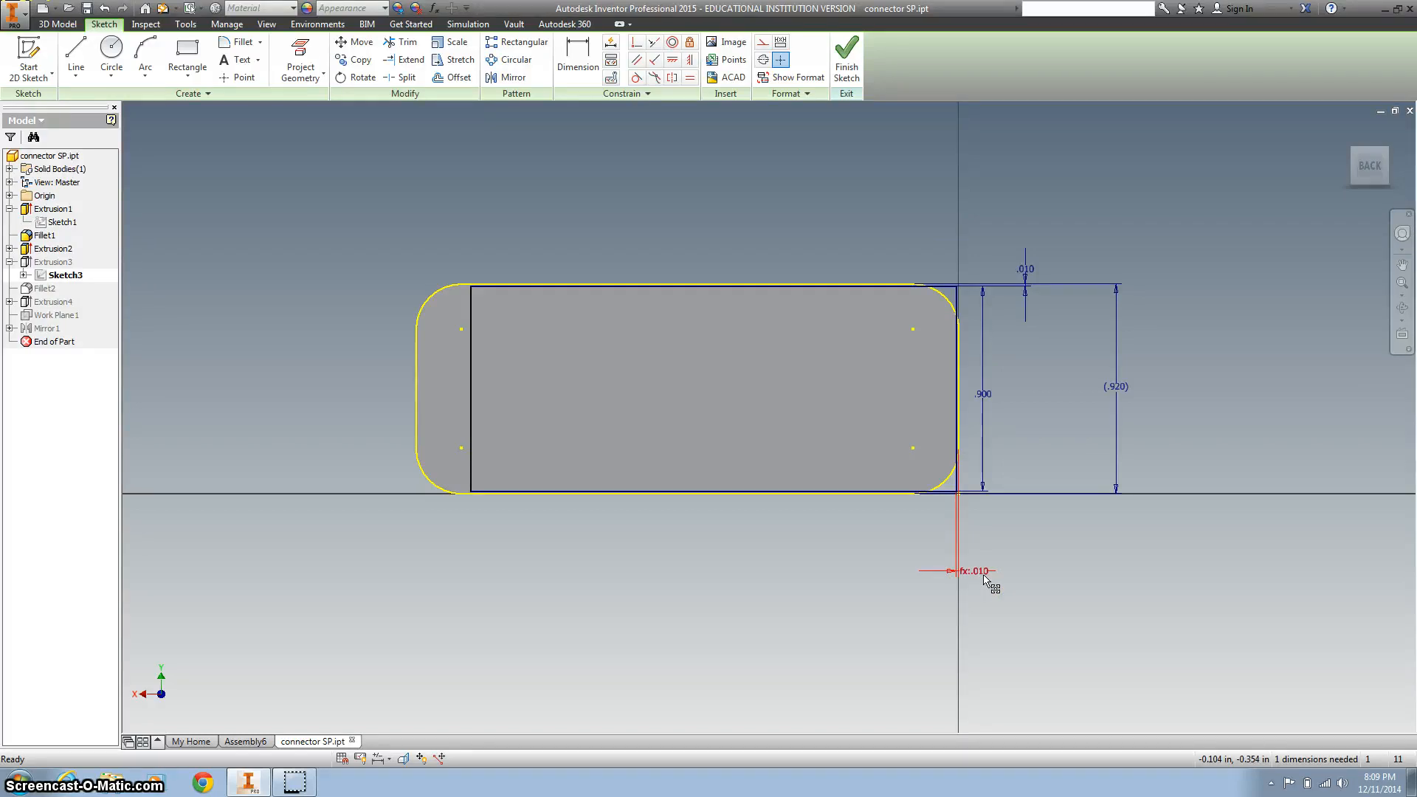
double_click(975, 571)
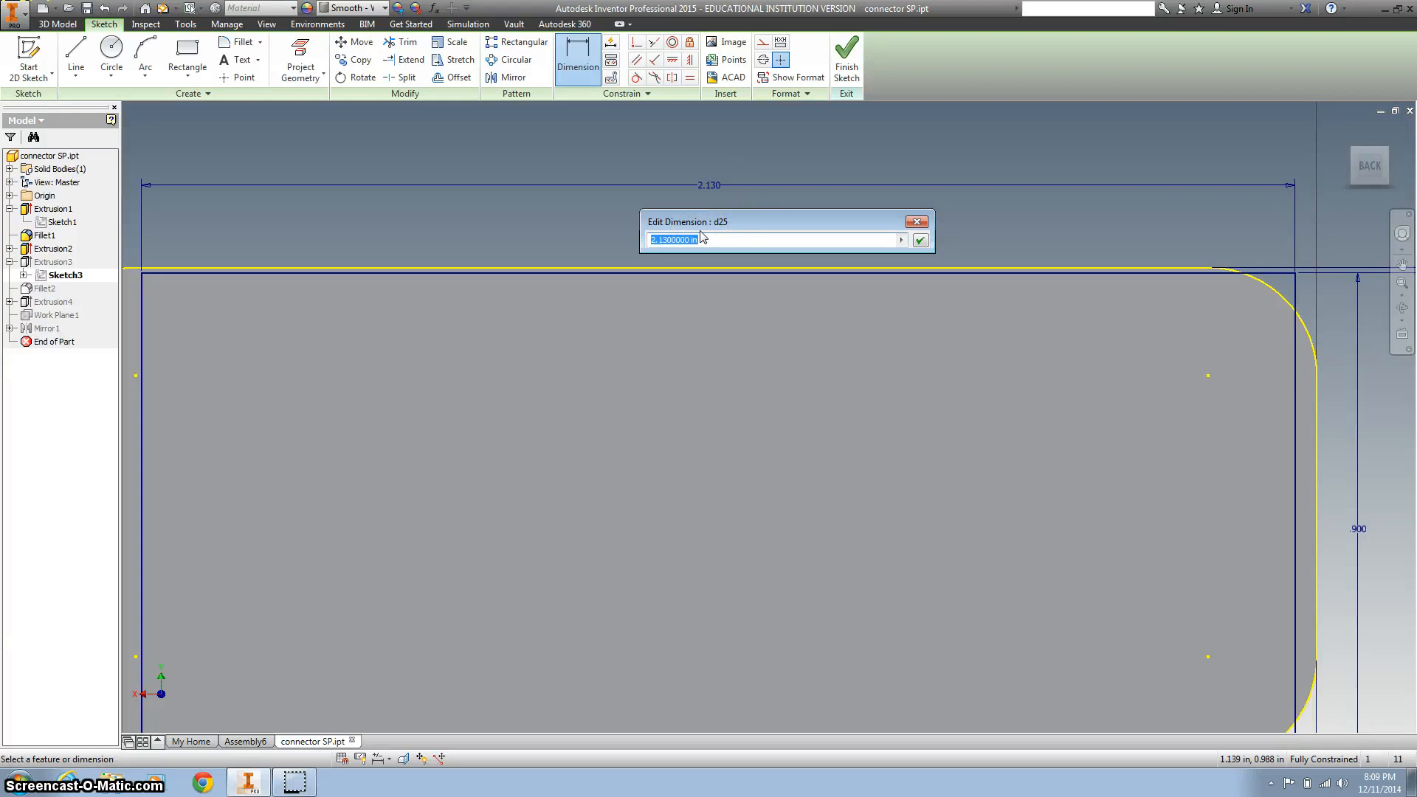
text(2)
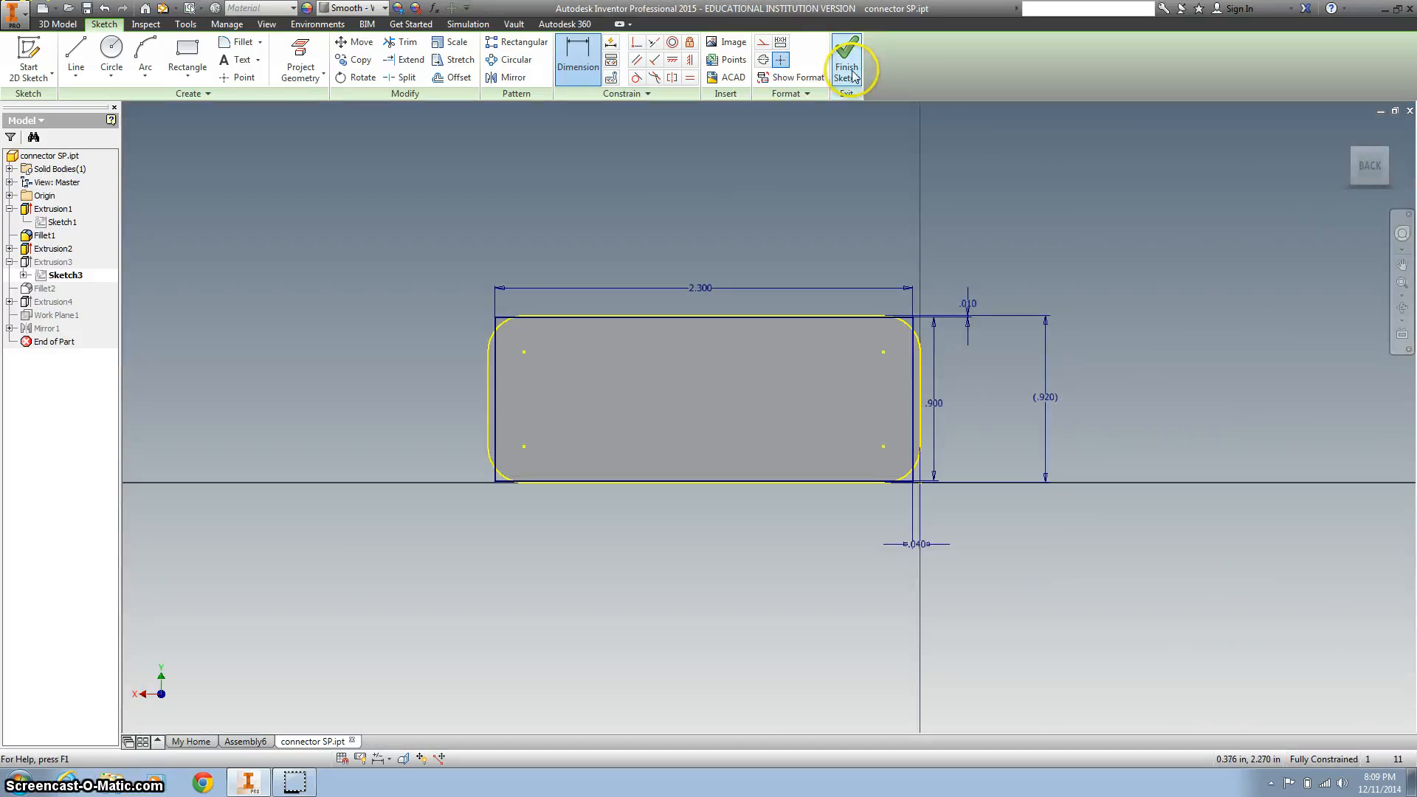
mouse_move(846, 59)
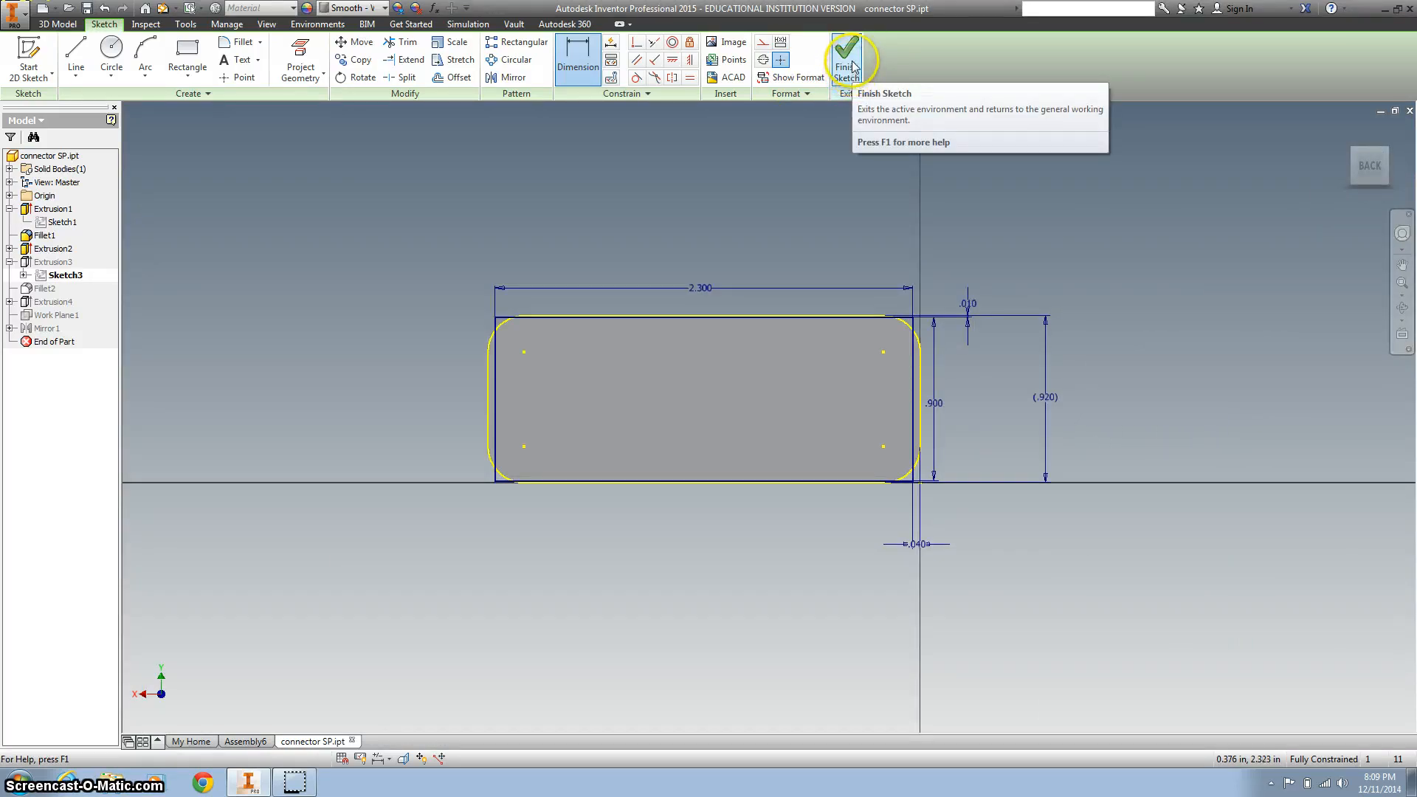
click(847, 59)
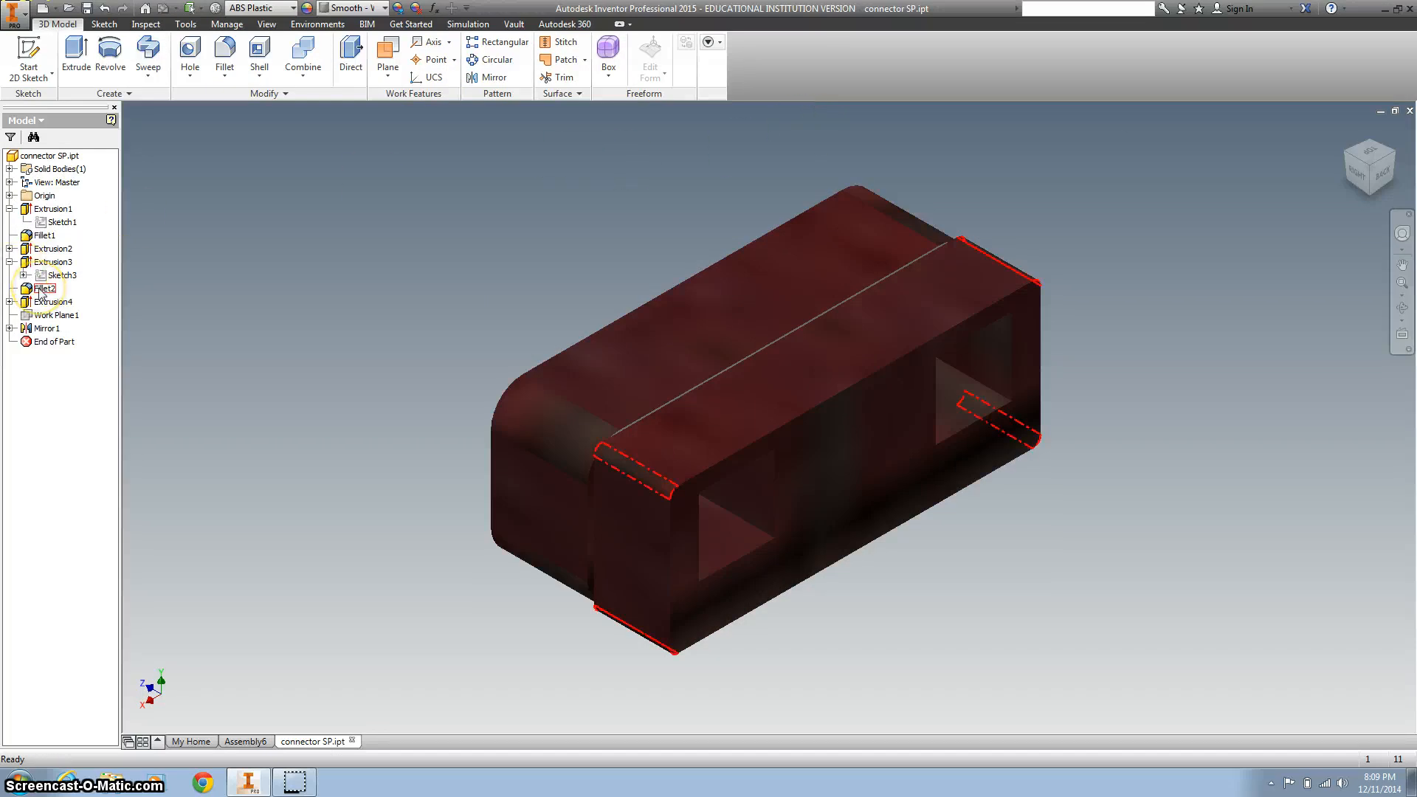
- Change Fillet2's radius from 0.05 to 0.2 in
right_click(43, 289)
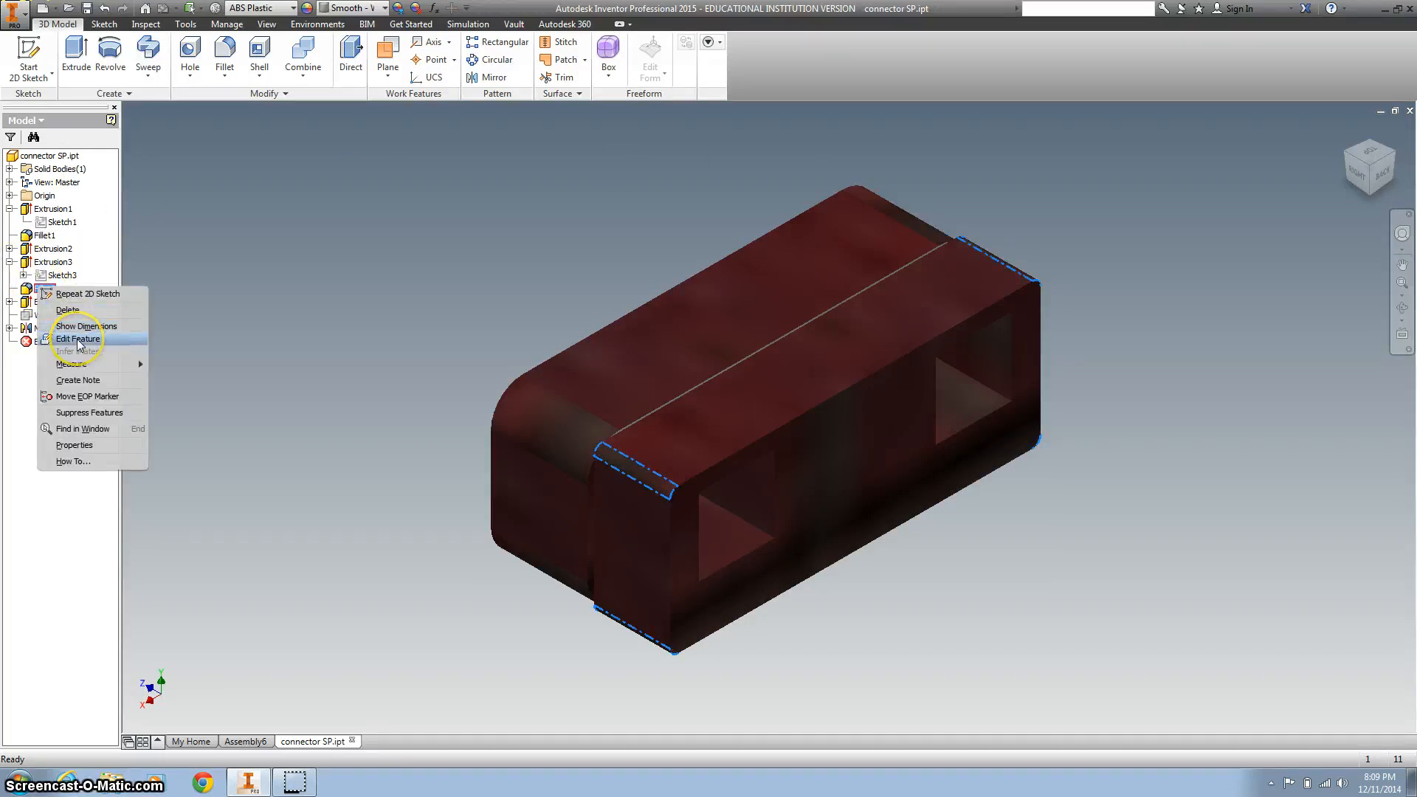
click(78, 338)
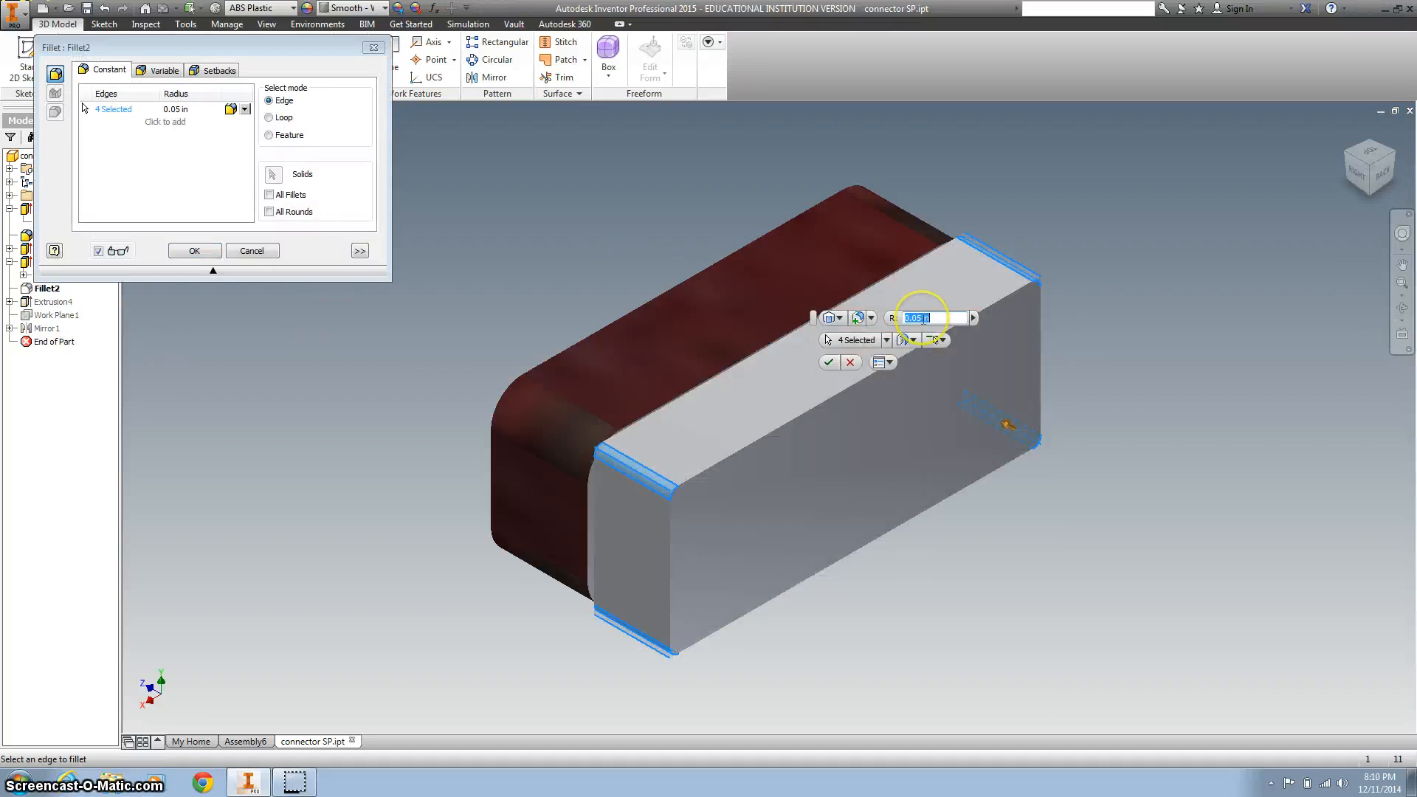
text(.2)
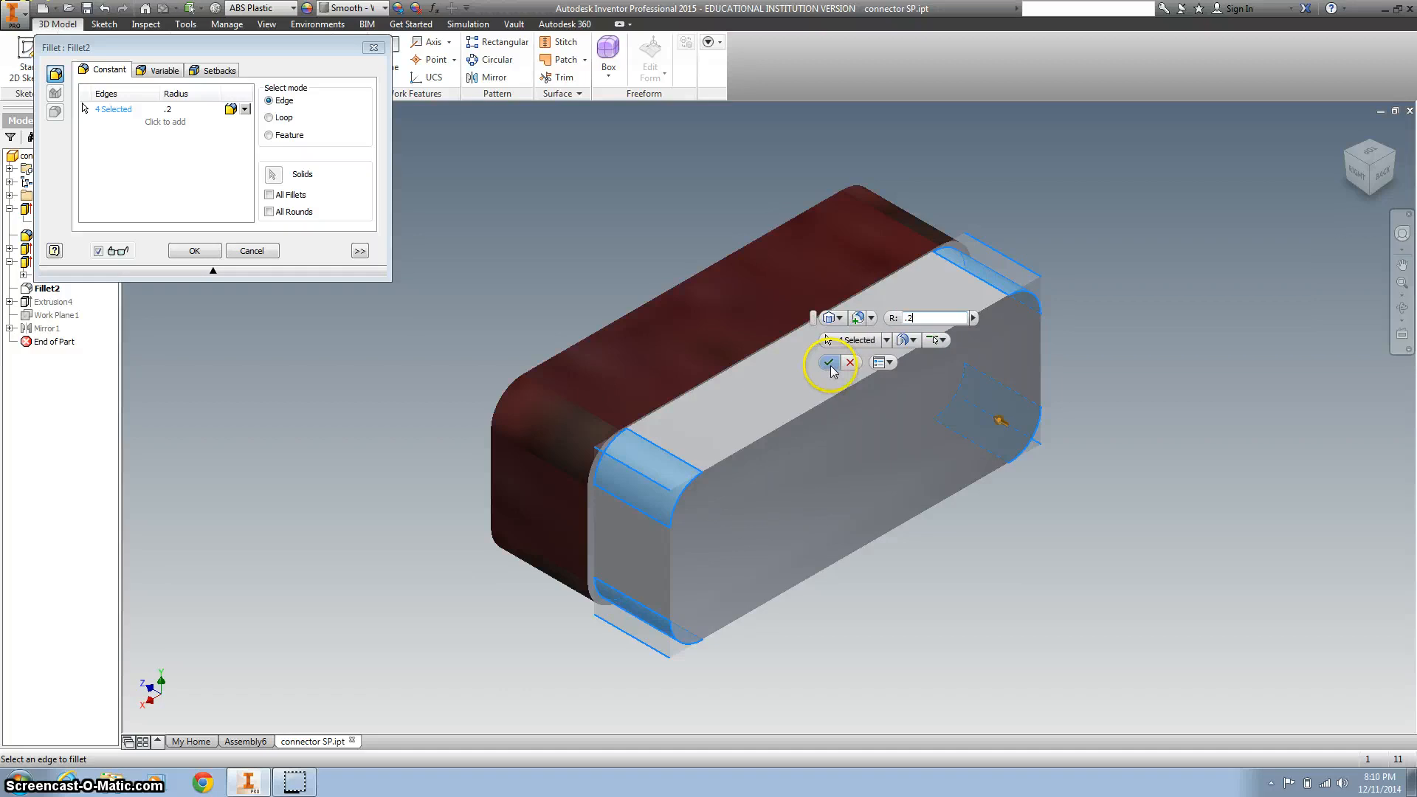
click(828, 363)
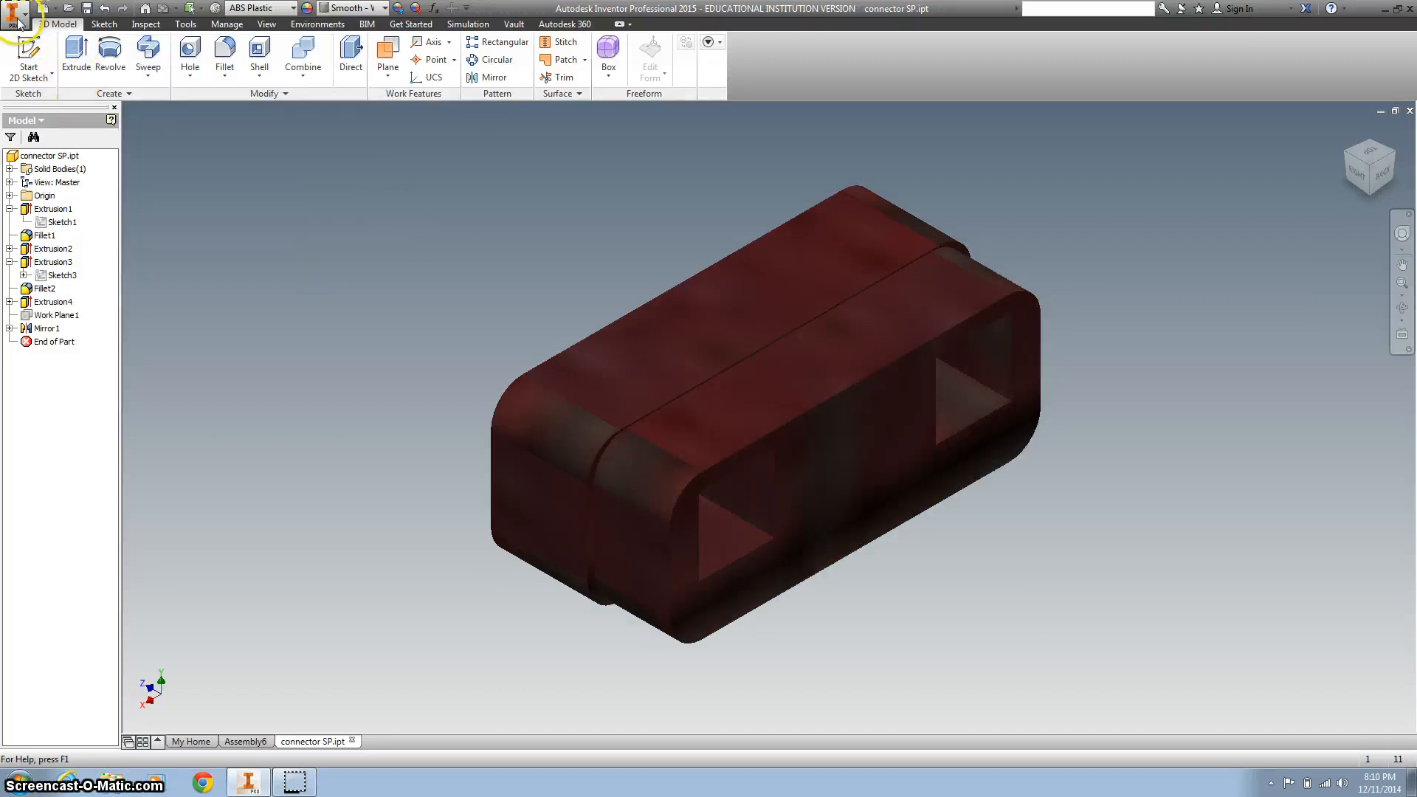
click(15, 13)
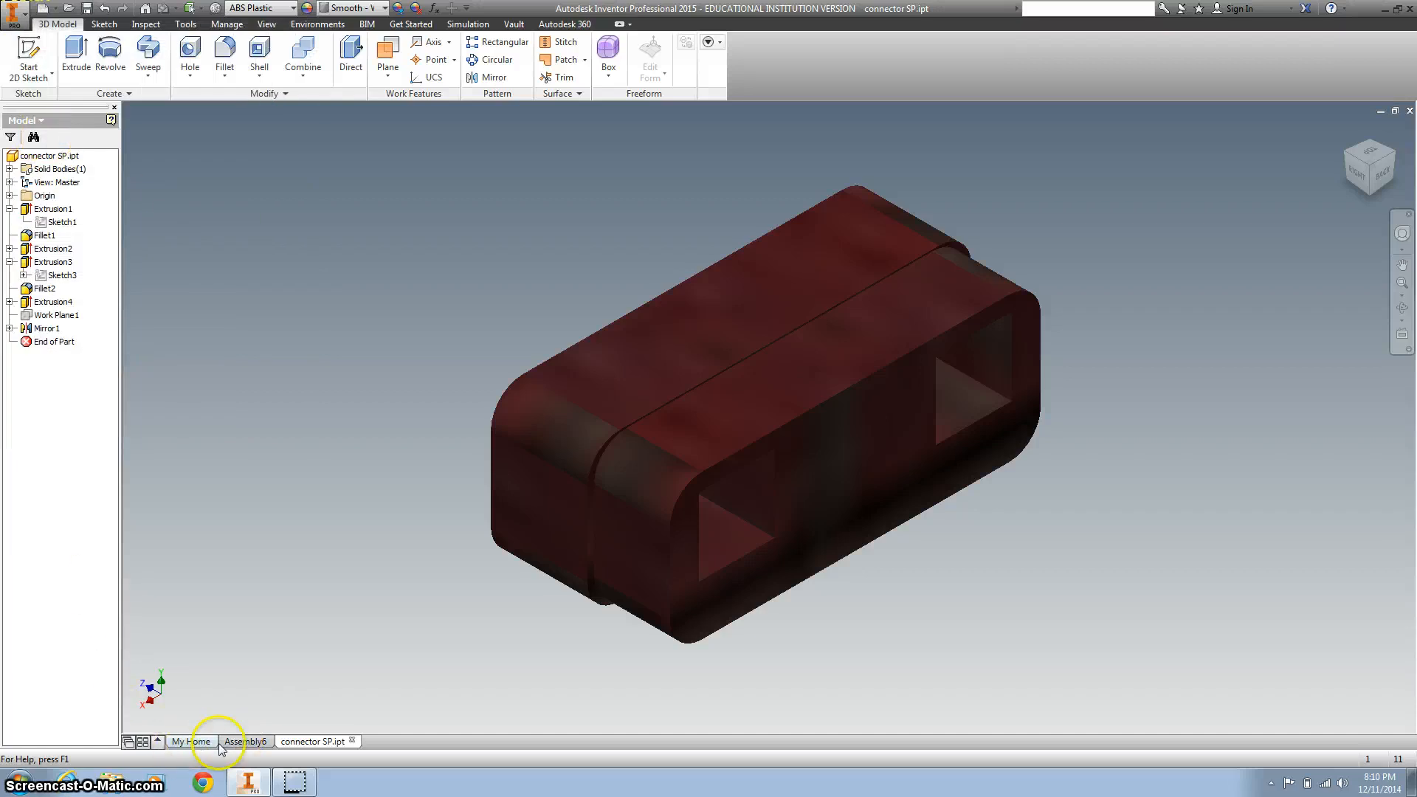
- Back in Assembly6, drag connector SP:2 clear of the yellow section
click(244, 741)
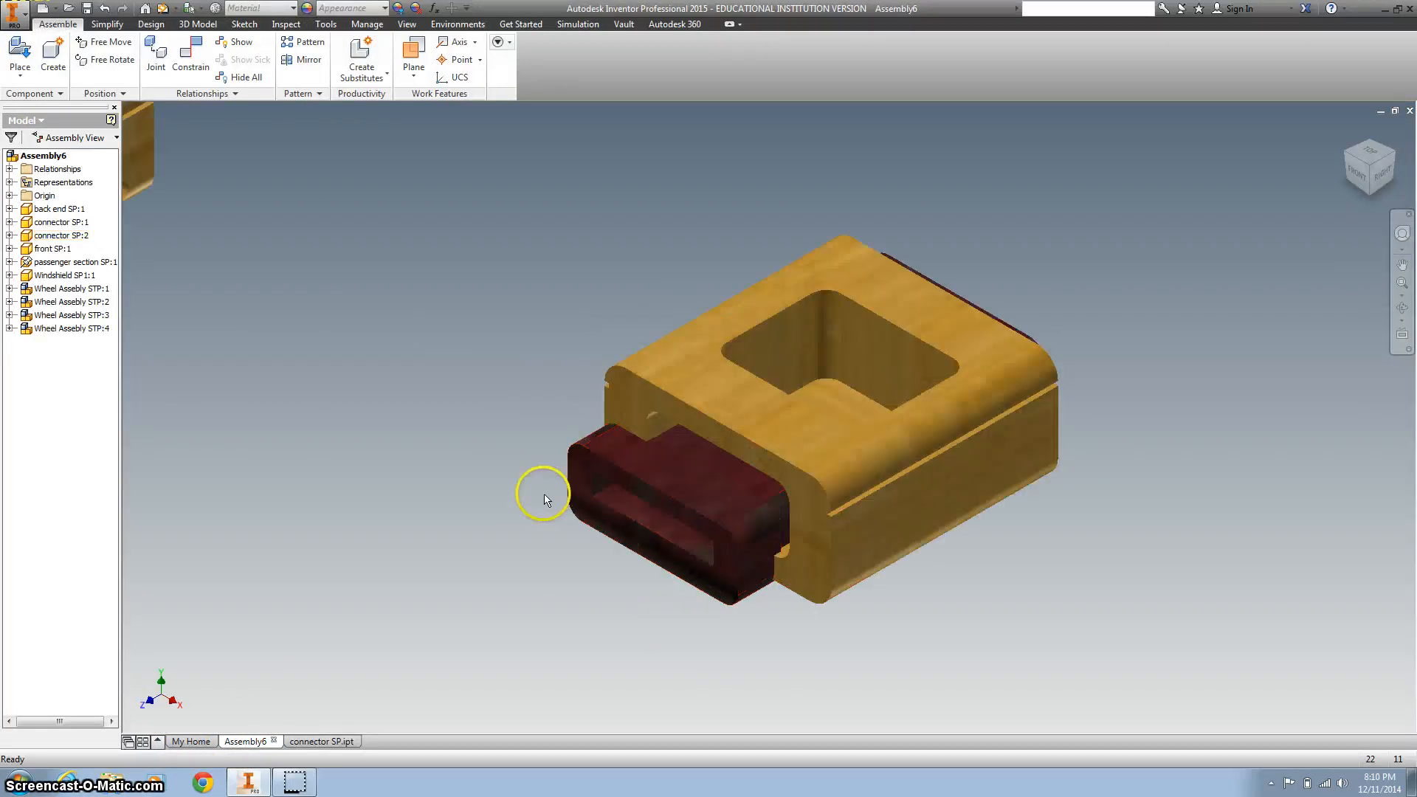
click(606, 504)
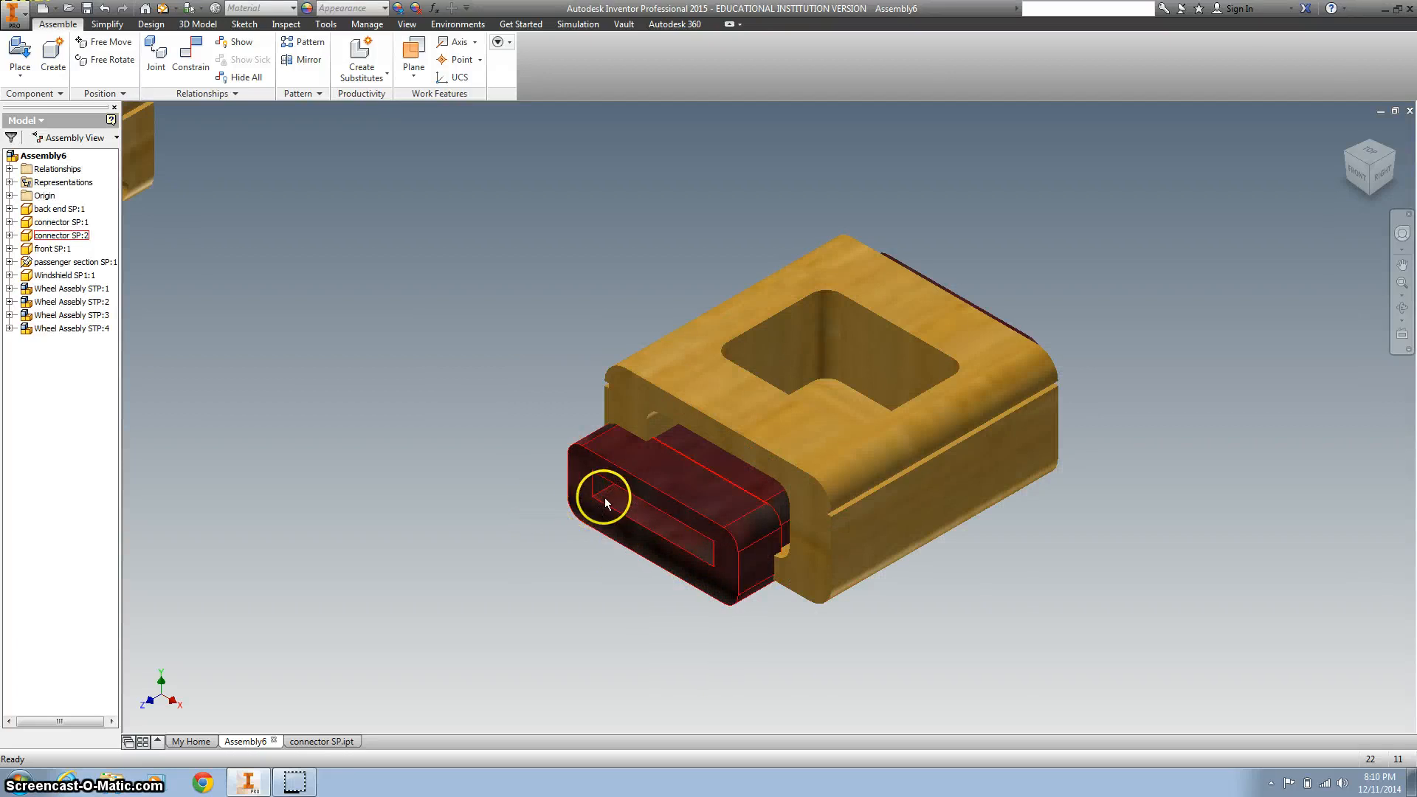
drag(605, 503, 488, 463)
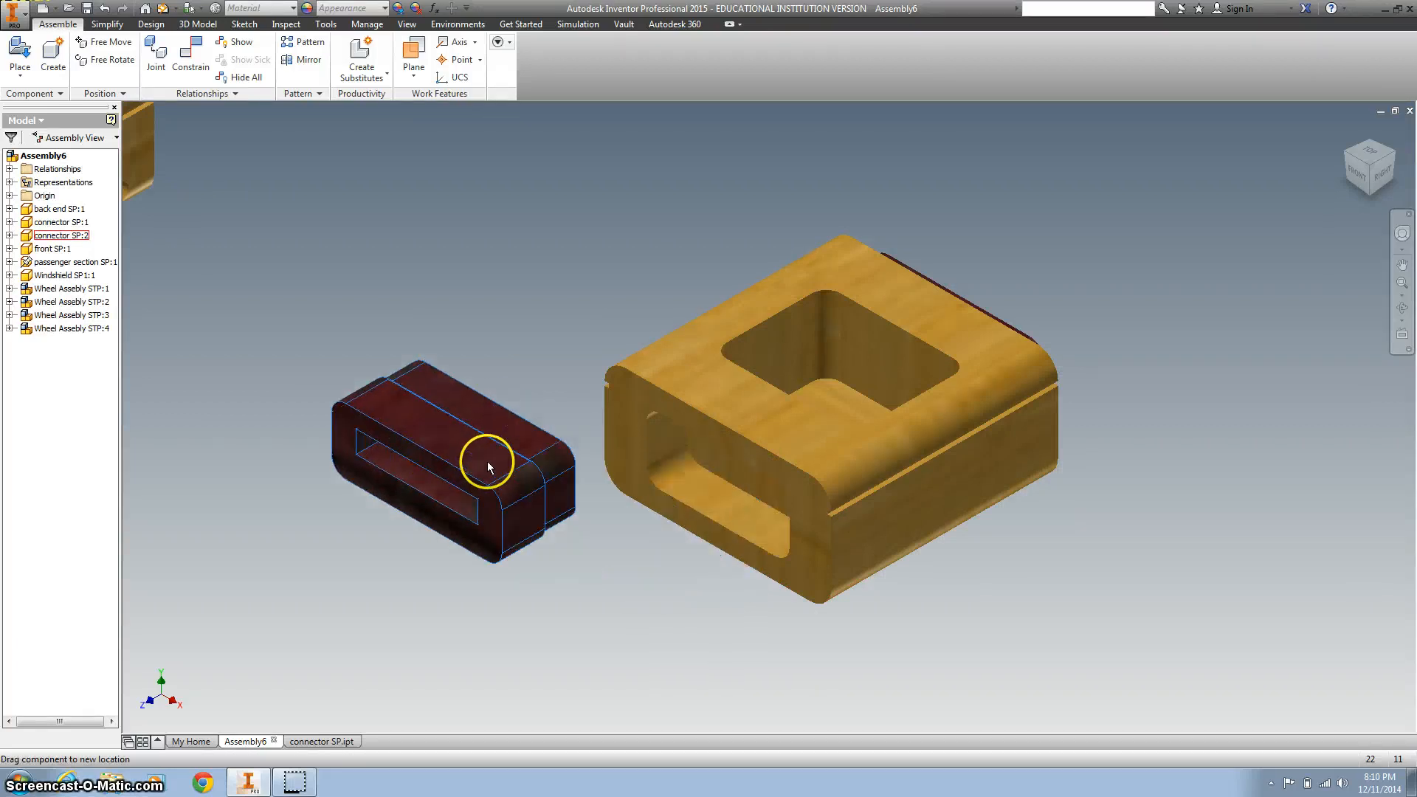
drag(488, 466, 529, 452)
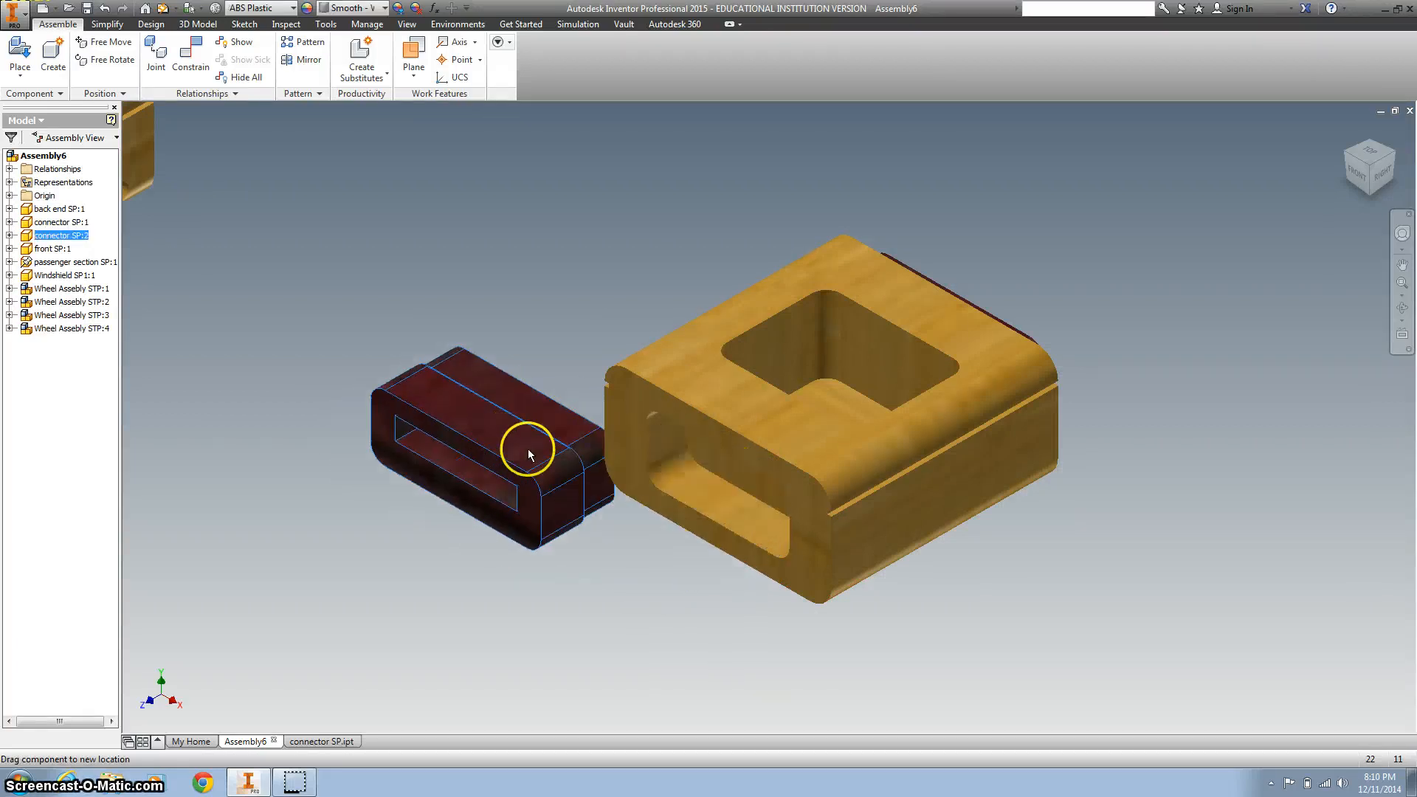
drag(529, 452, 403, 411)
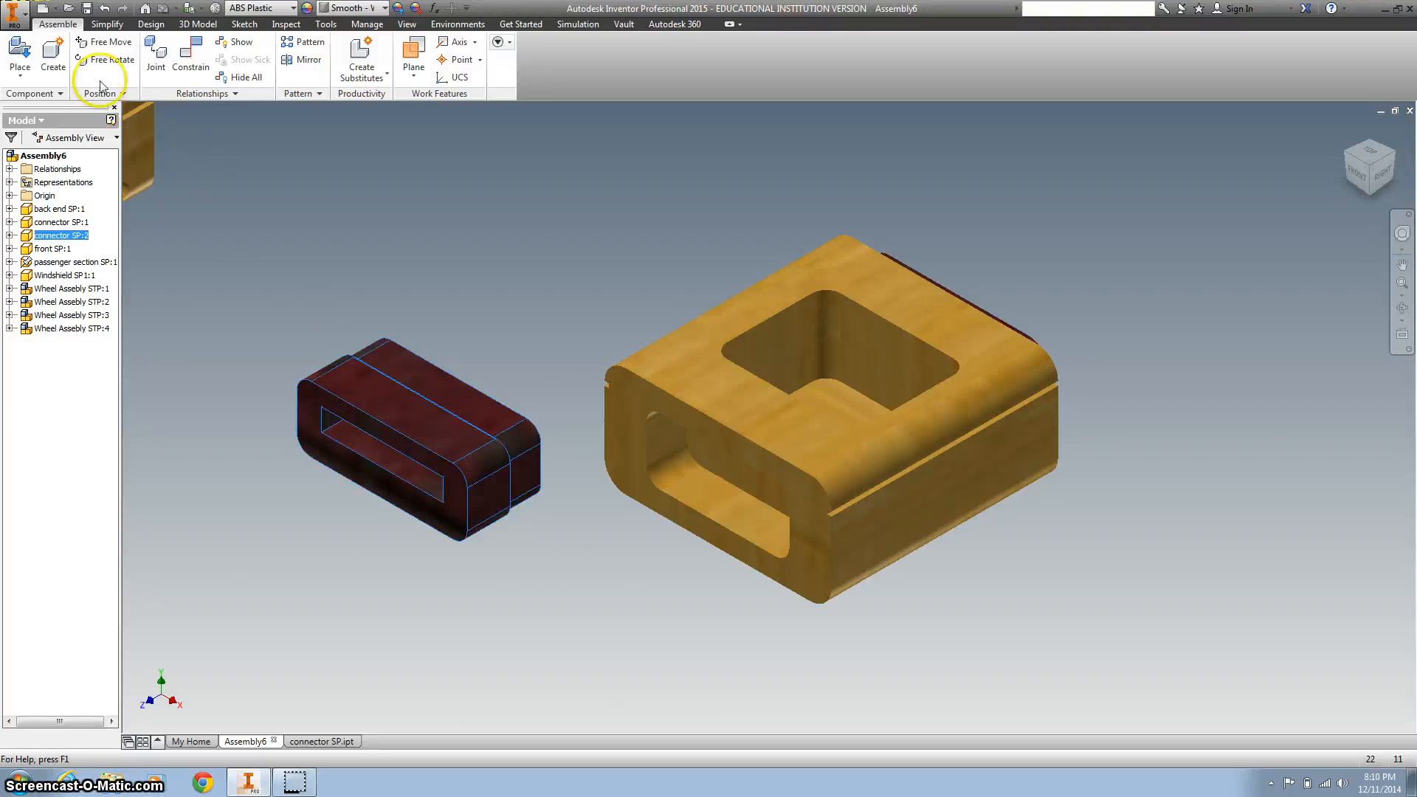
click(189, 50)
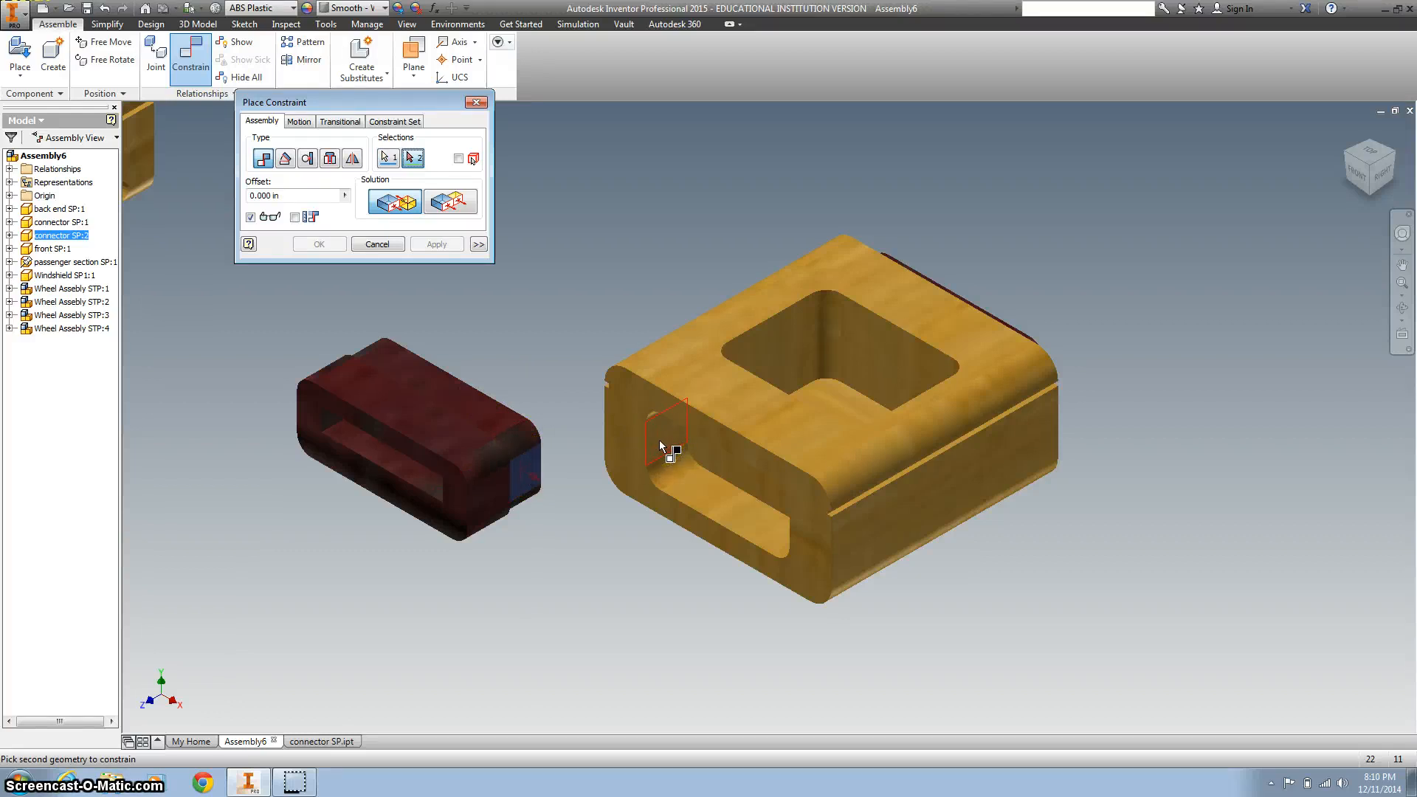
- Mate the resized connector's faces against the yellow section's slot faces
click(436, 244)
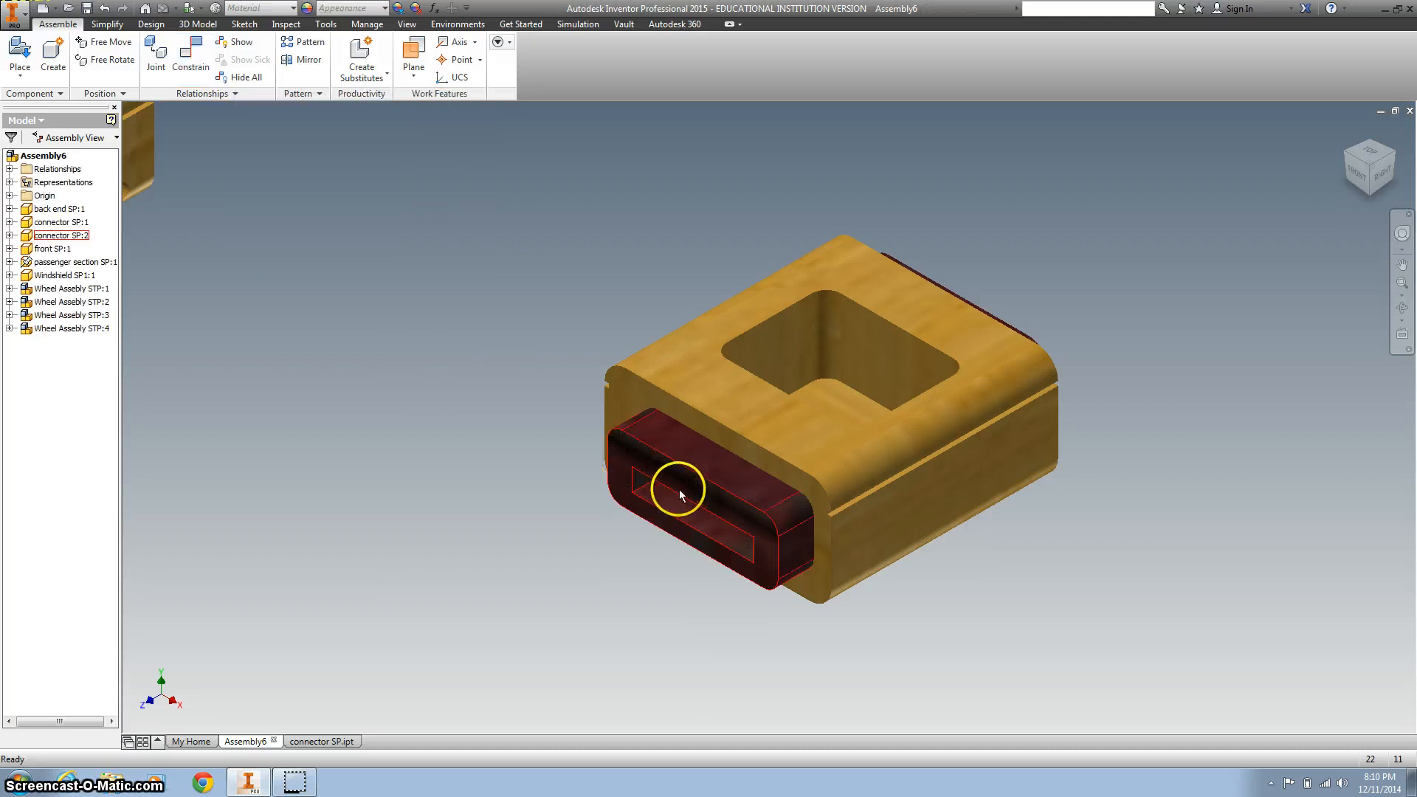
drag(678, 496, 684, 280)
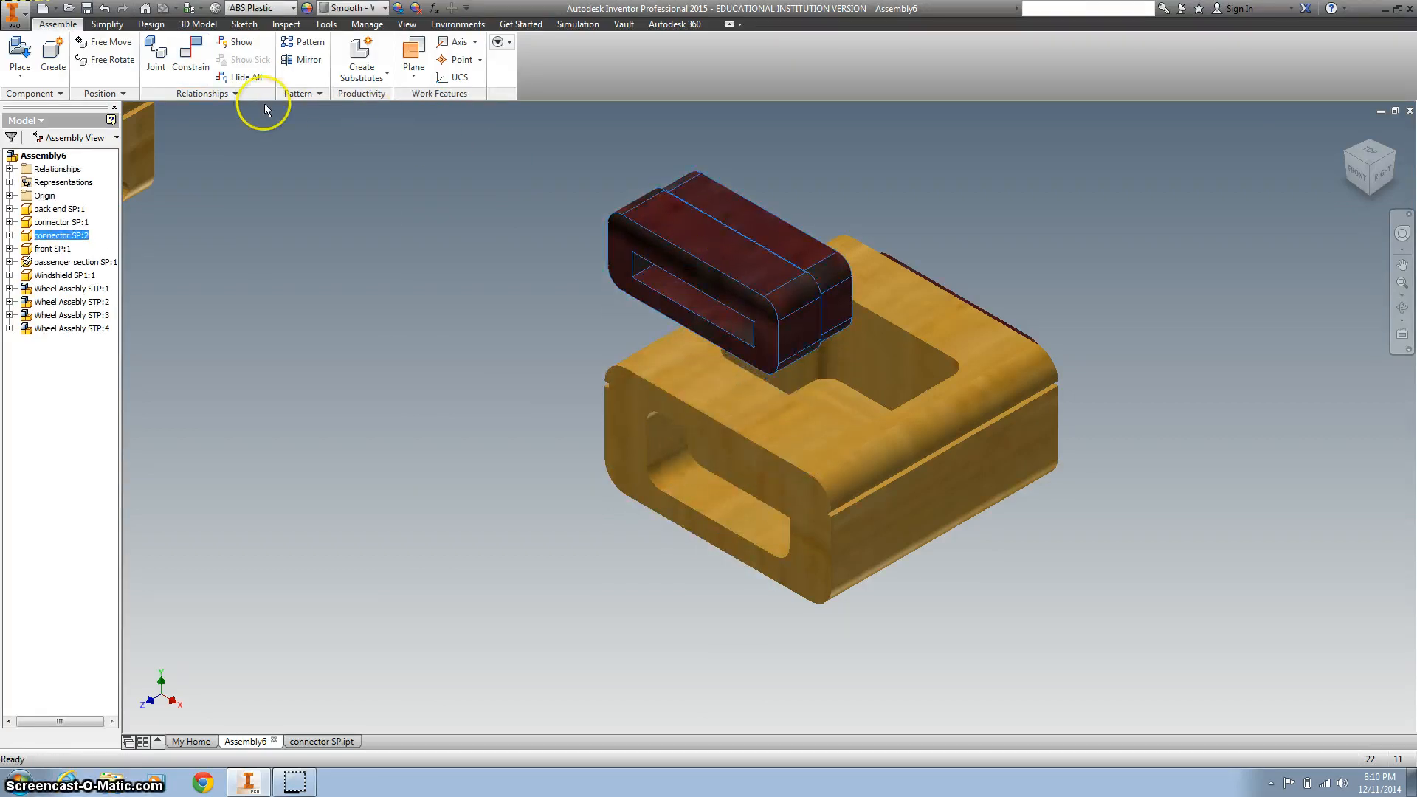
click(190, 60)
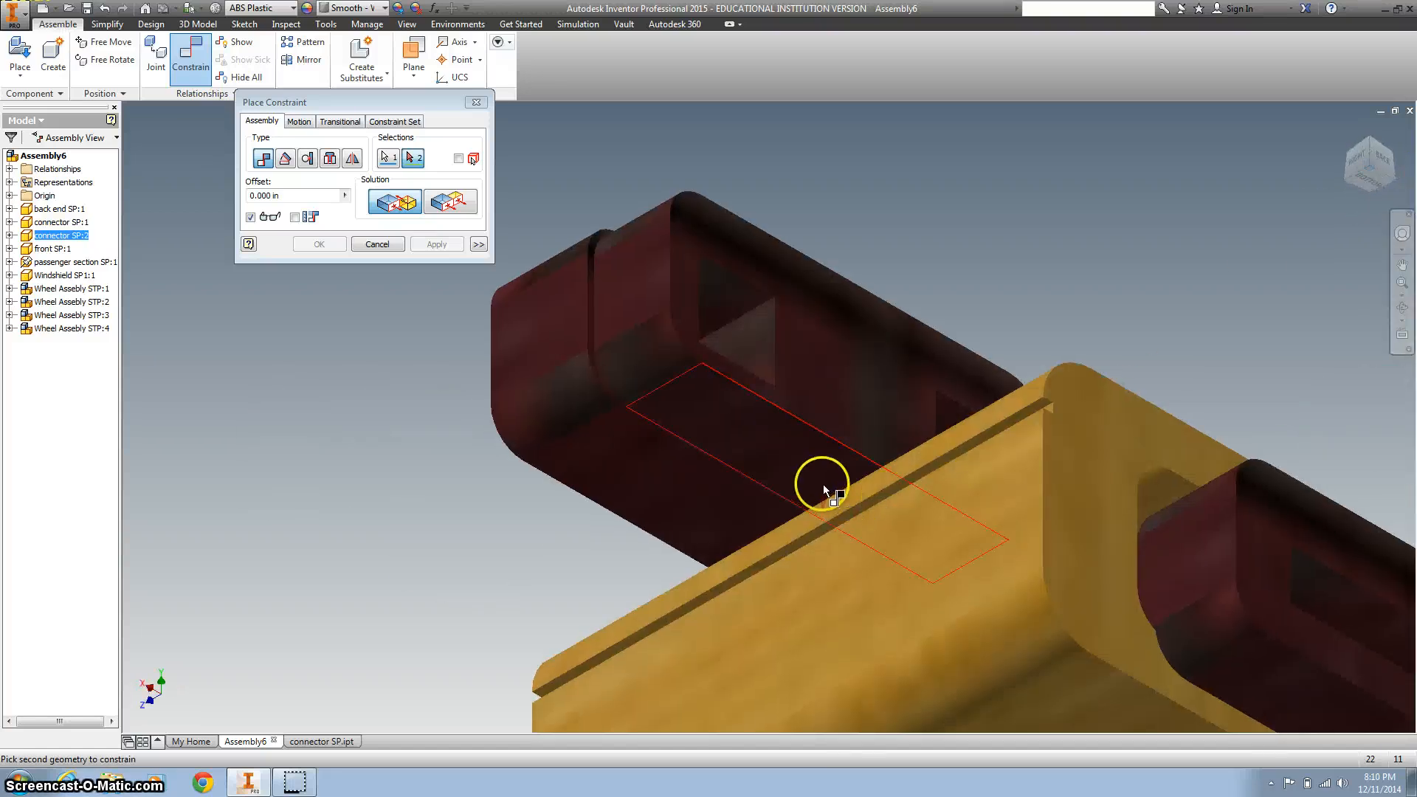
click(822, 488)
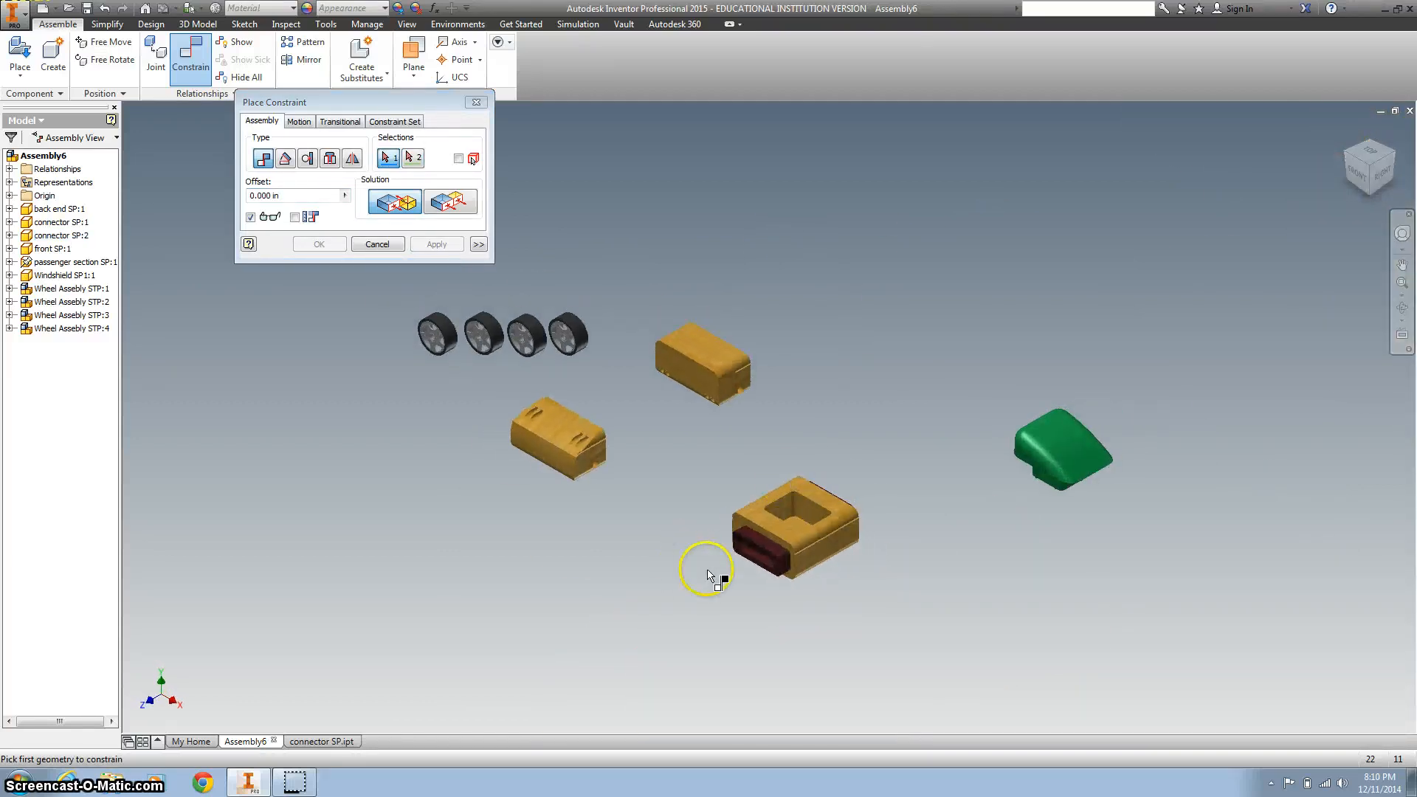
click(378, 244)
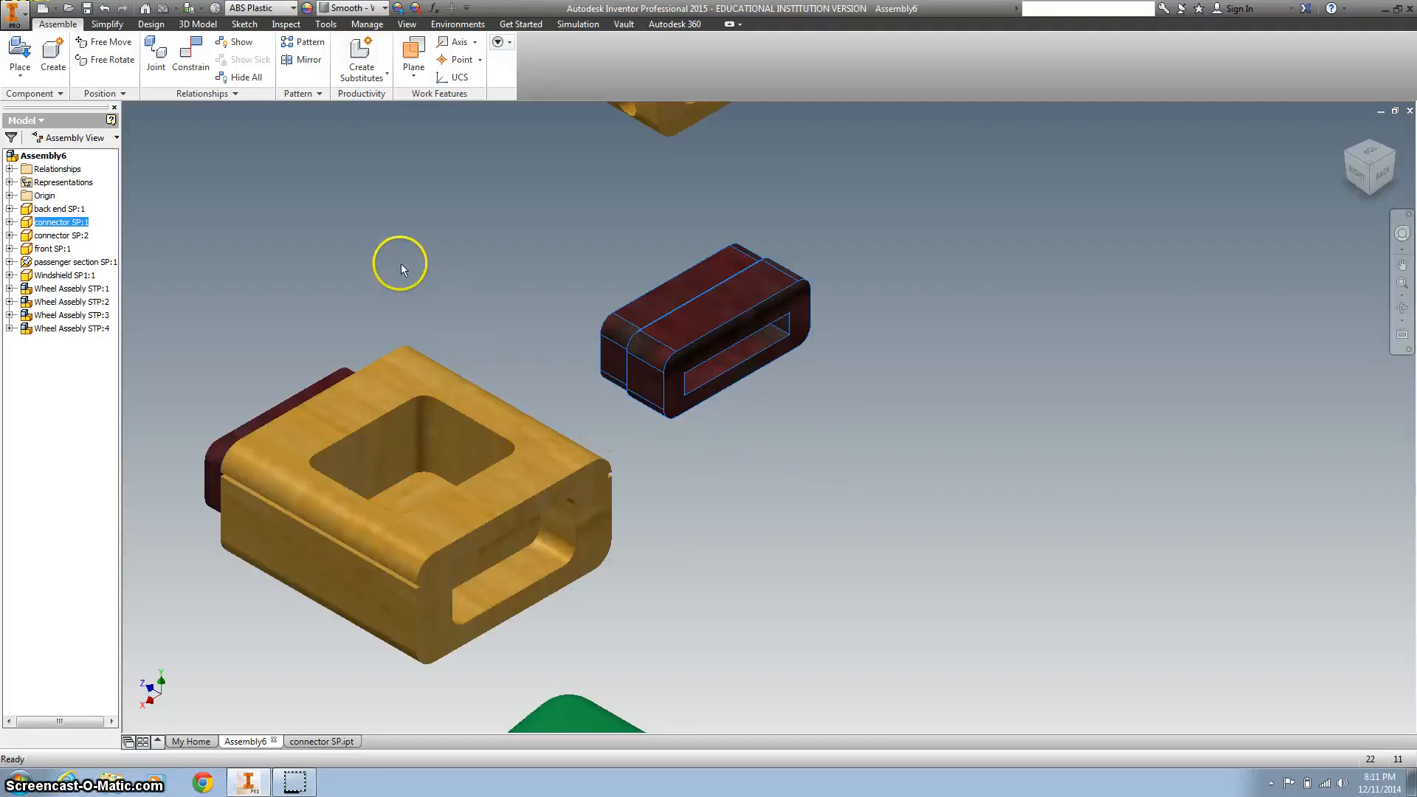
mouse_move(96, 225)
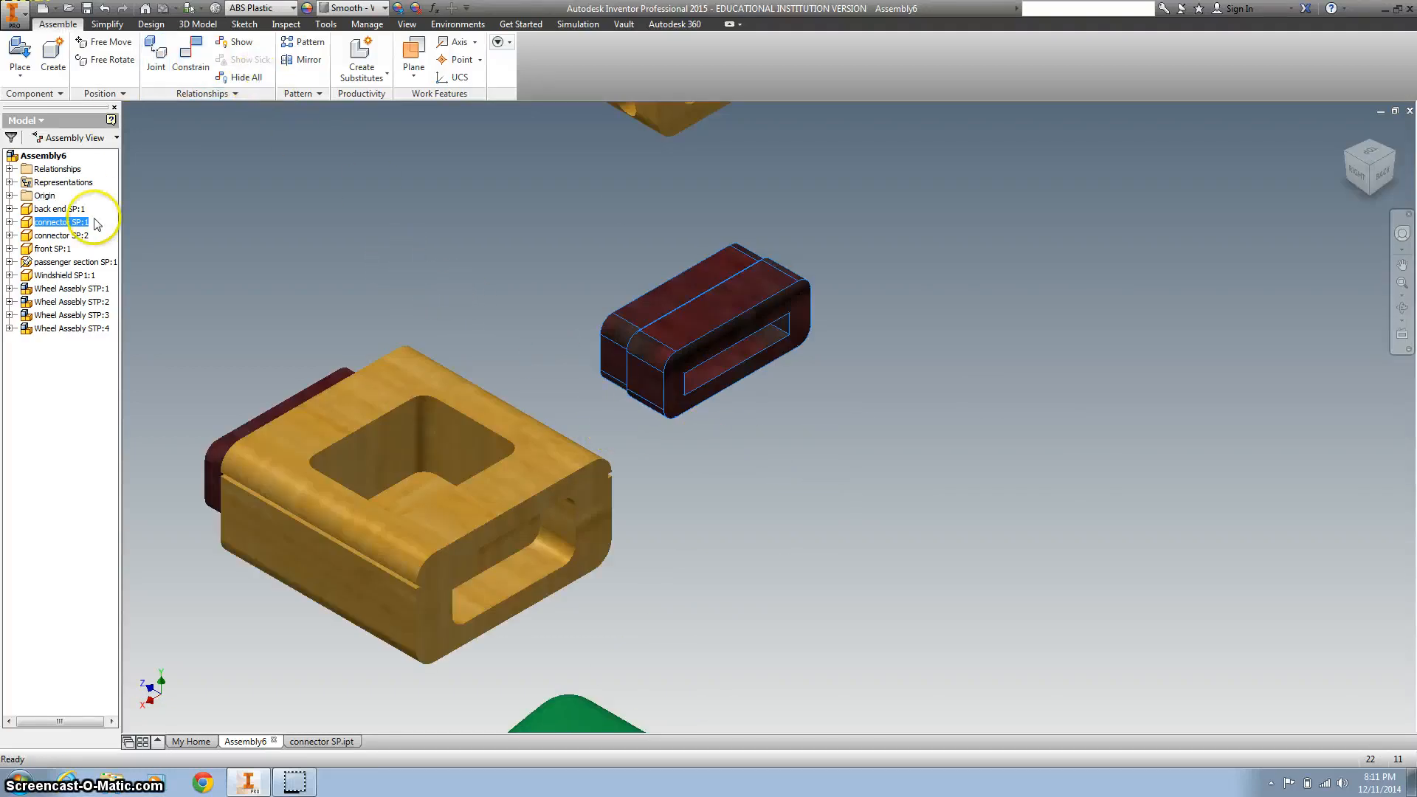
- Expand connector SP:1's constraints and check which faces Mate:2 joins
click(8, 223)
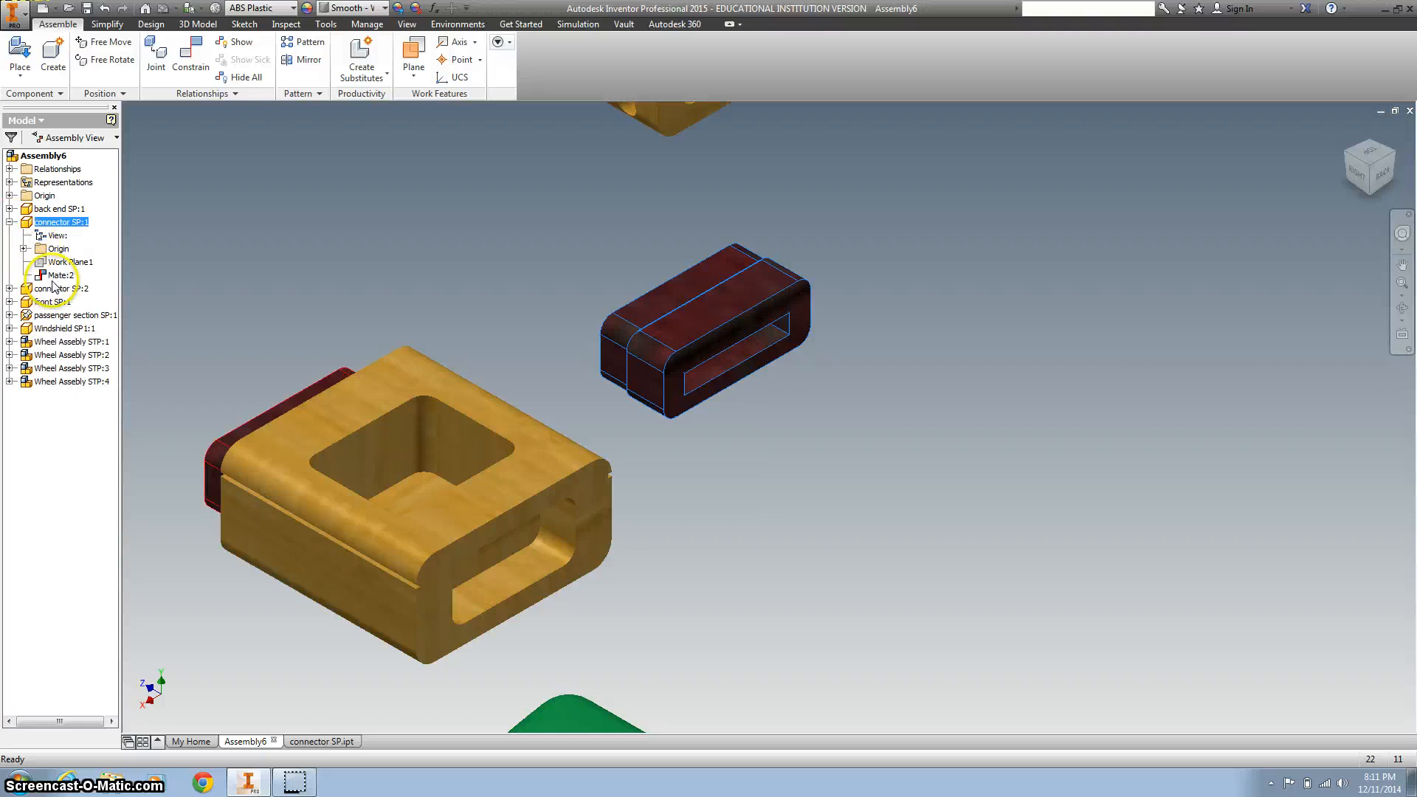
click(61, 274)
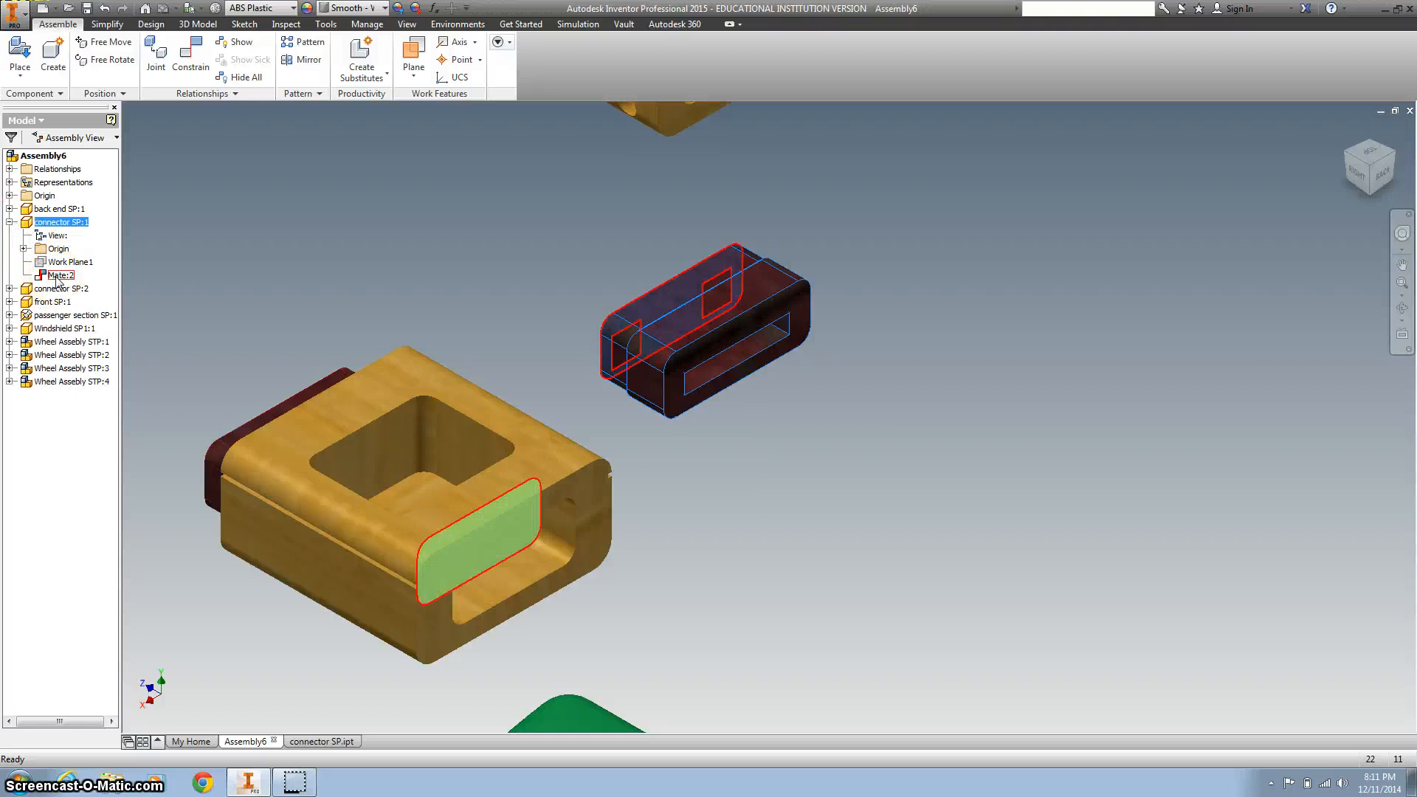
click(190, 54)
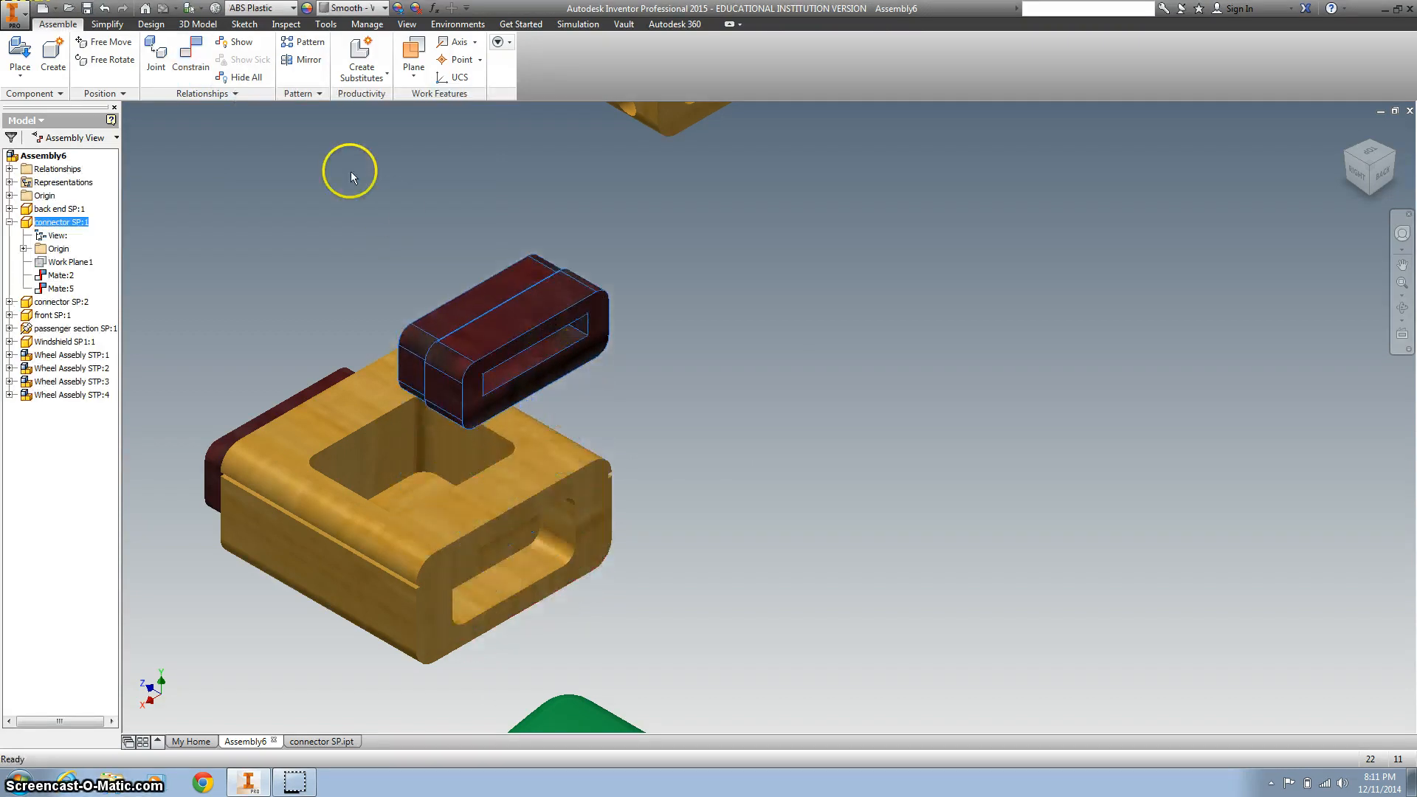
click(190, 60)
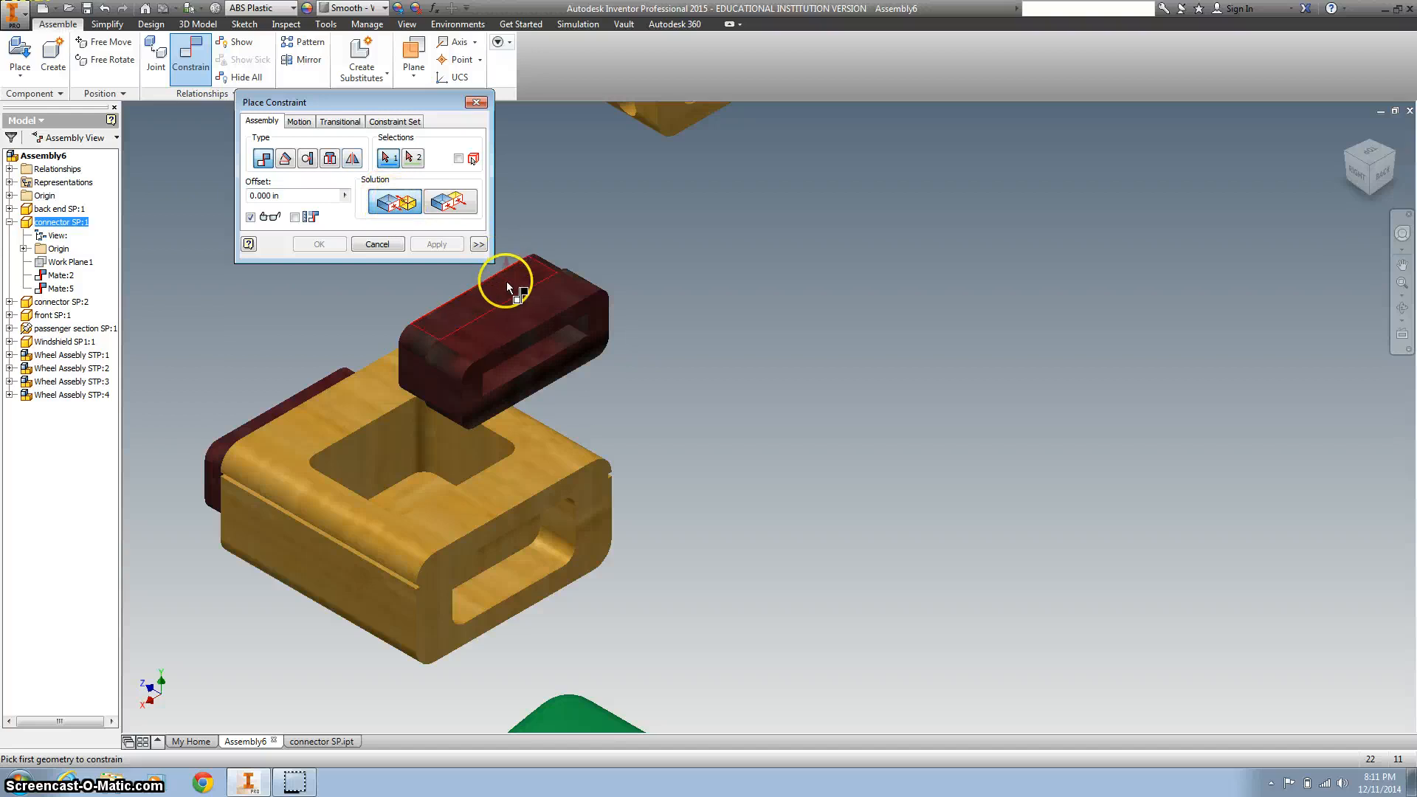
- Mate the connector's top face to the matching face on the yellow section
click(506, 290)
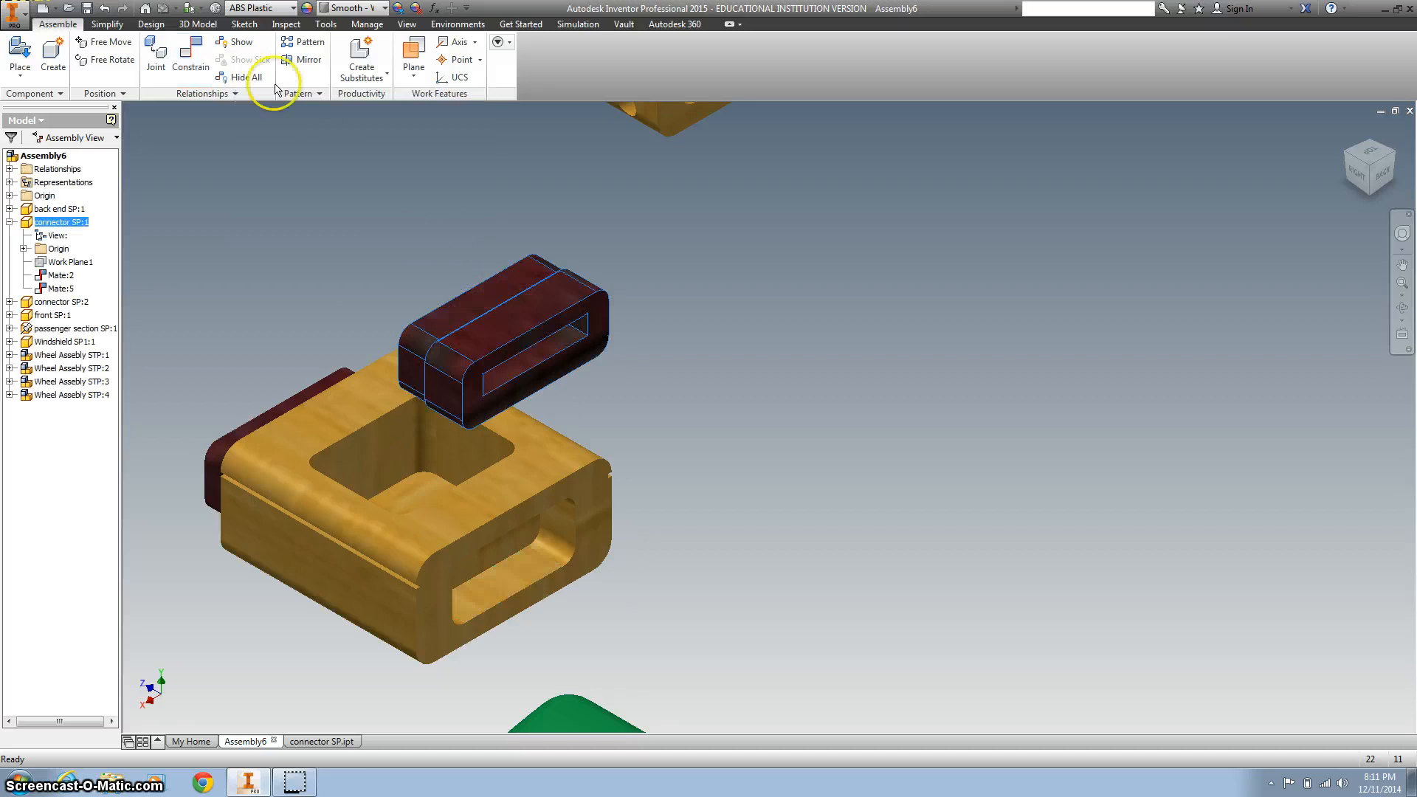
click(190, 54)
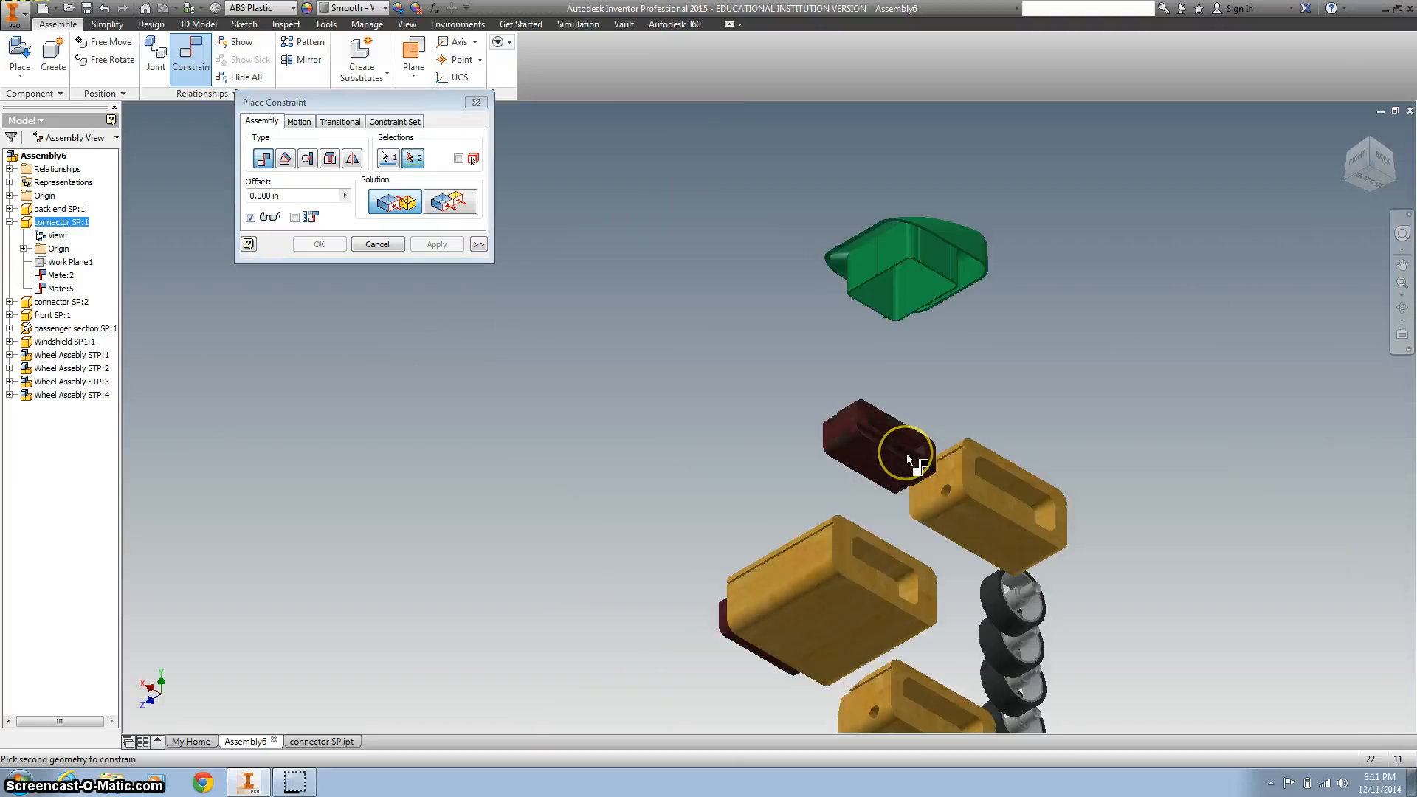
click(909, 457)
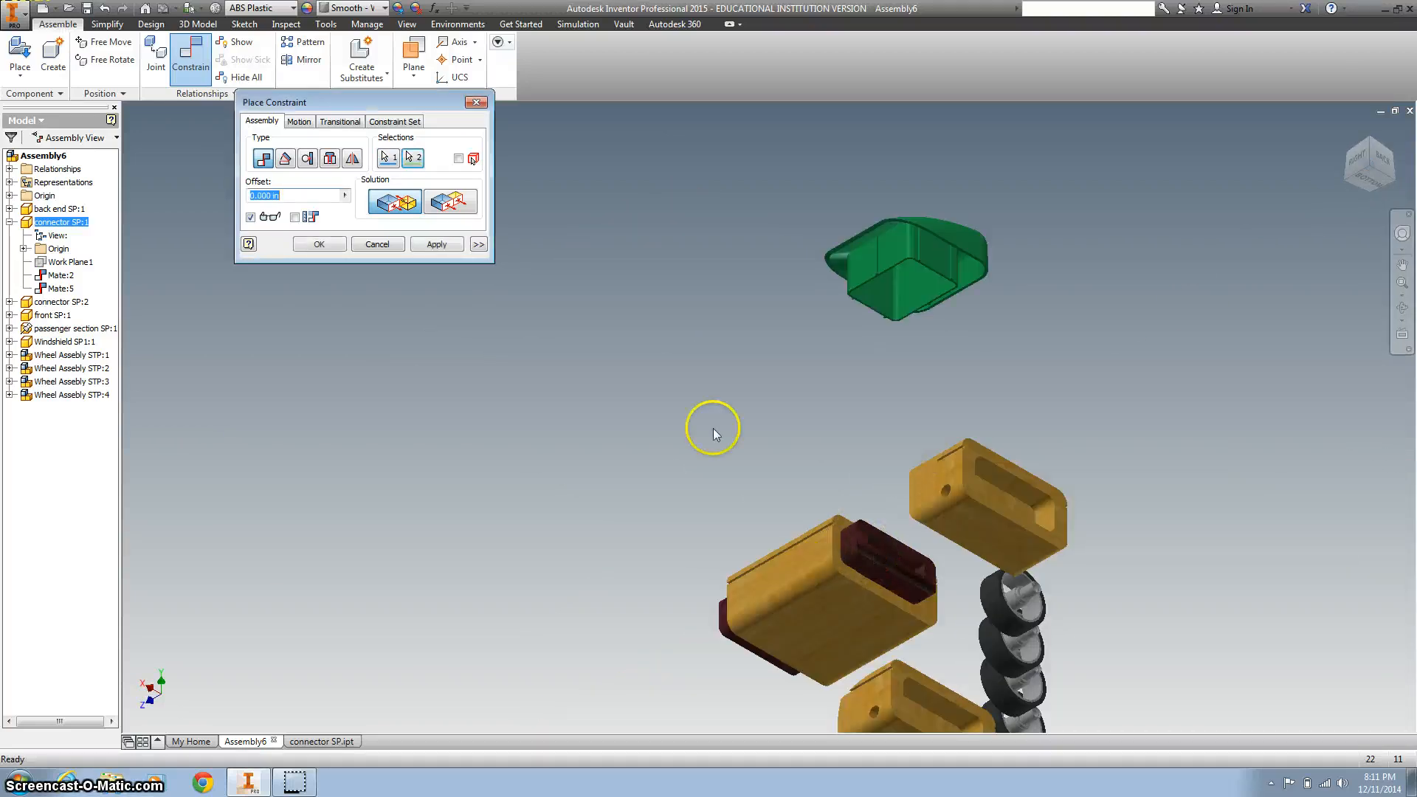
click(436, 245)
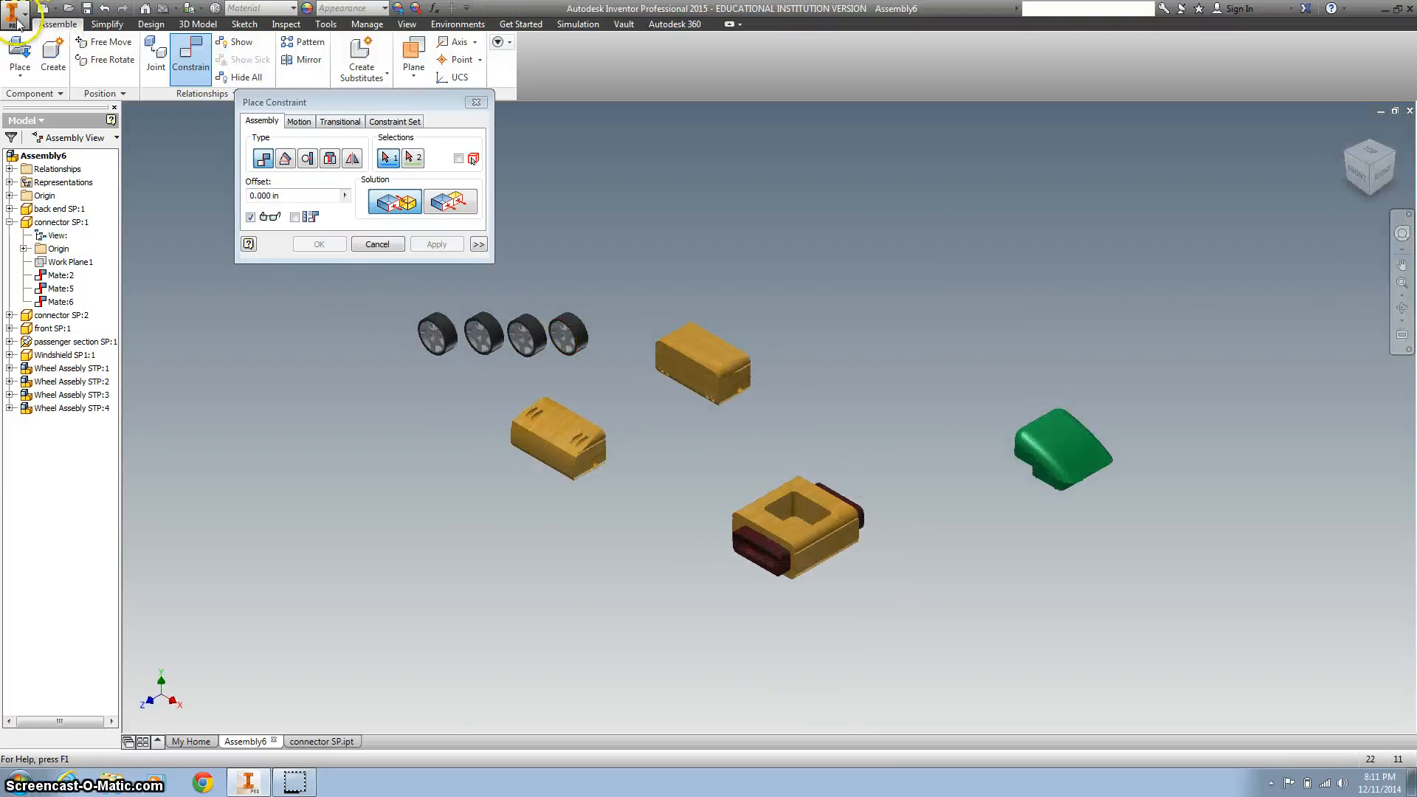
- Use Save As from the application menu to store the assembly as 'Toy Car SP'
click(15, 11)
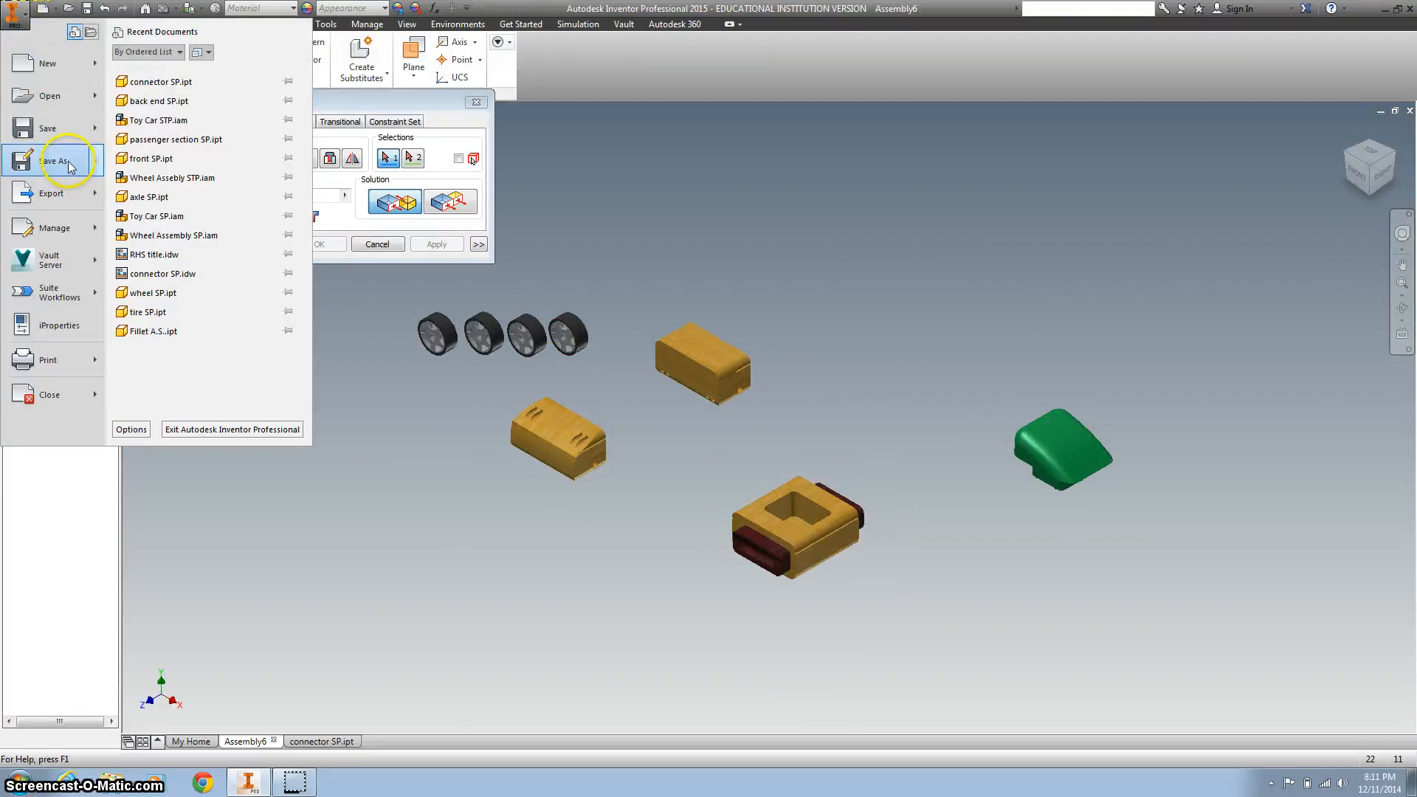
click(58, 161)
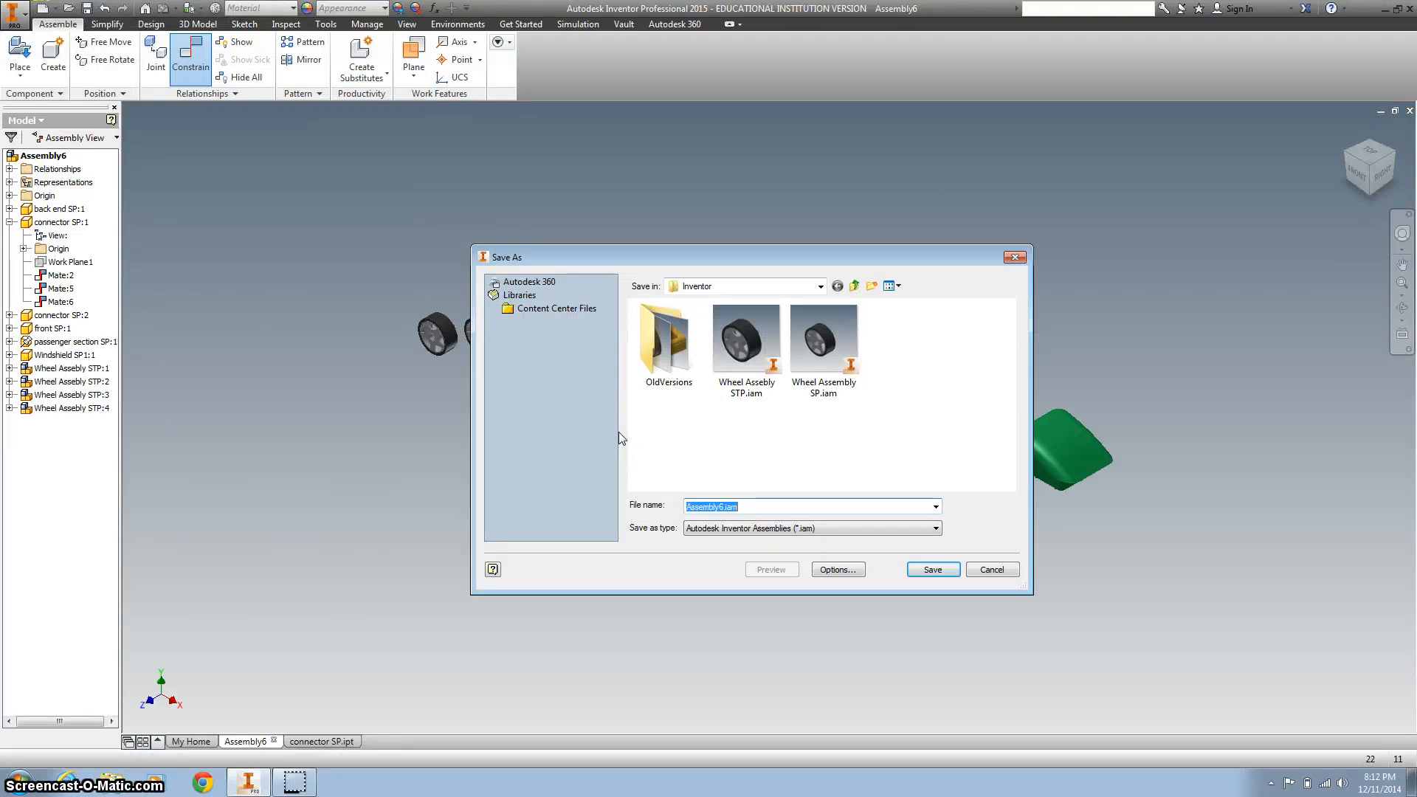
text(Toy Car SP)
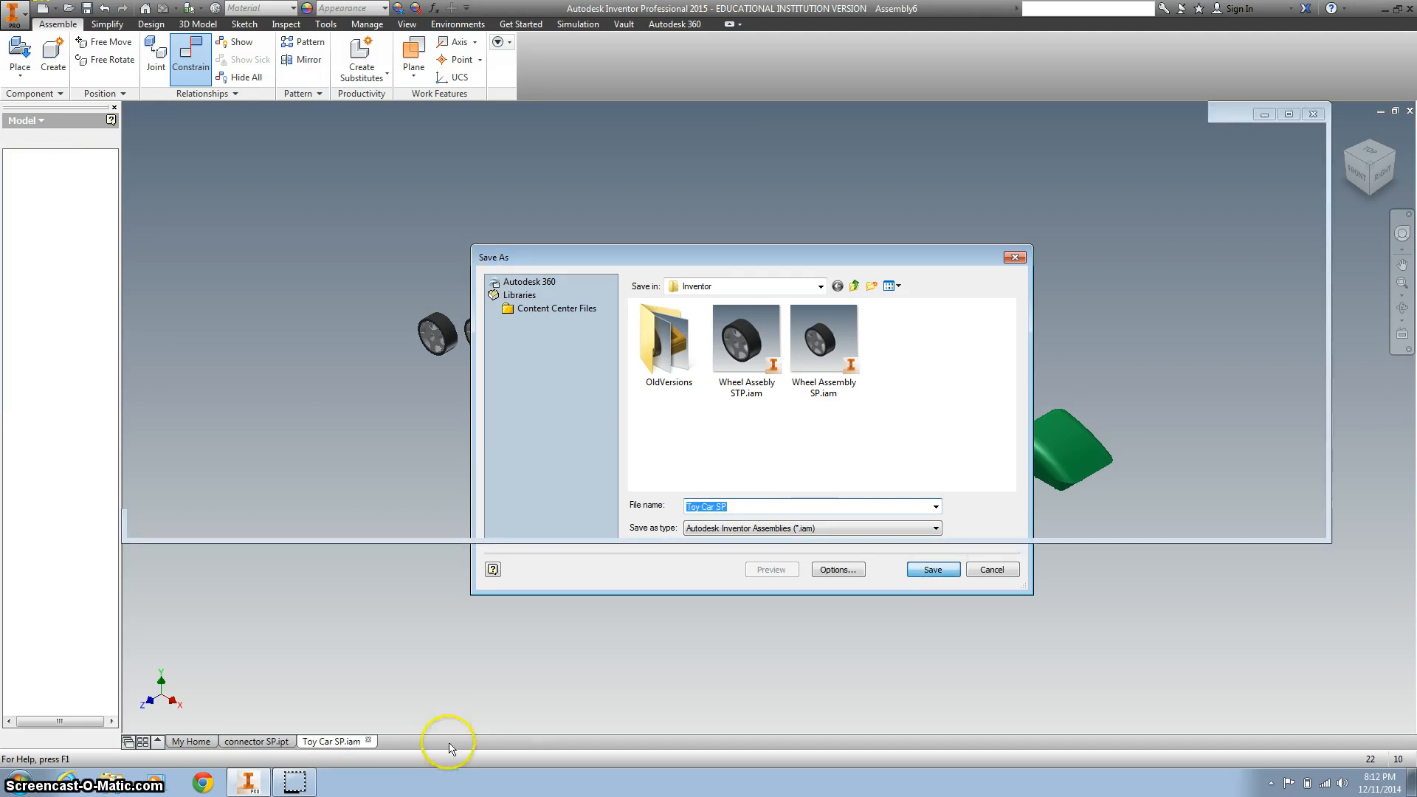
click(932, 570)
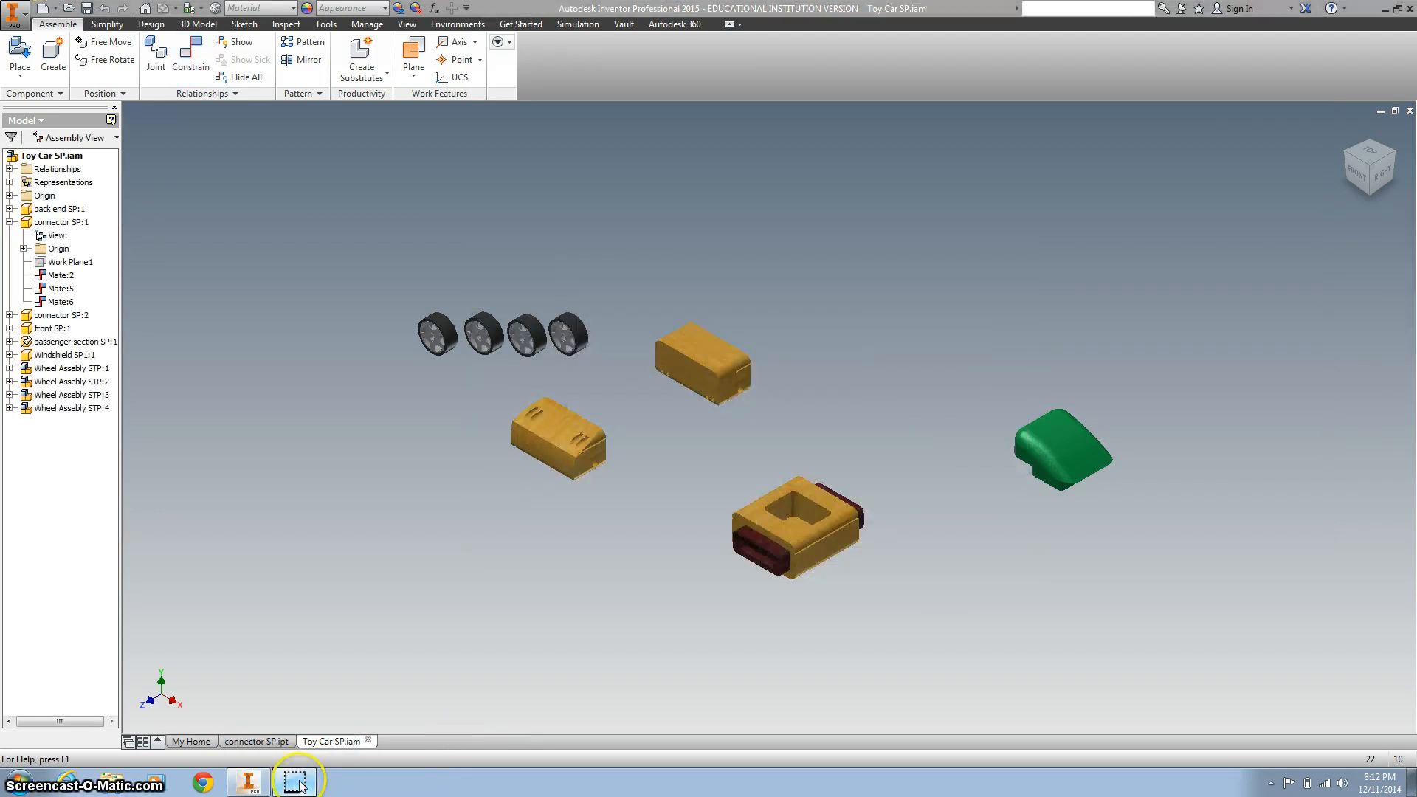